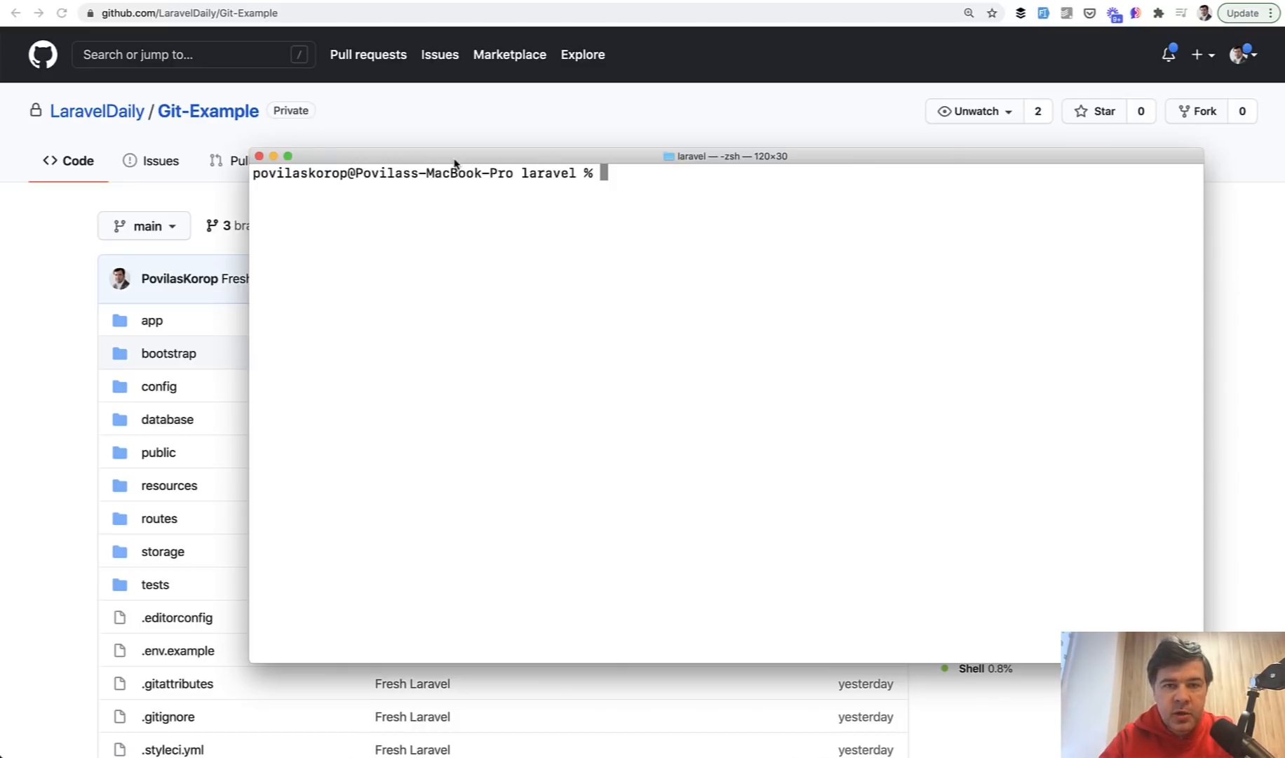
Check develop is clean with git status, then create and check out feature/user-surname
type("git status")
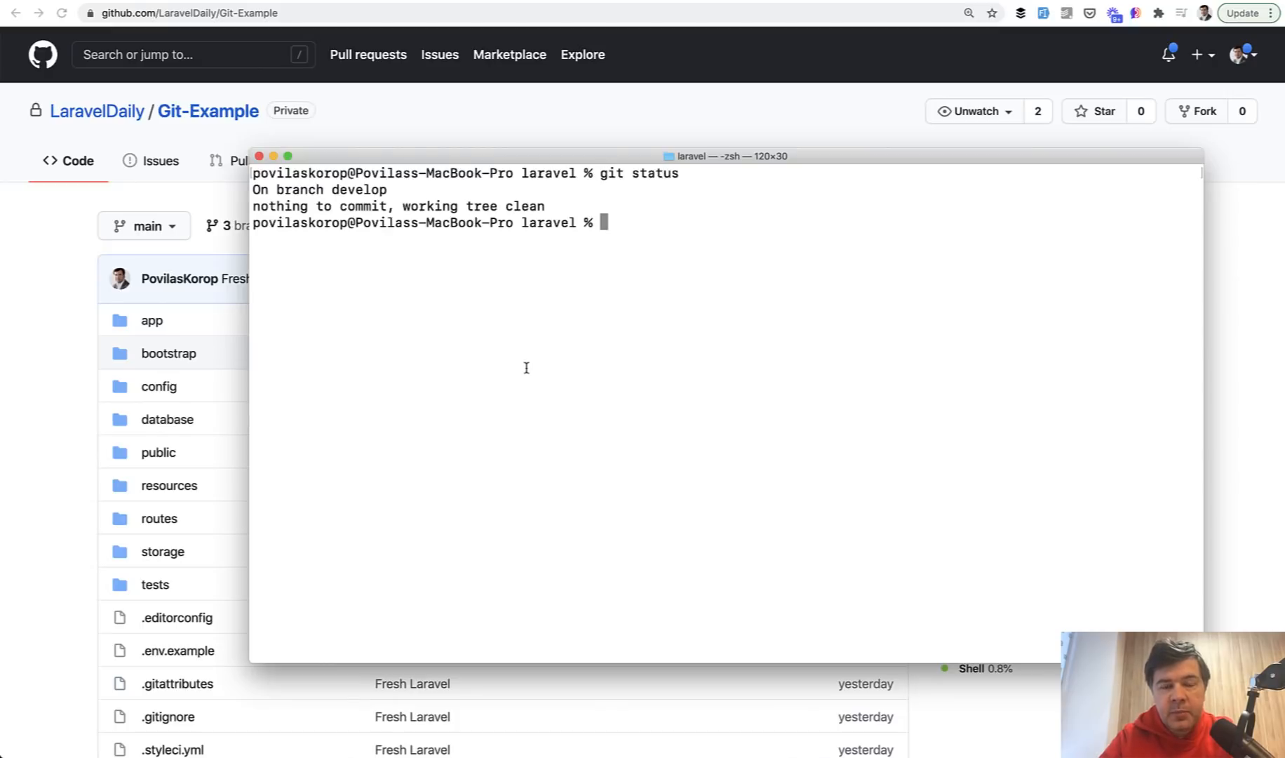
mouse_move(527, 380)
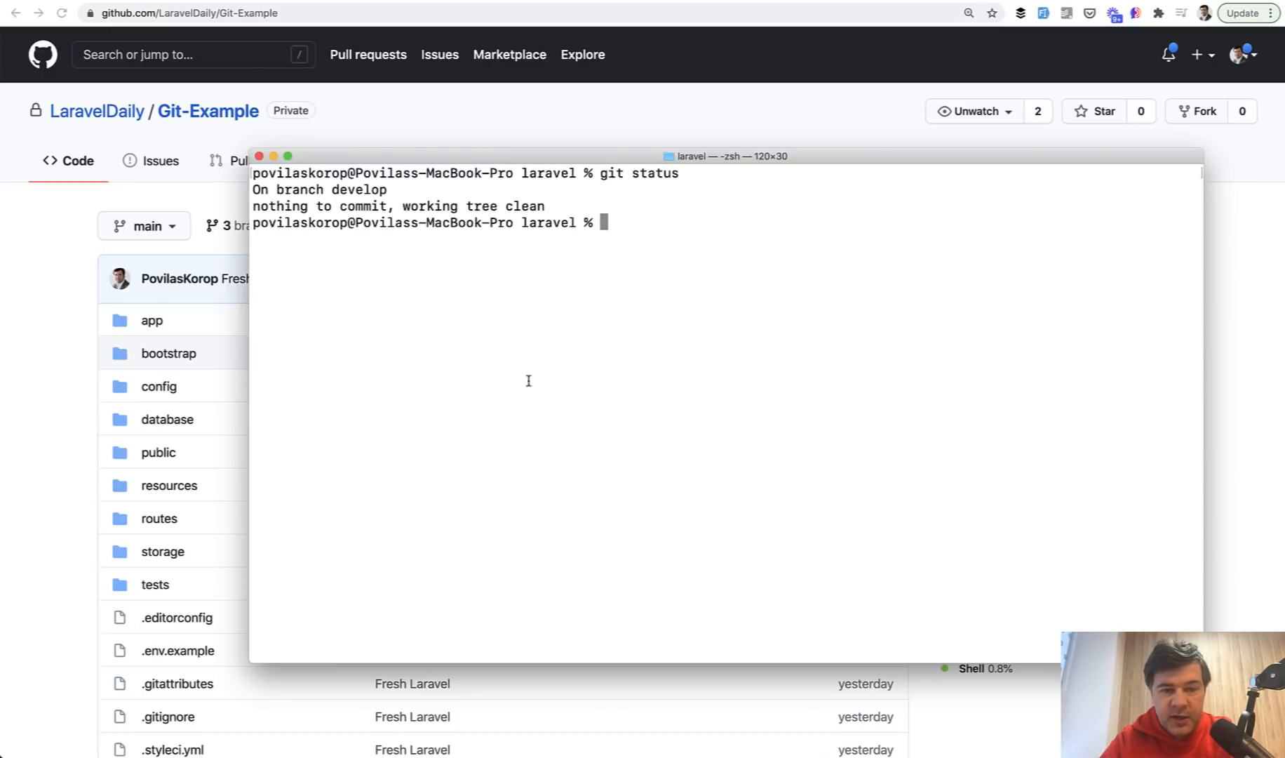
mouse_move(546, 391)
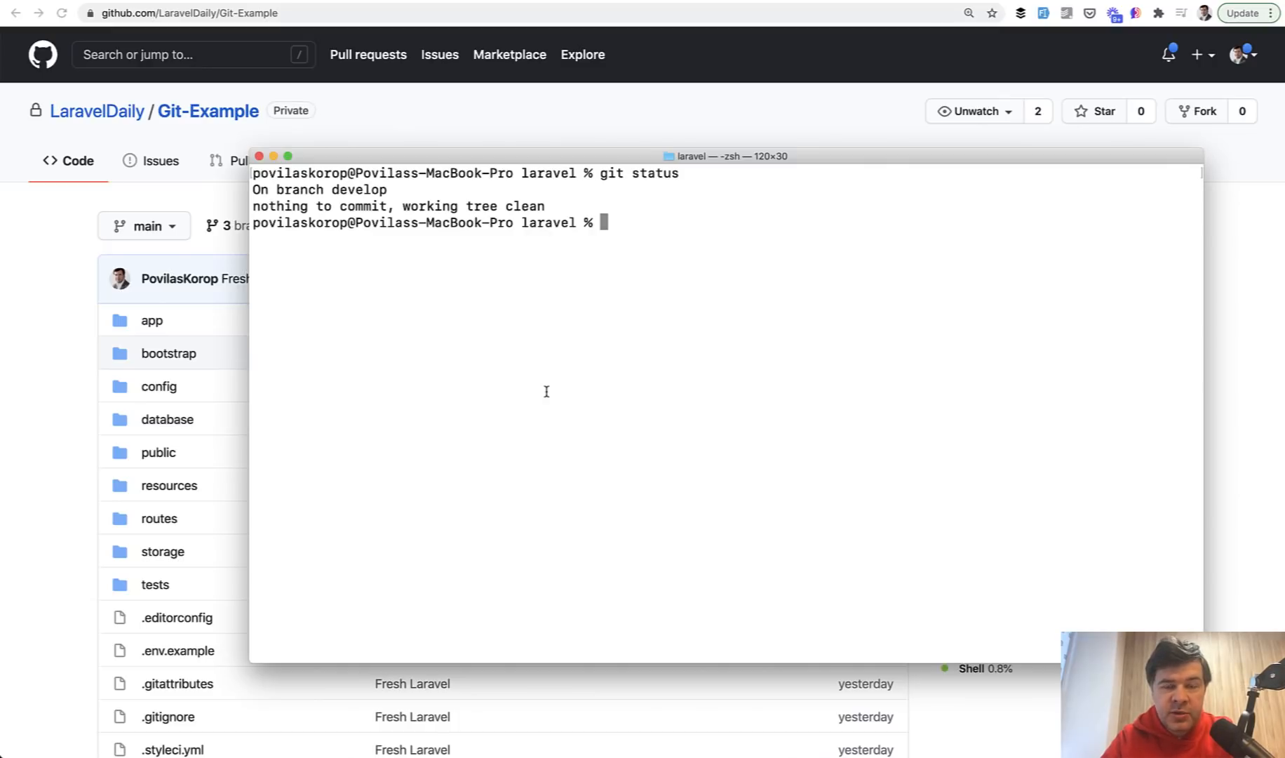
type("git")
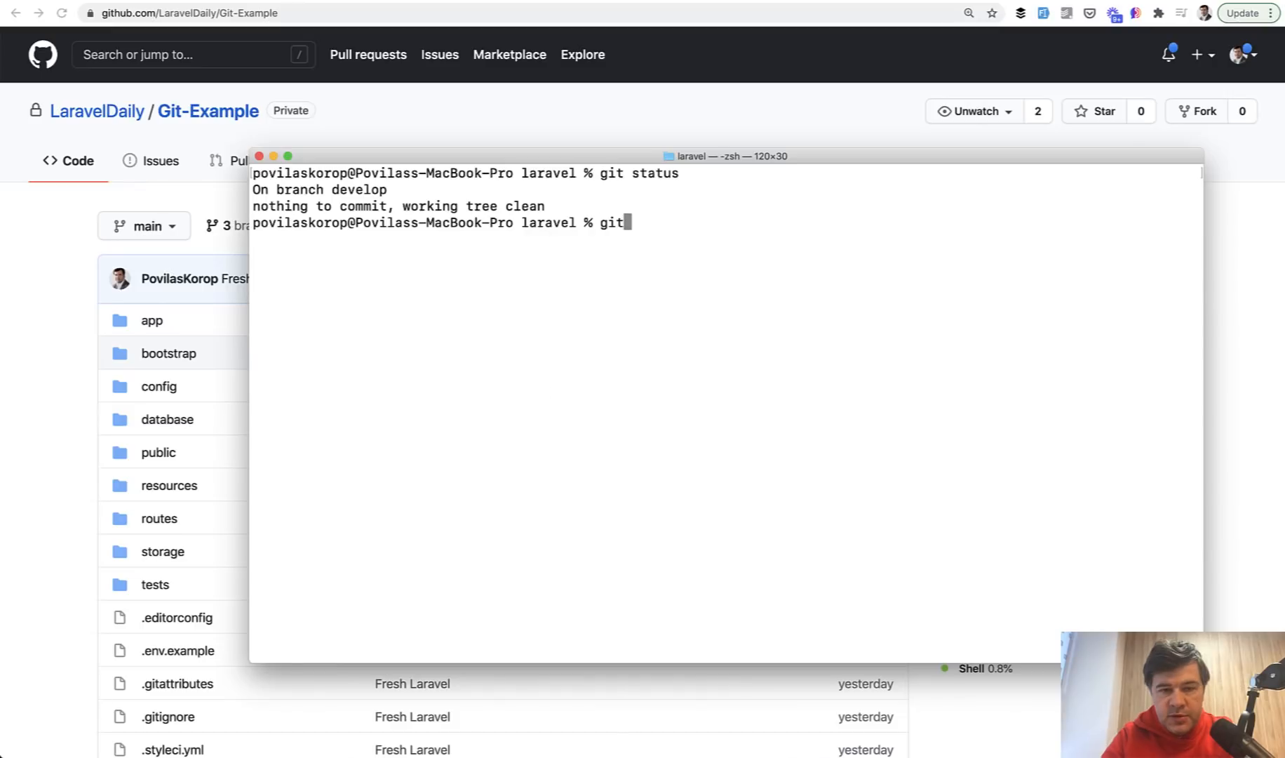
type("checkout -")
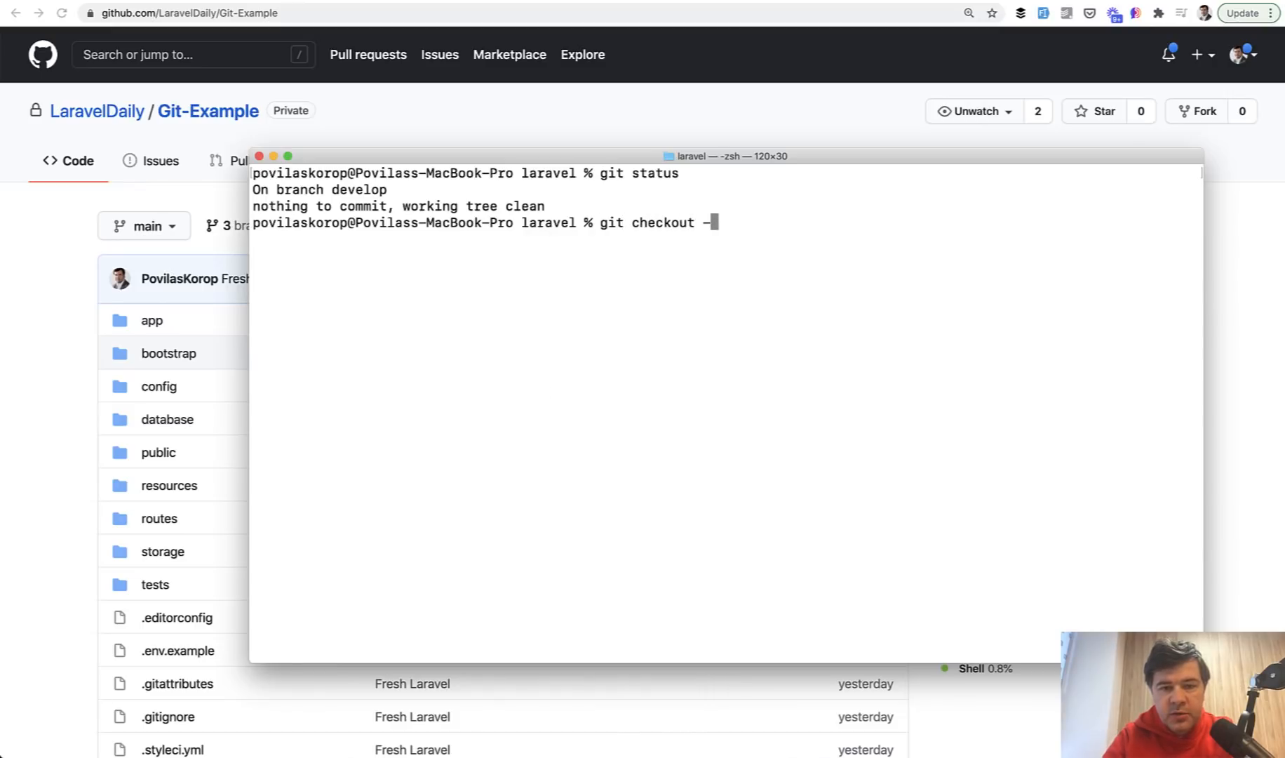
type("b")
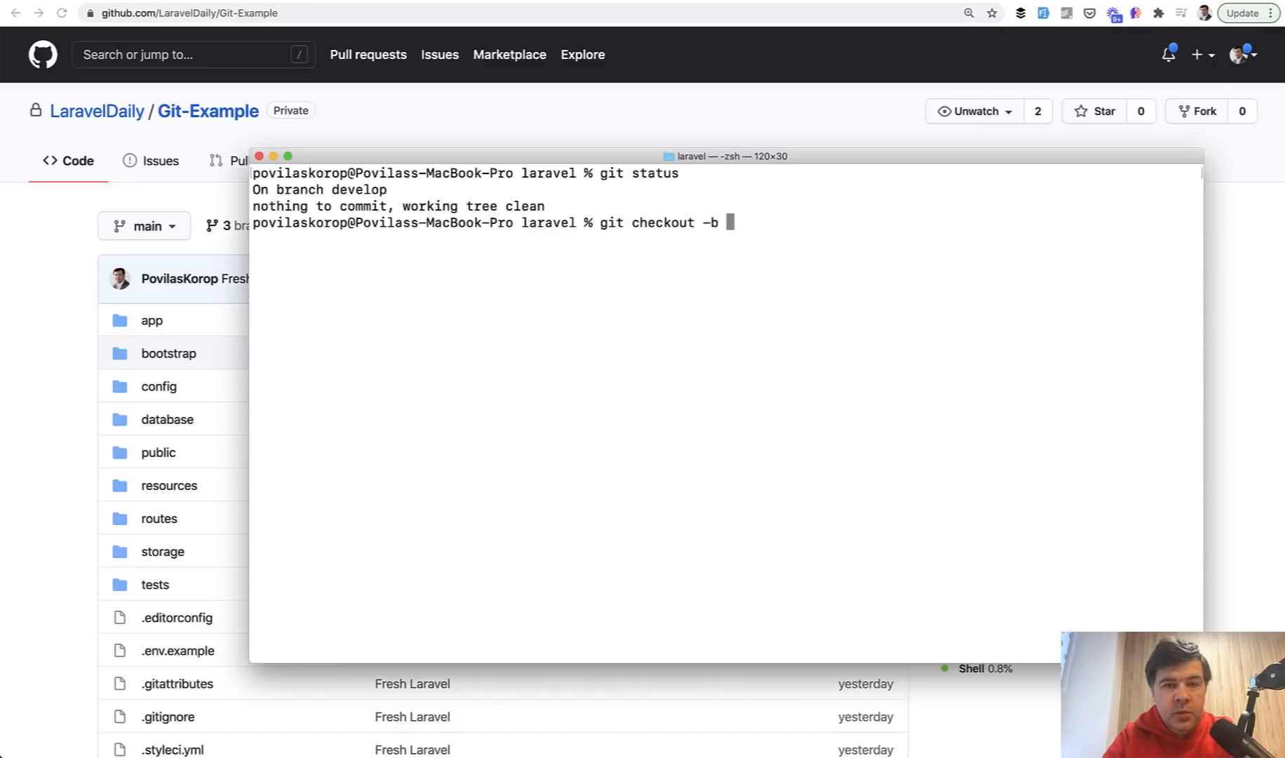
type("featur")
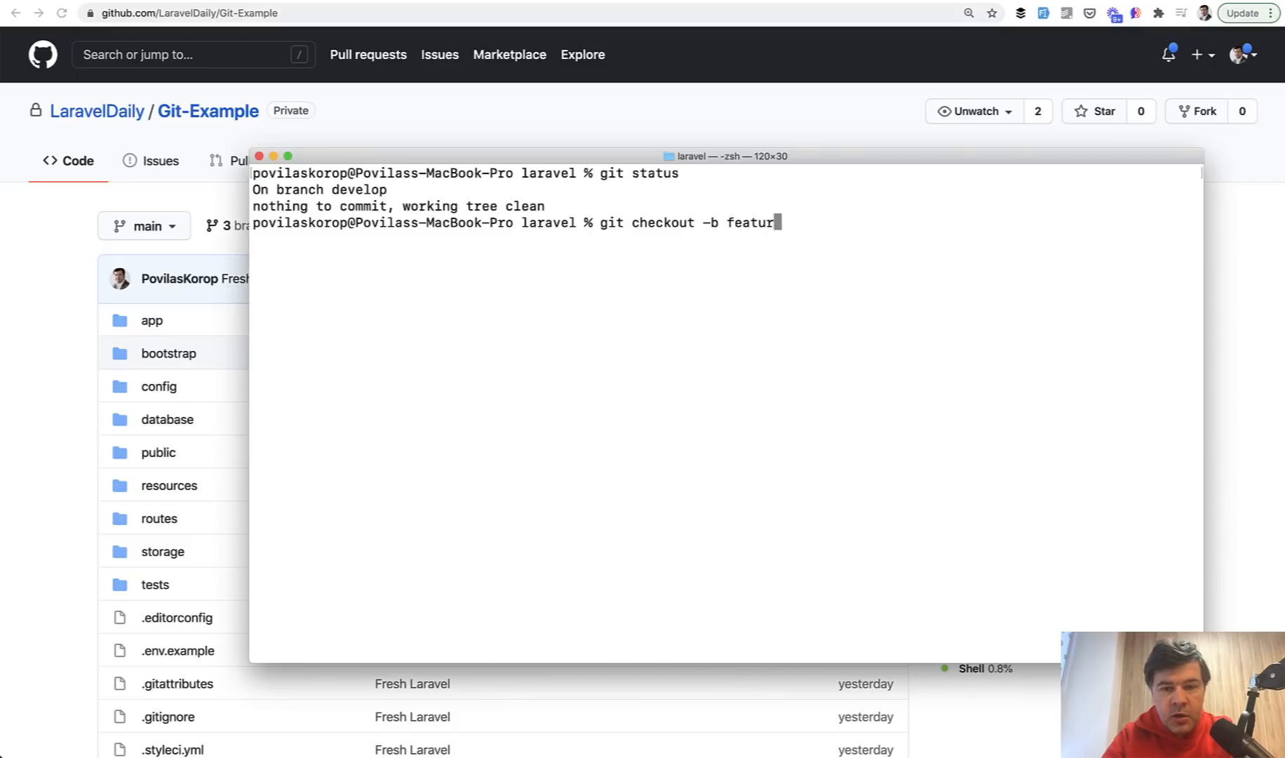
type("e/")
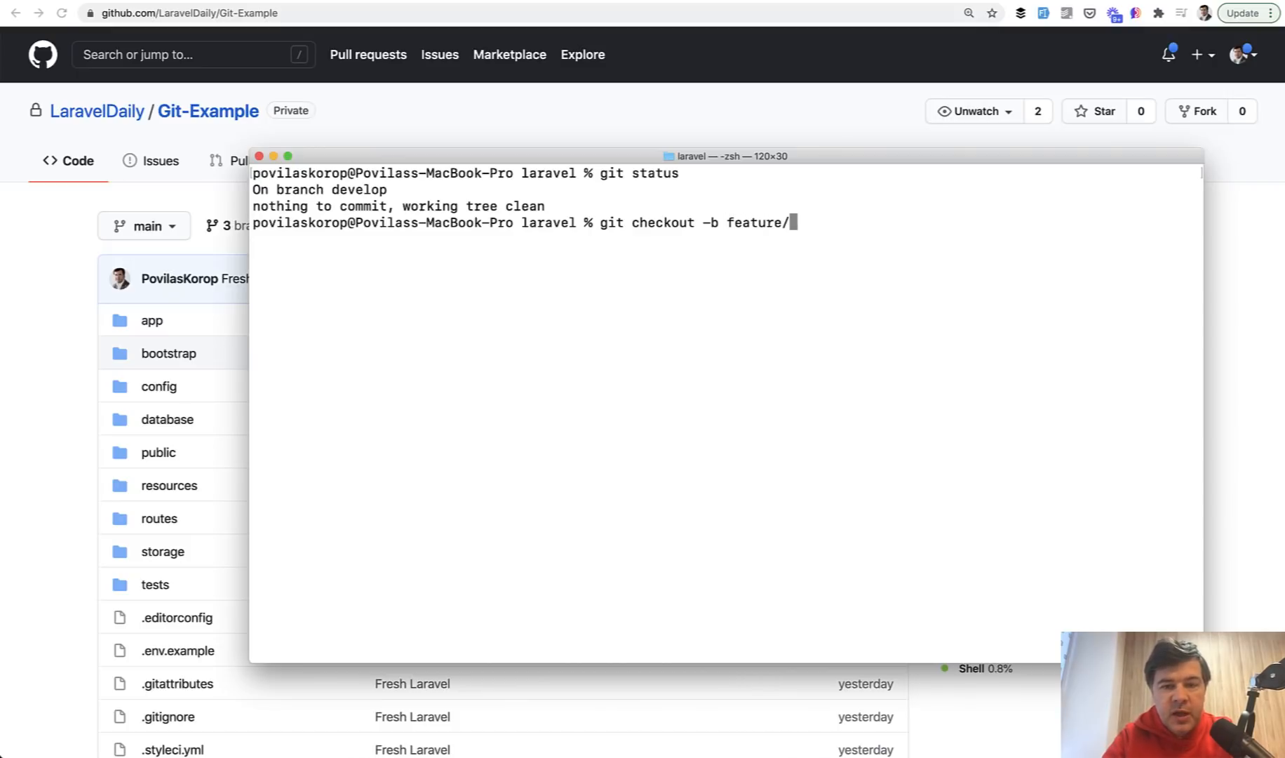
type("user-s")
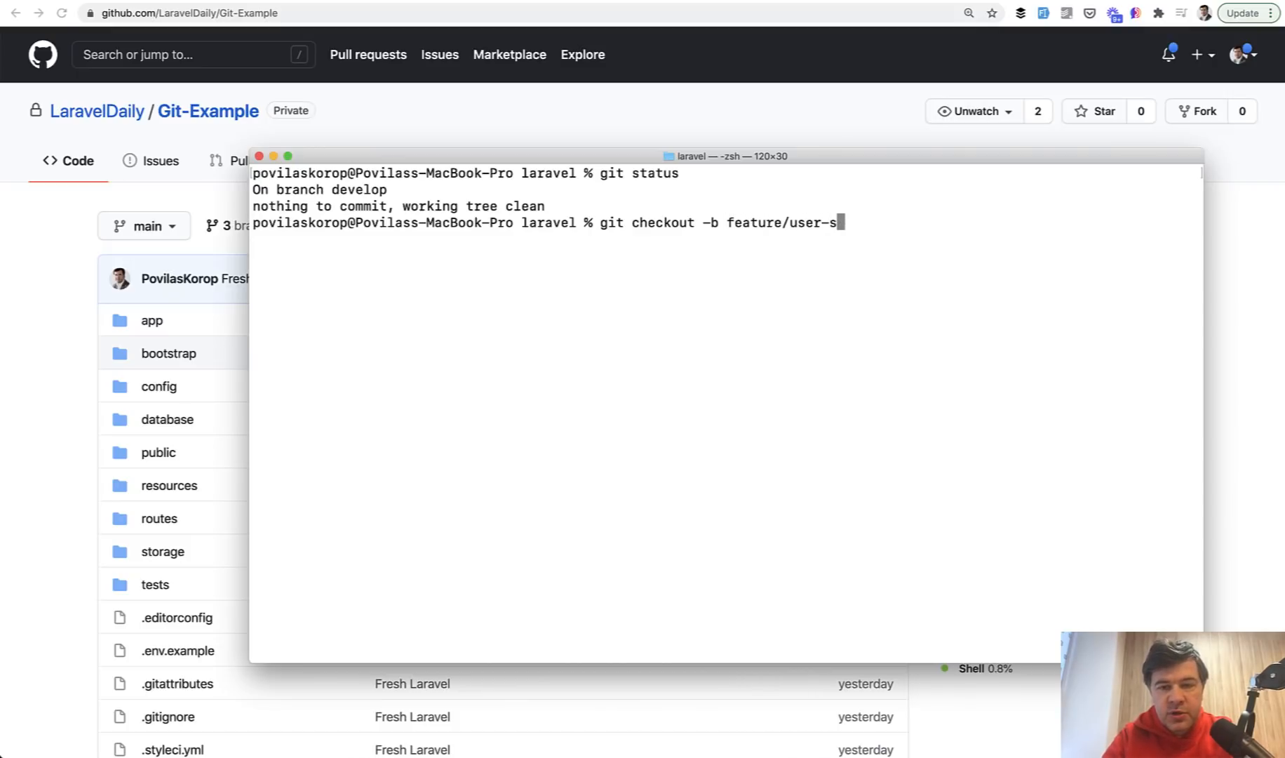
key("enter")
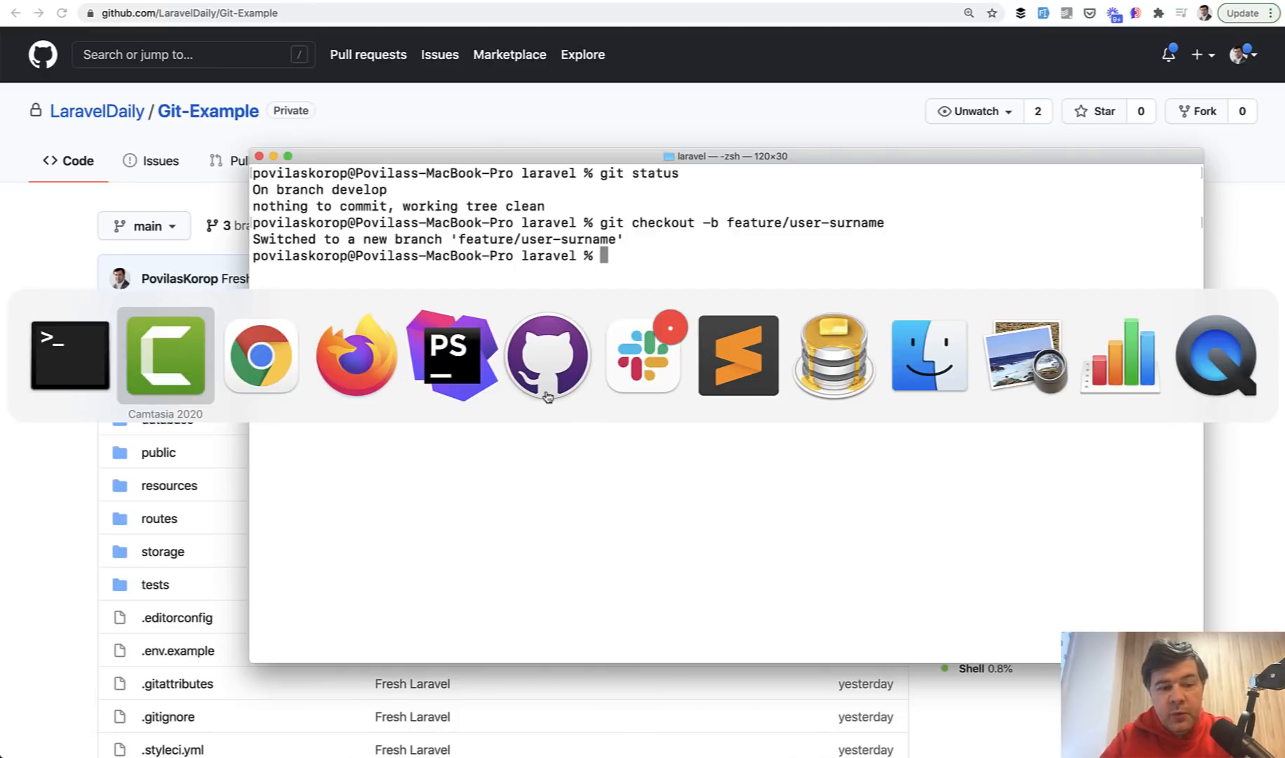
Add $table->string('surname'); to the migration's up() method
left_click(452, 354)
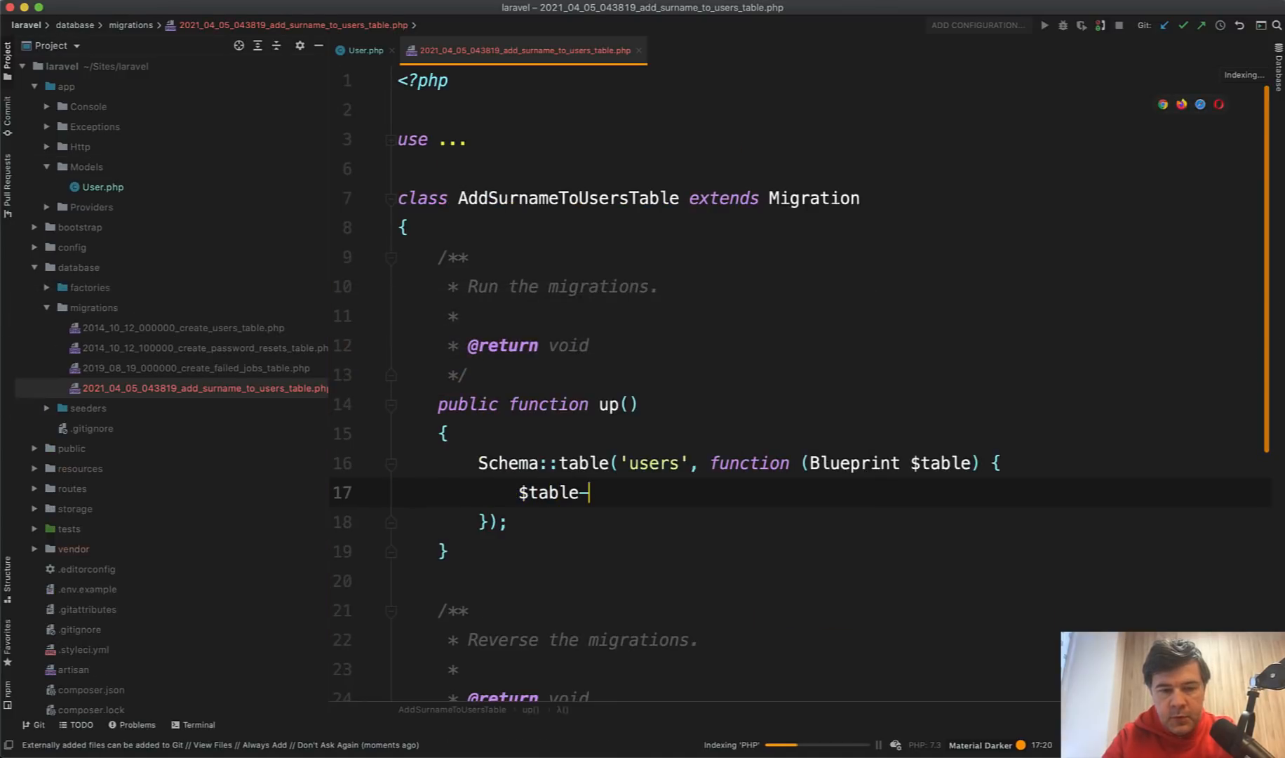
type(">string('surname')")
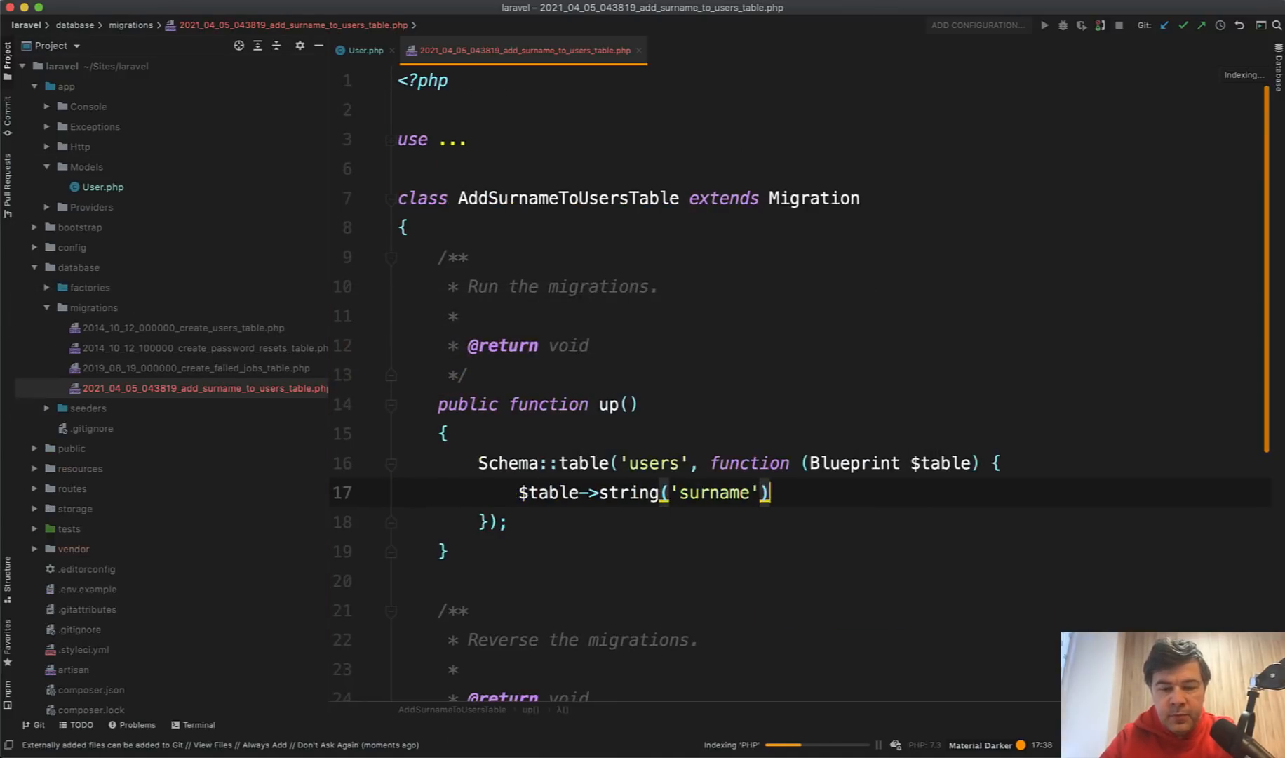
type(";")
type("git commit -m \"")
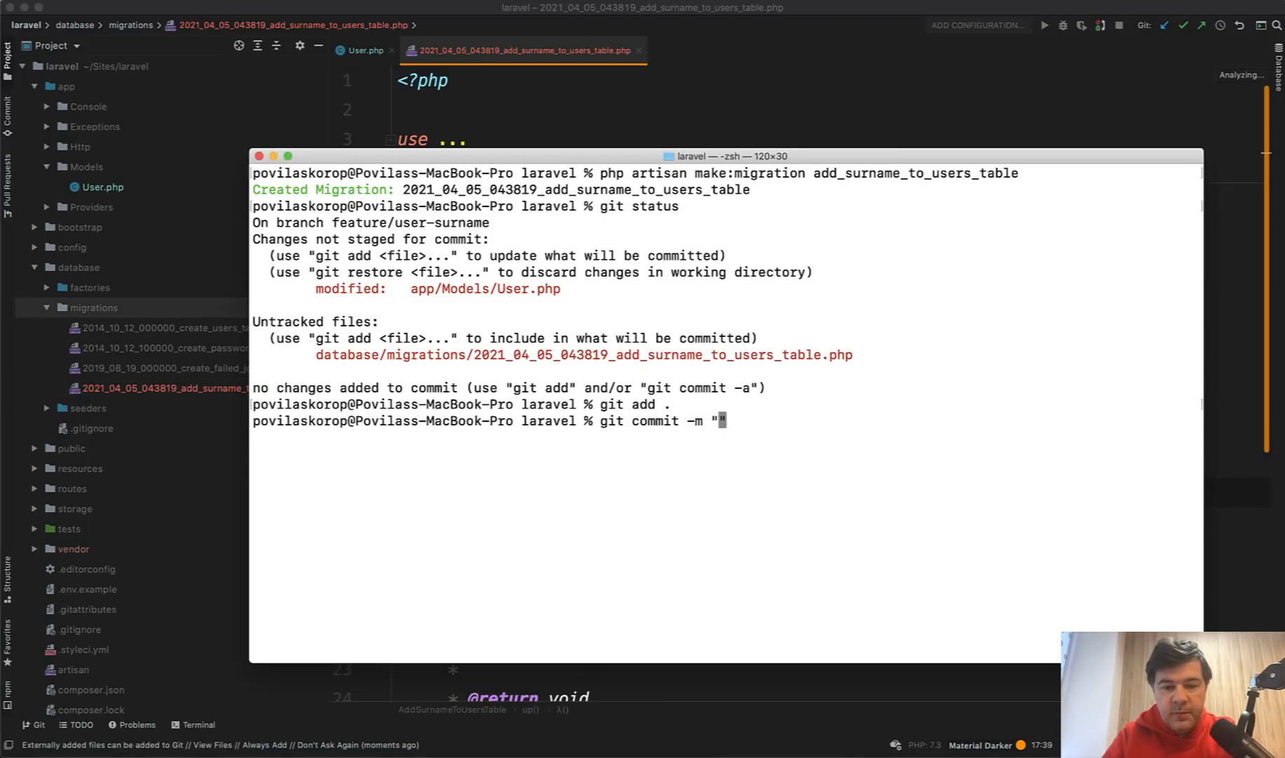
Commit as 'Surname for user' and copy the suggested upstream push command
type("Surname for user")
type("git push")
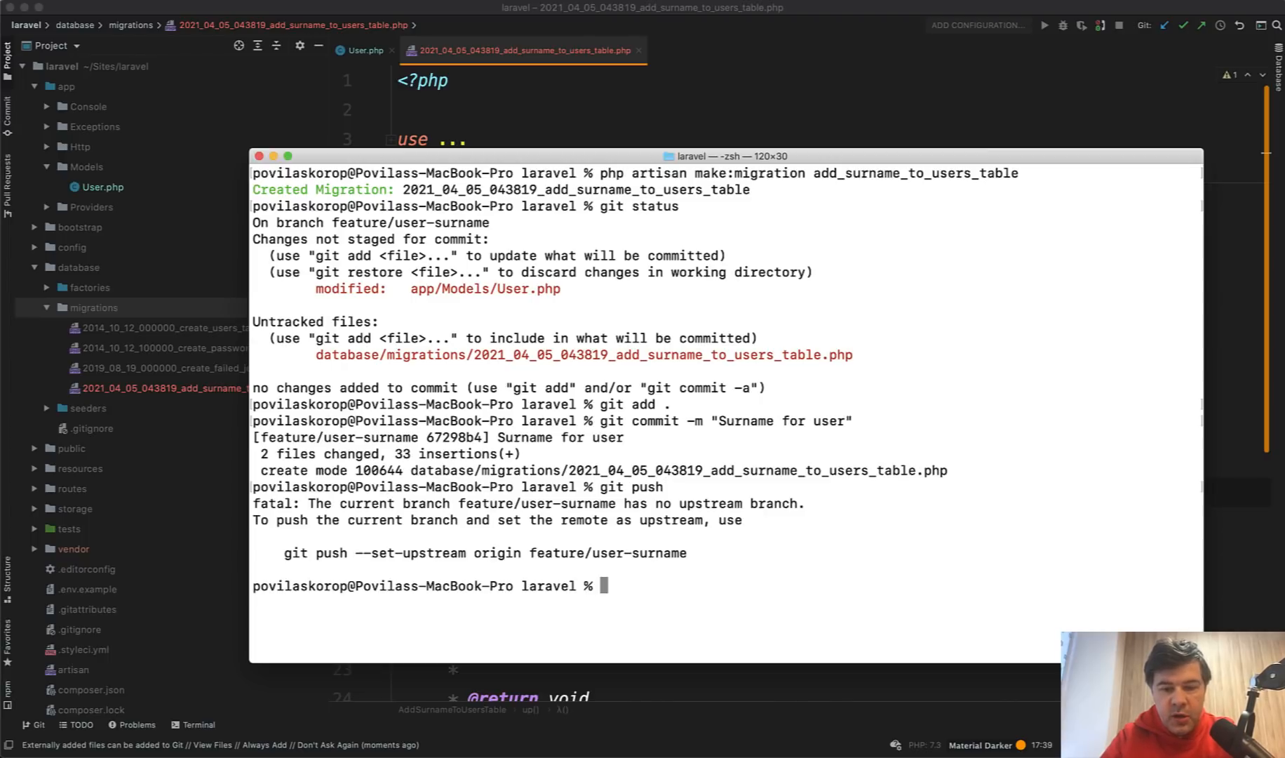
left_click_drag(285, 552, 492, 552)
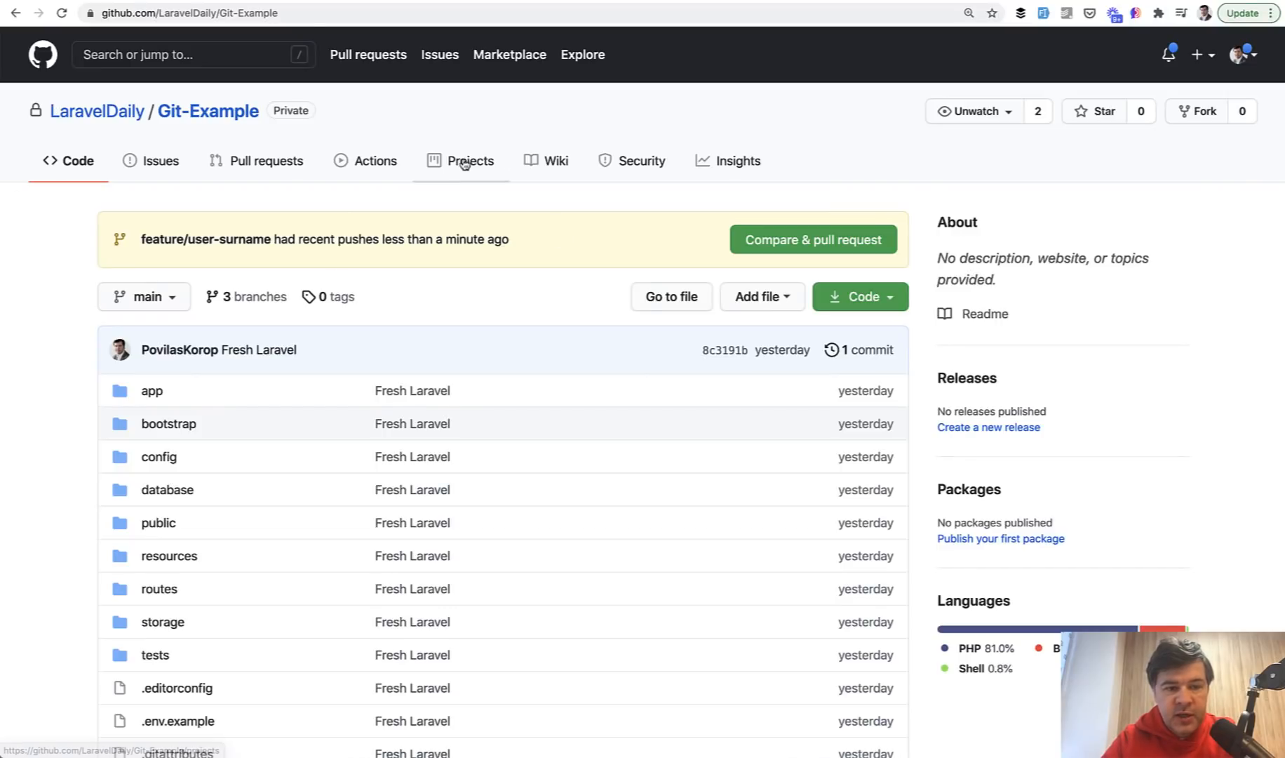
Create the 'Surname for user' pull request with develop as the base branch
left_click(812, 239)
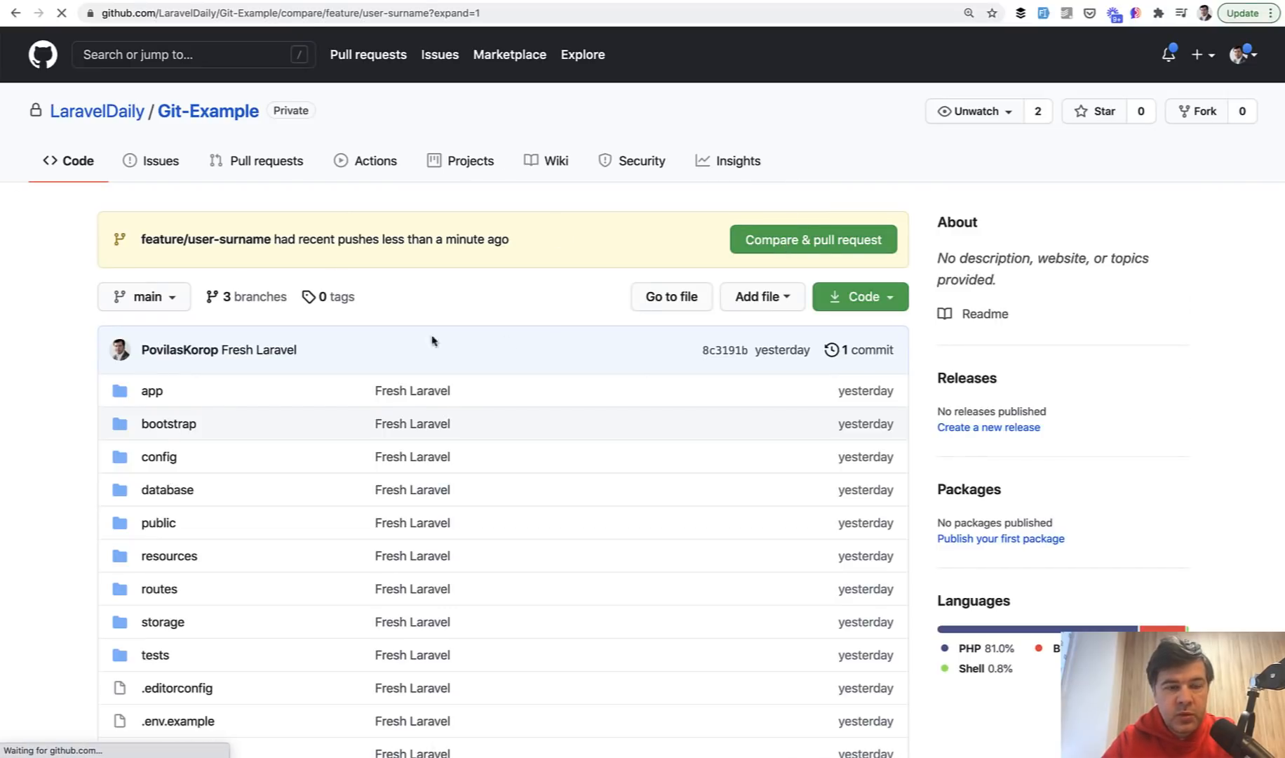
left_click(813, 239)
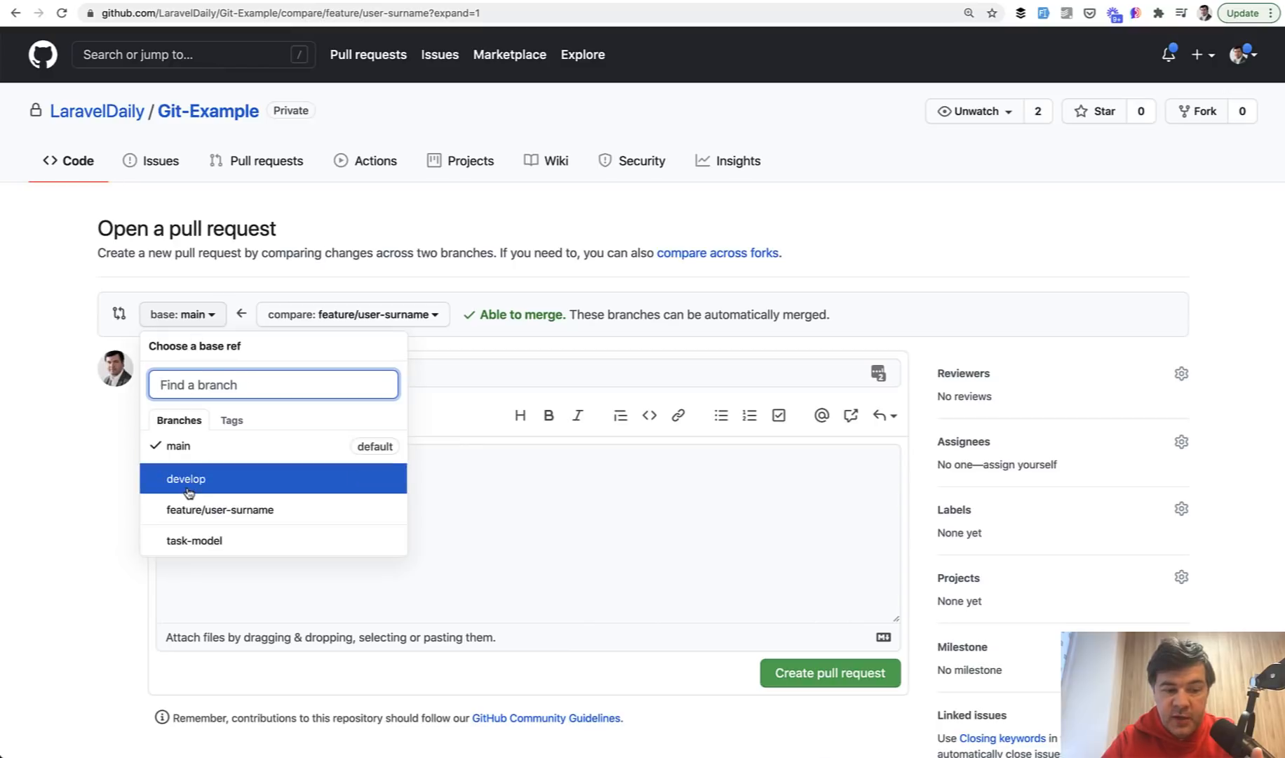
left_click(185, 479)
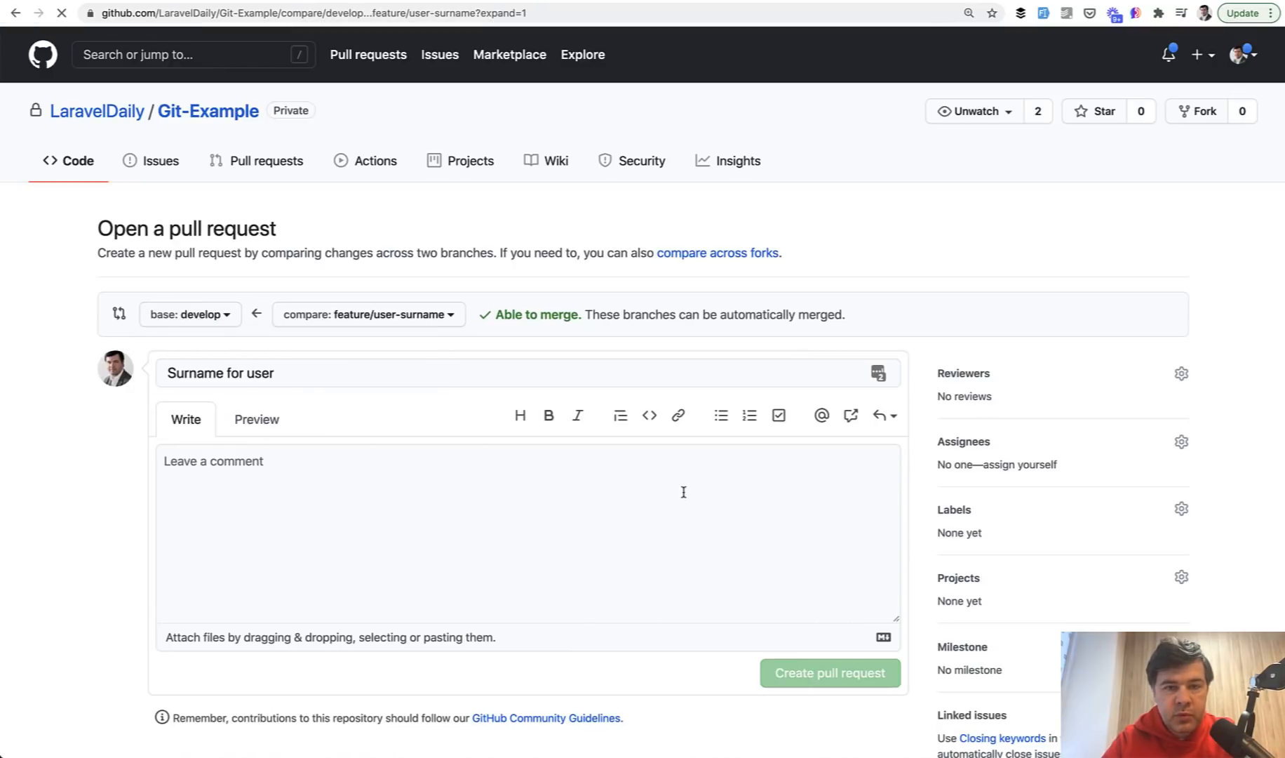
left_click(829, 672)
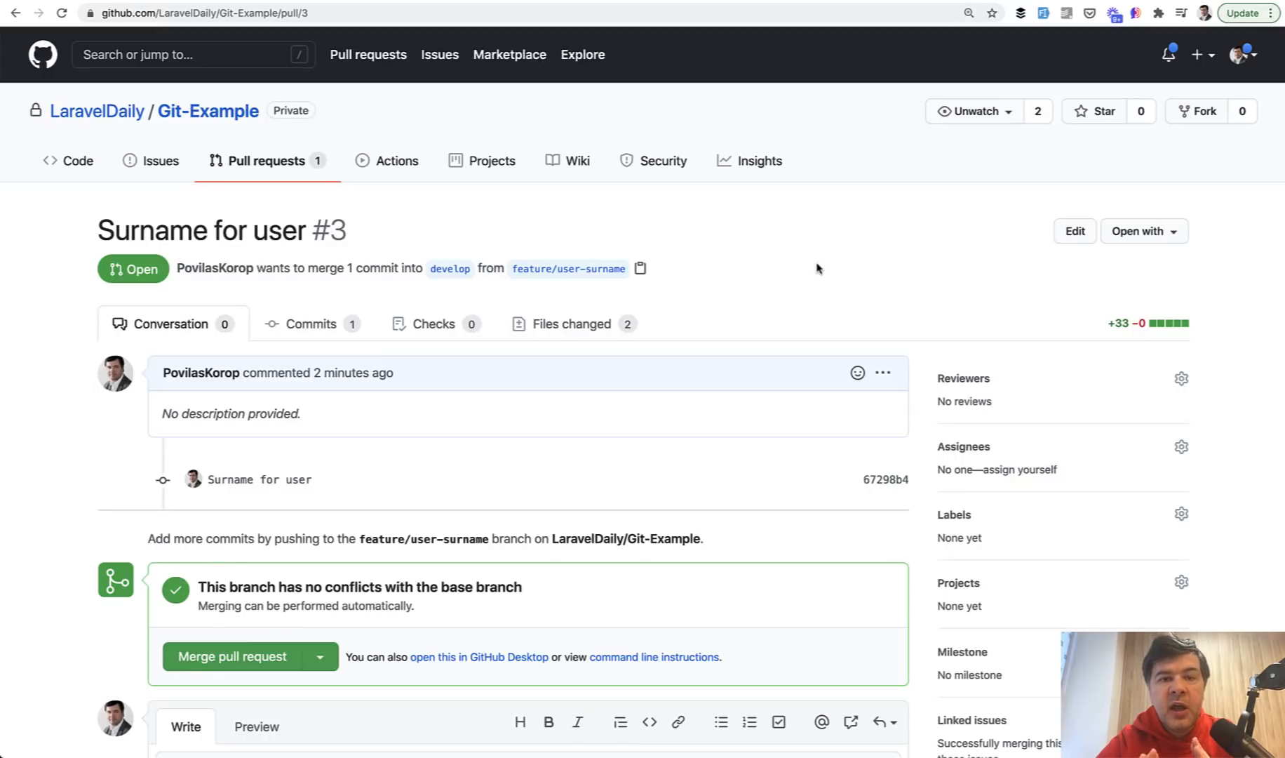
mouse_move(712, 131)
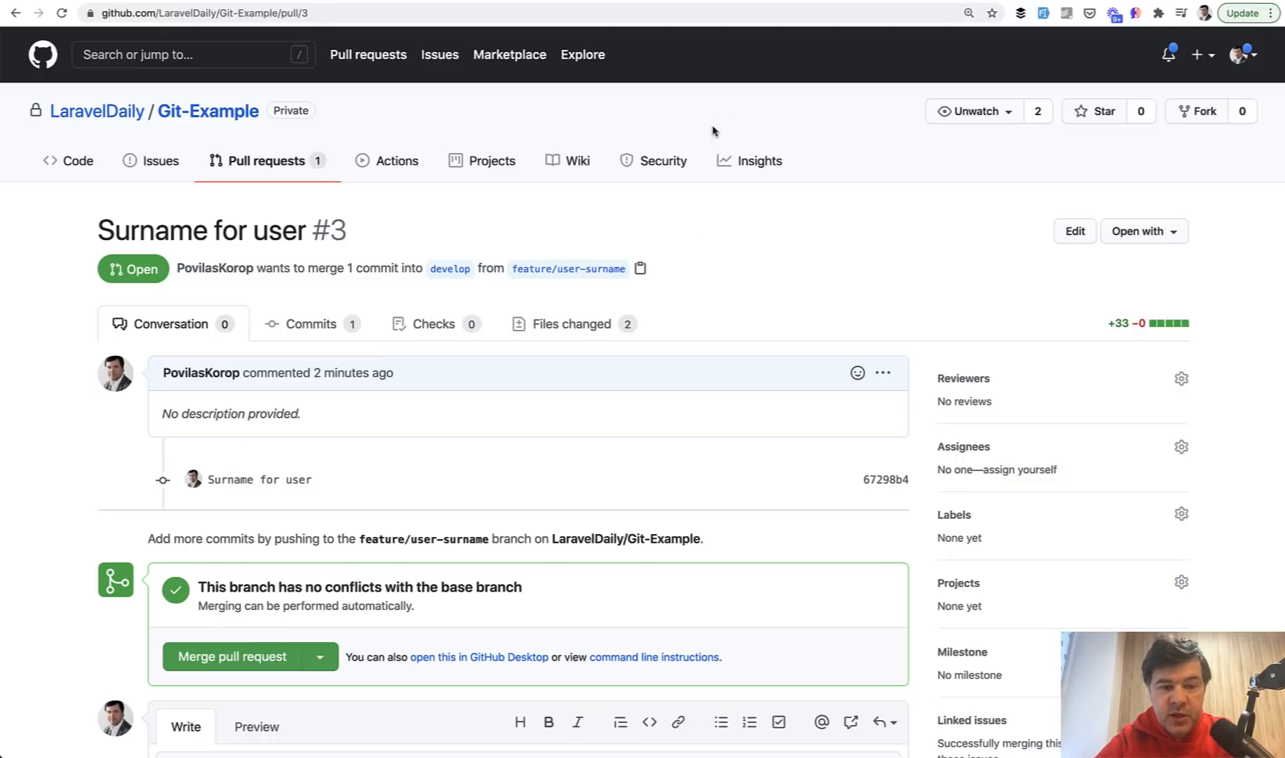
mouse_move(769, 295)
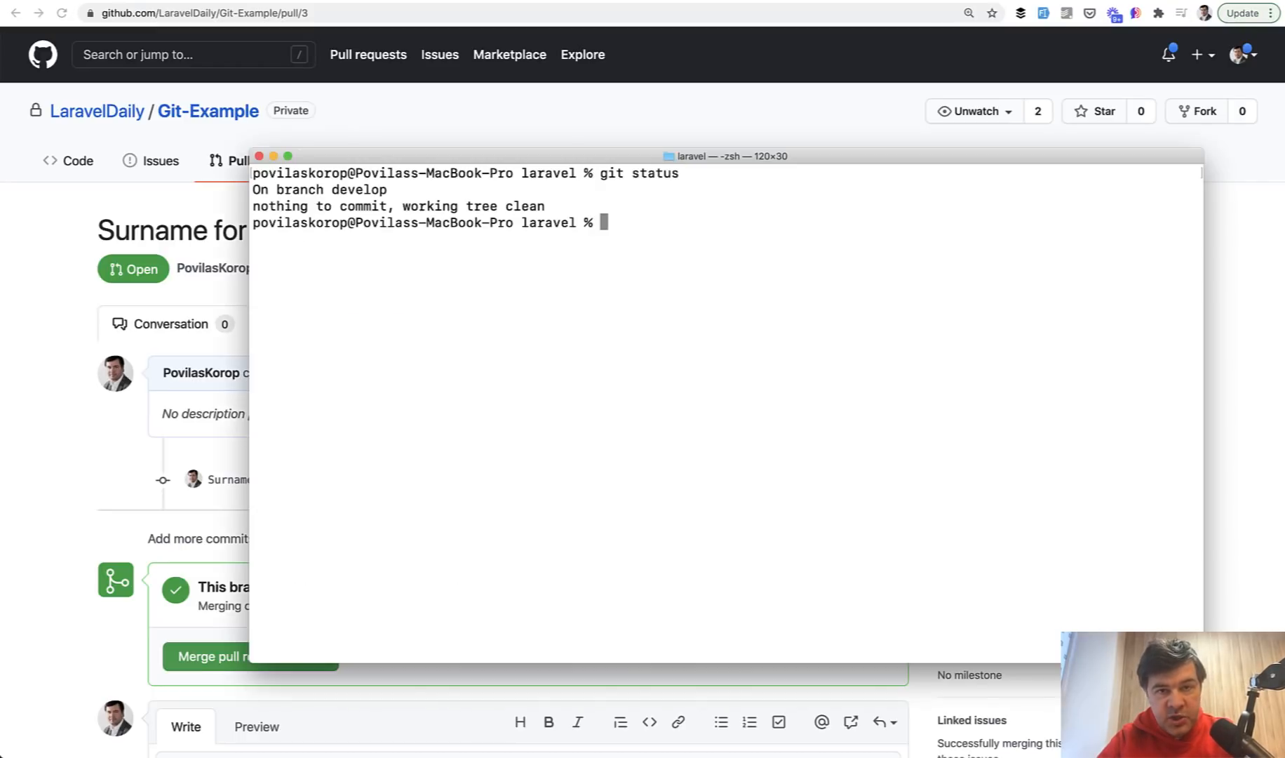
mouse_move(556, 473)
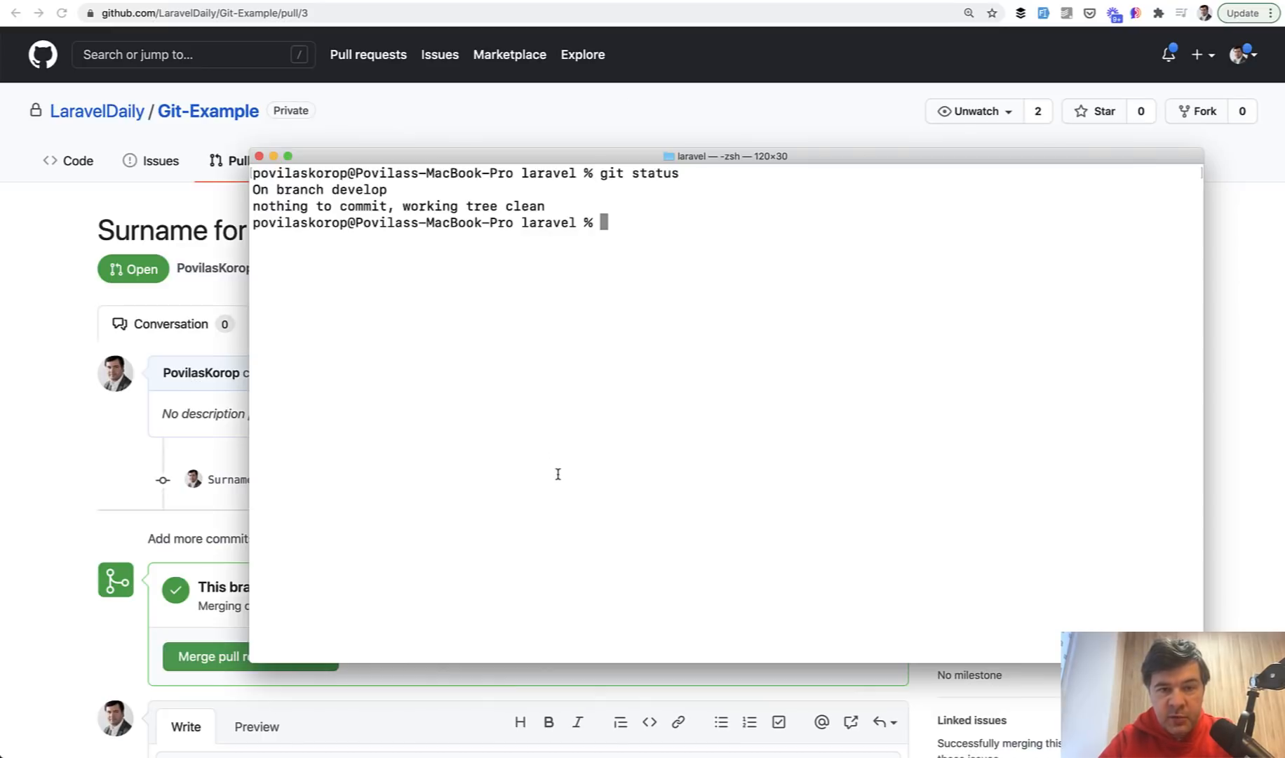
Recall the checkout command and change the branch name to feature/user-email-verify
type("git push --set-upstream origin feature/user-surname")
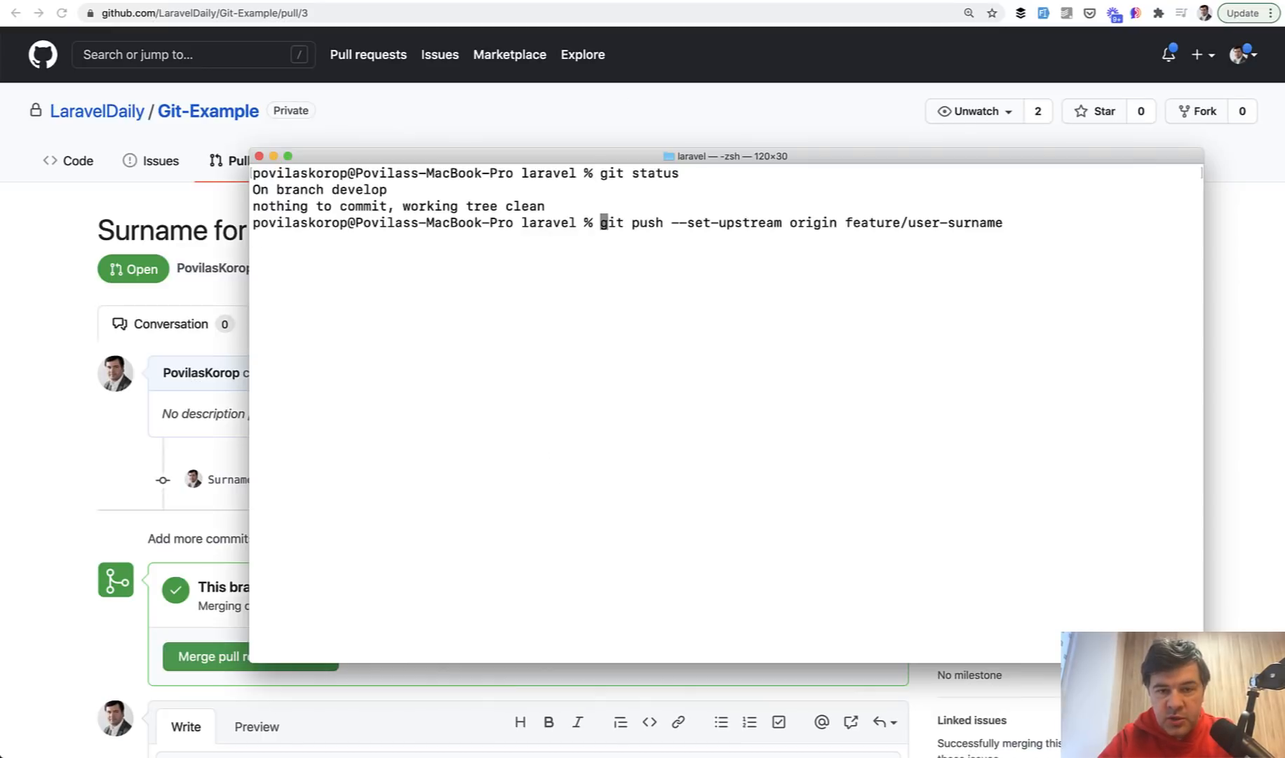
type("git checkout -b feature/user-surname")
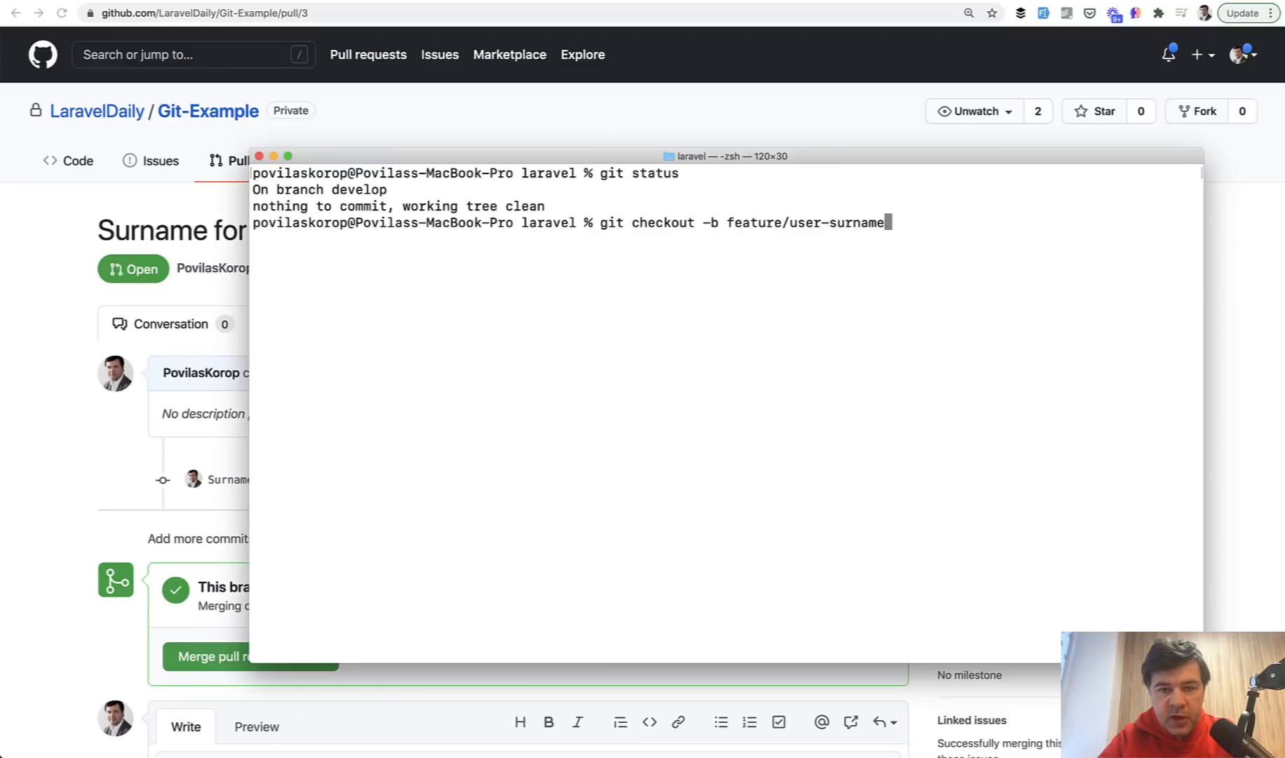
key("Backspace")
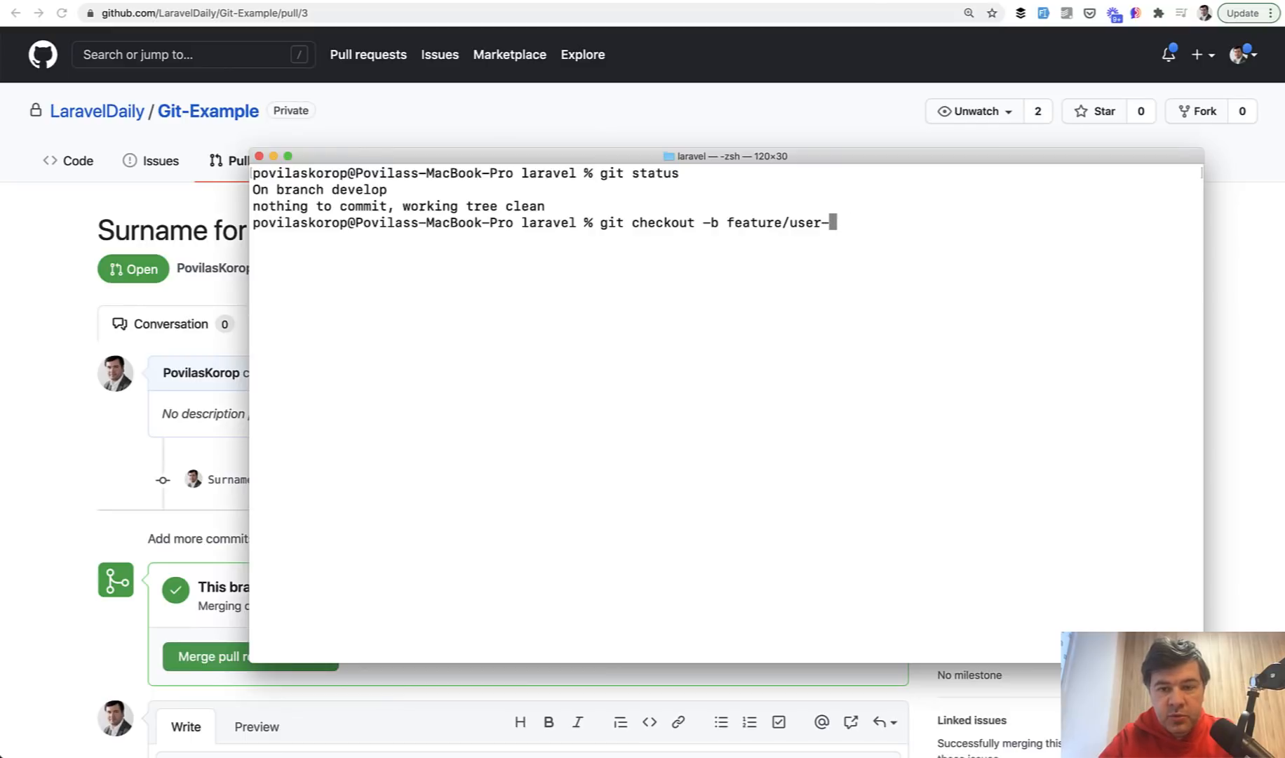
type("email-verify")
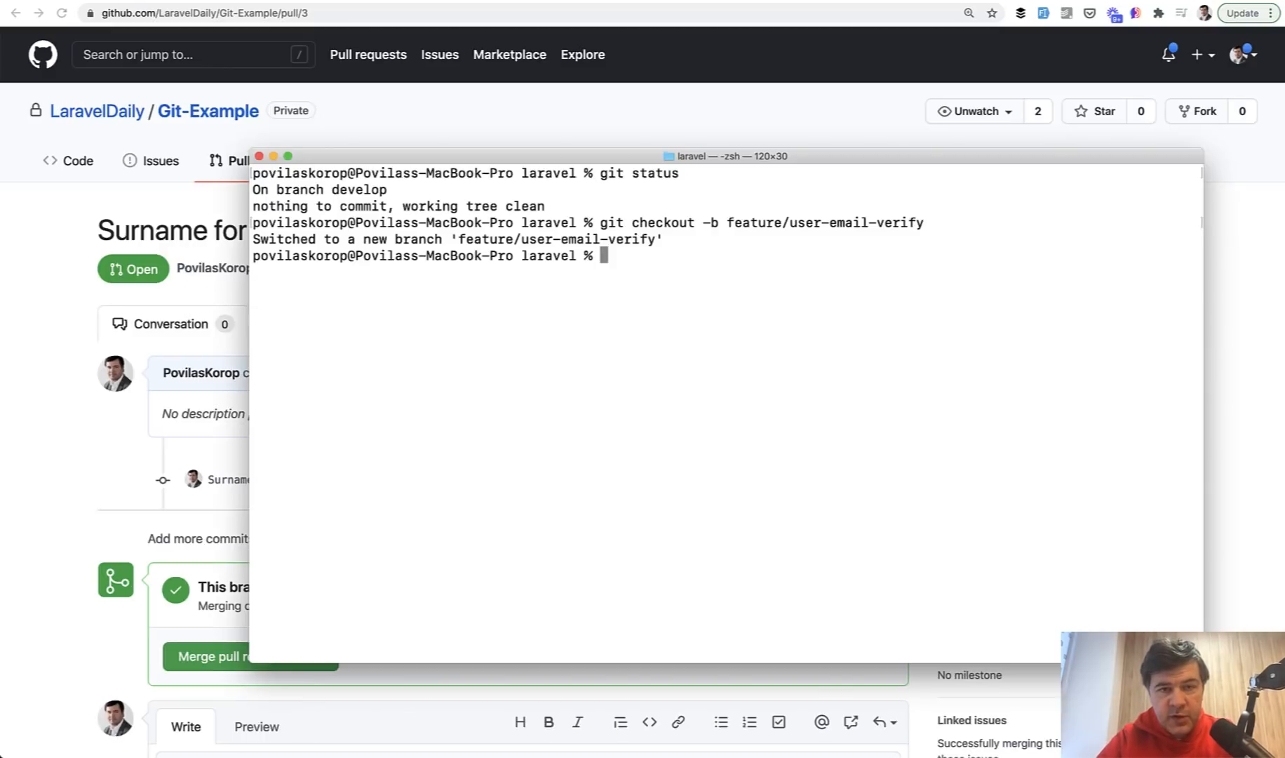
mouse_move(585, 477)
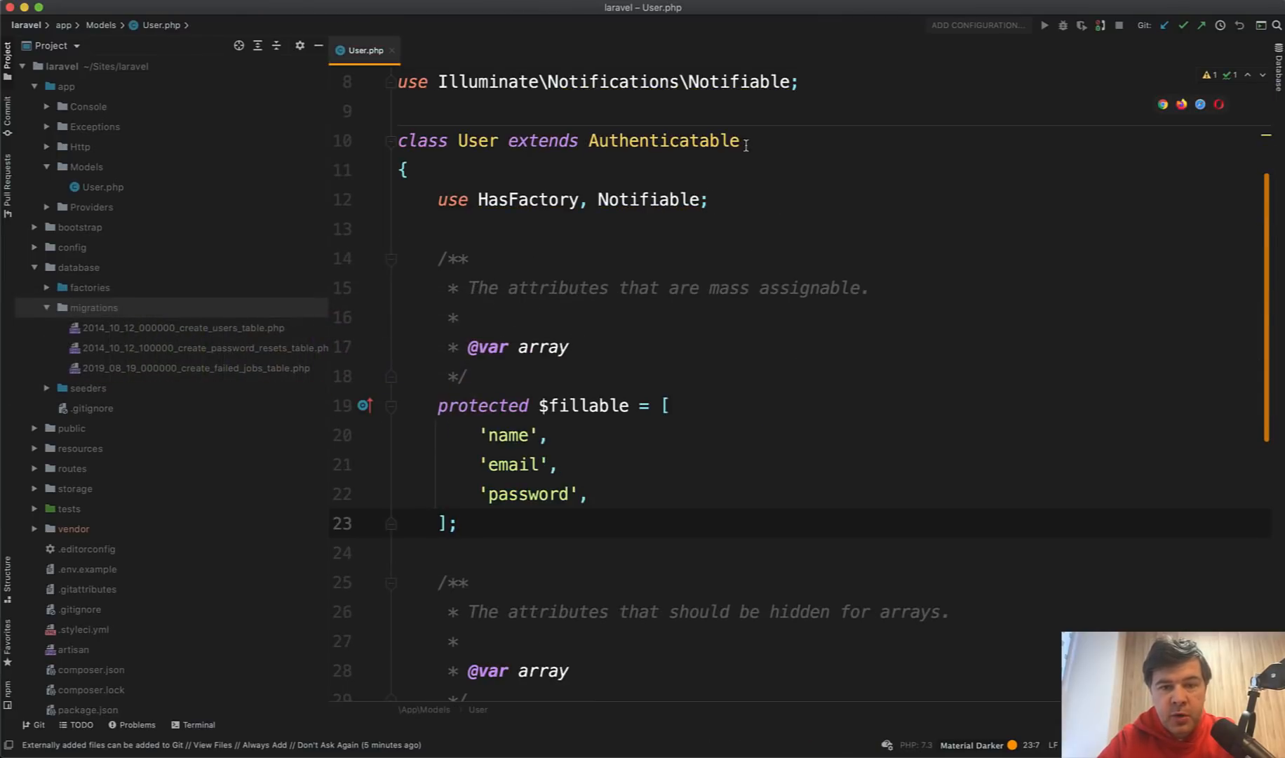
Append implements MustVerifyEmail to the User class declaration
type("implements MustVerifyEmail")
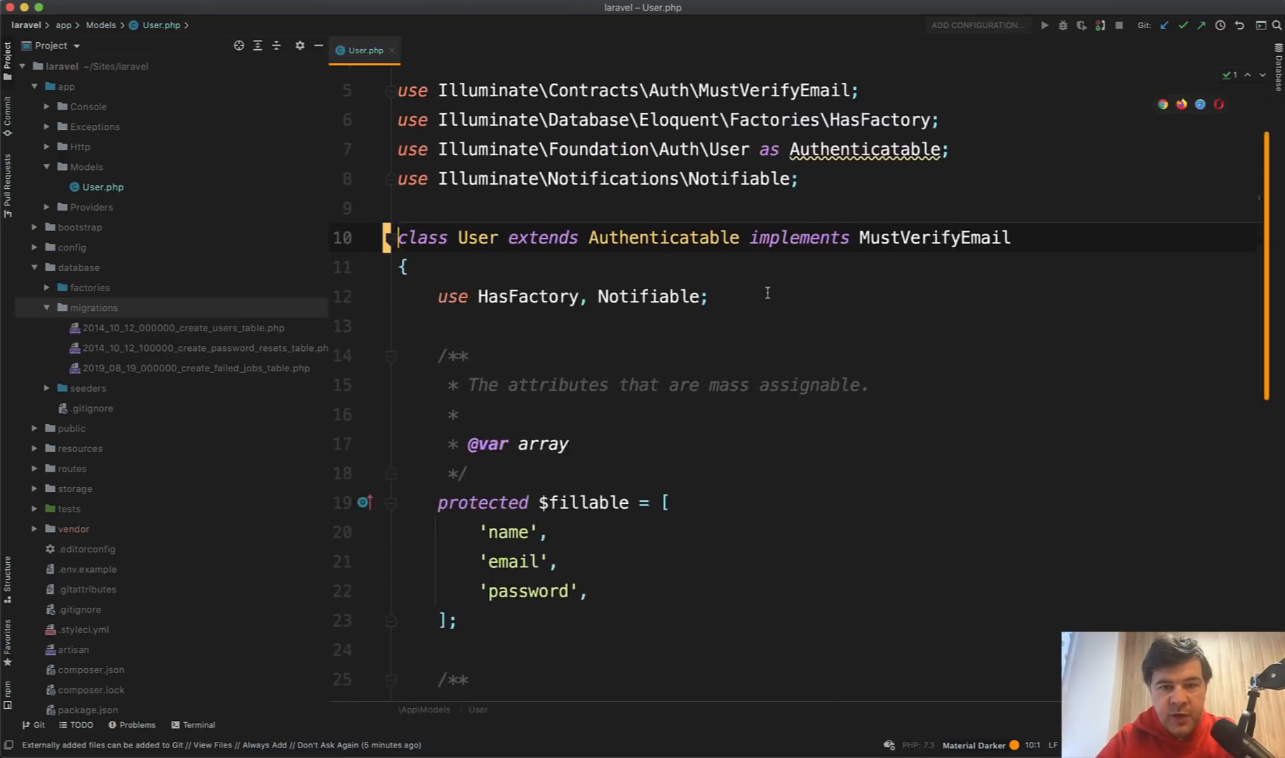
scroll("down", 3)
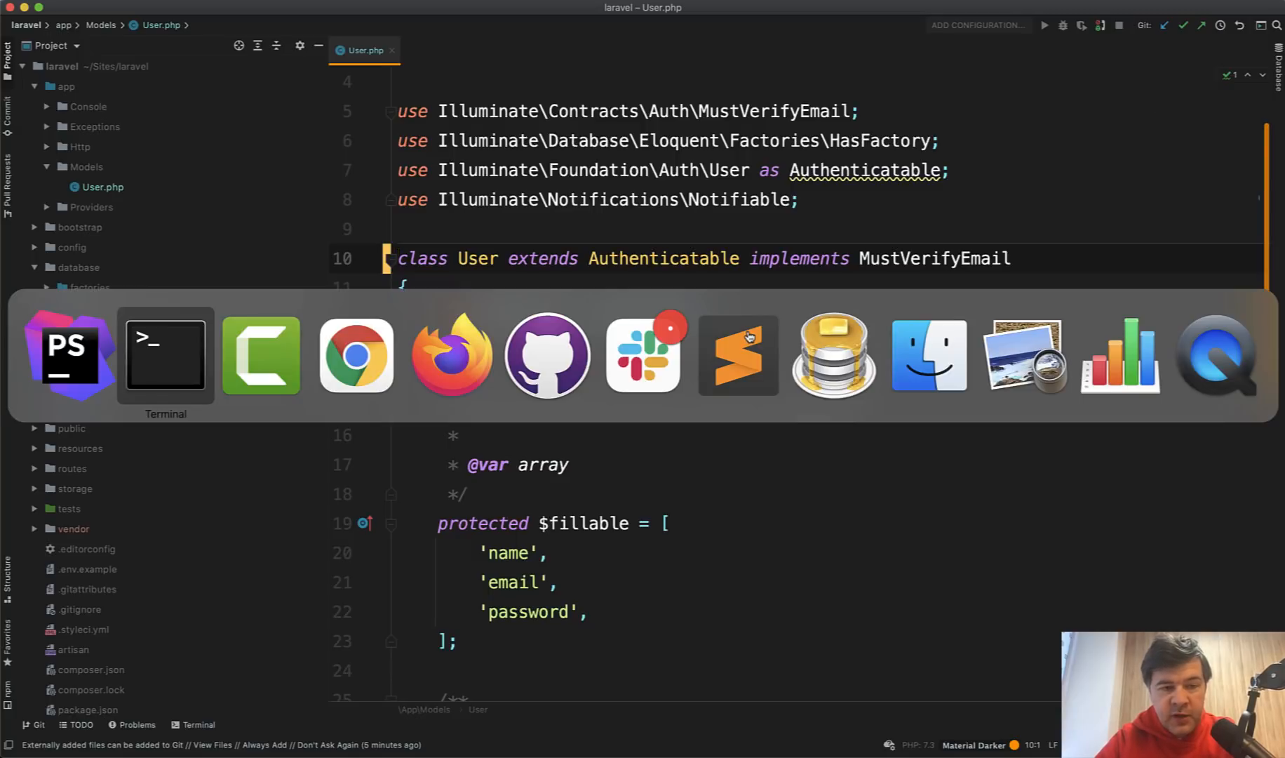
Commit the User model change with message 'Verify user email'
left_click(165, 355)
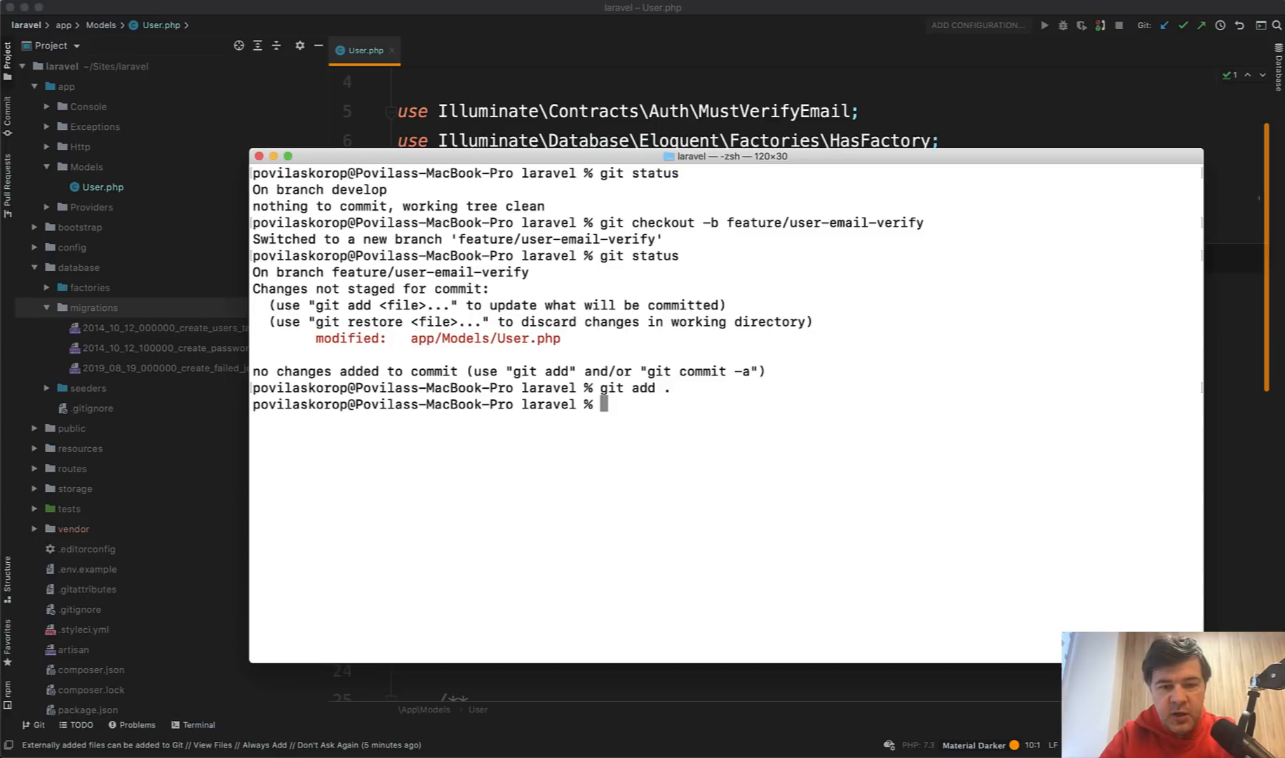
type("git commit -m")
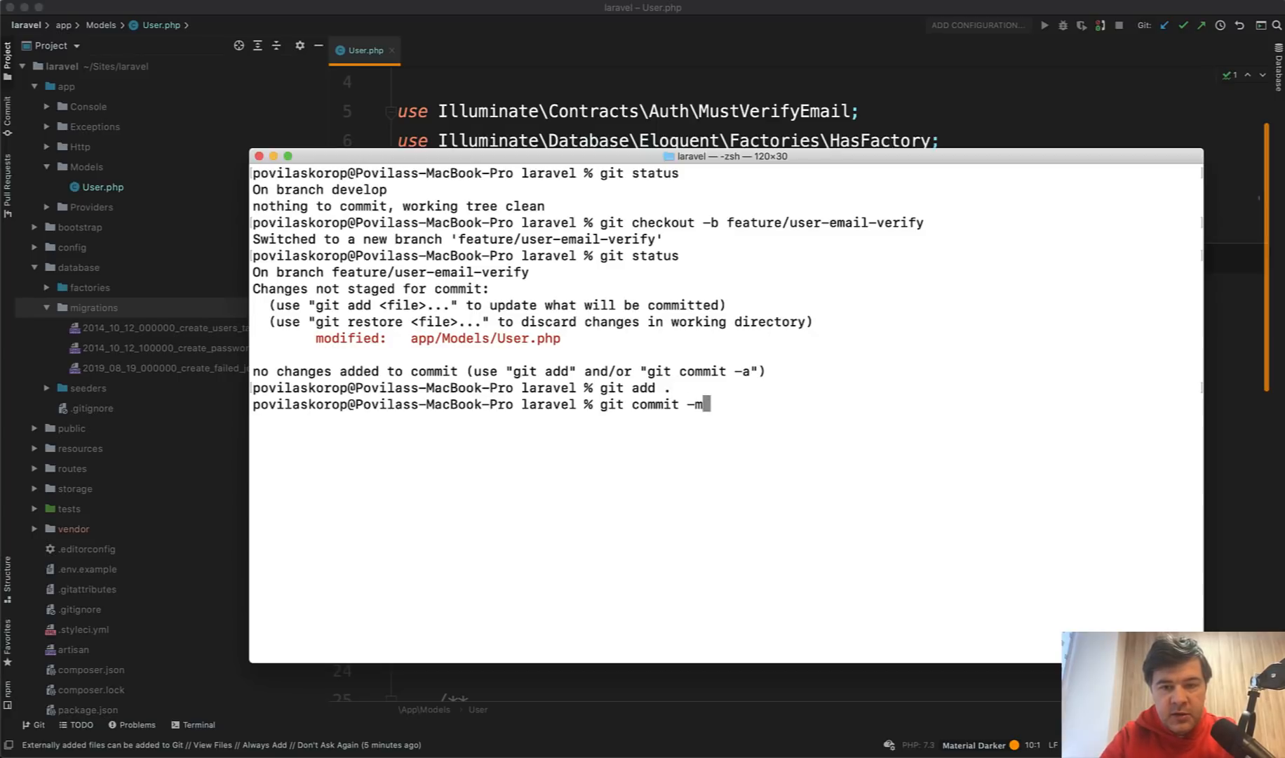
type("\"Verify user email")
type("git push")
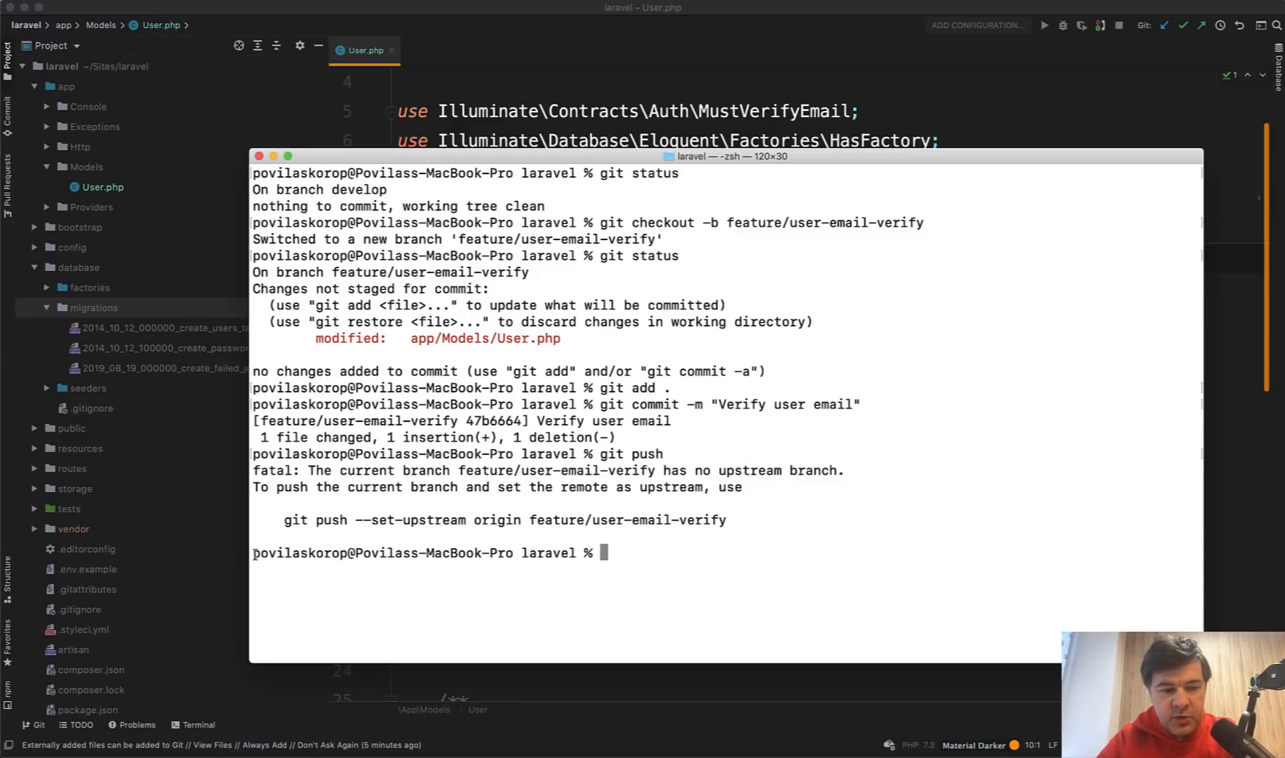
Push feature/user-email-verify to origin with upstream tracking set
left_click_drag(283, 519, 728, 519)
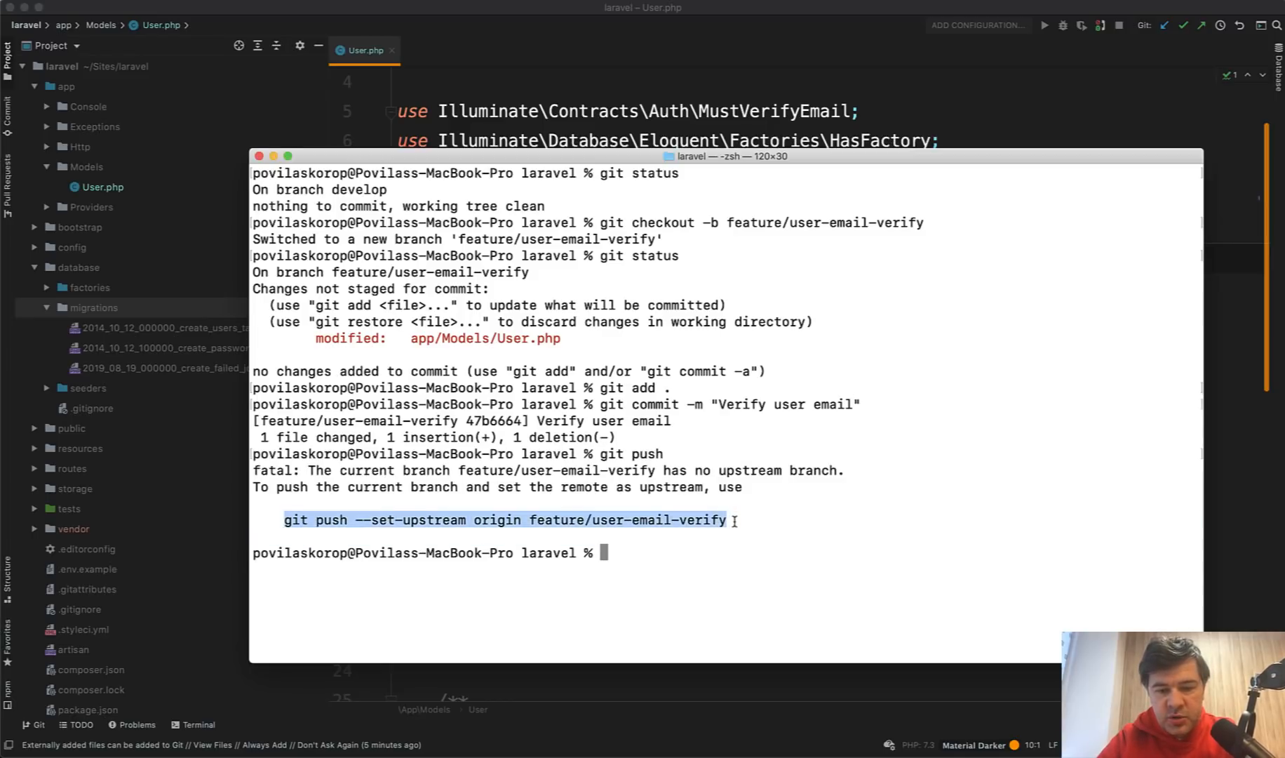
type("git push --set-upstream origin feature/user-email-verify")
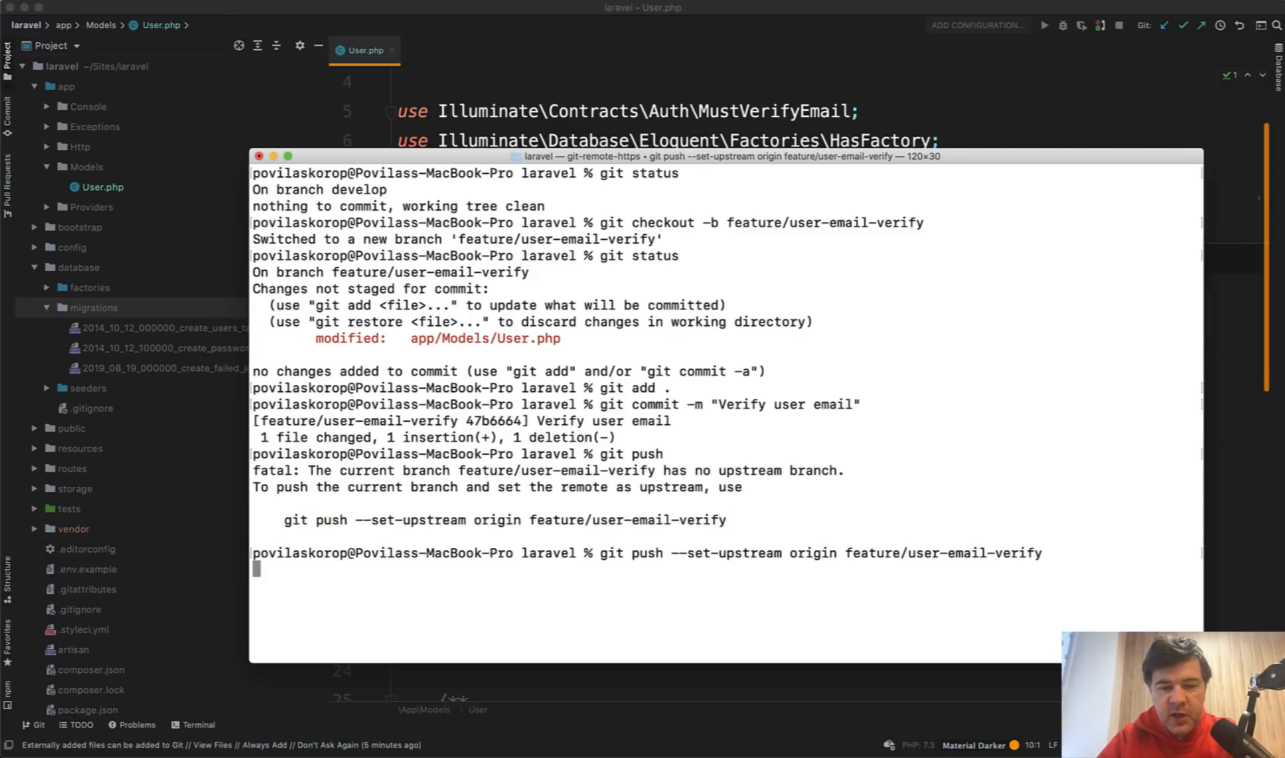
key("Return")
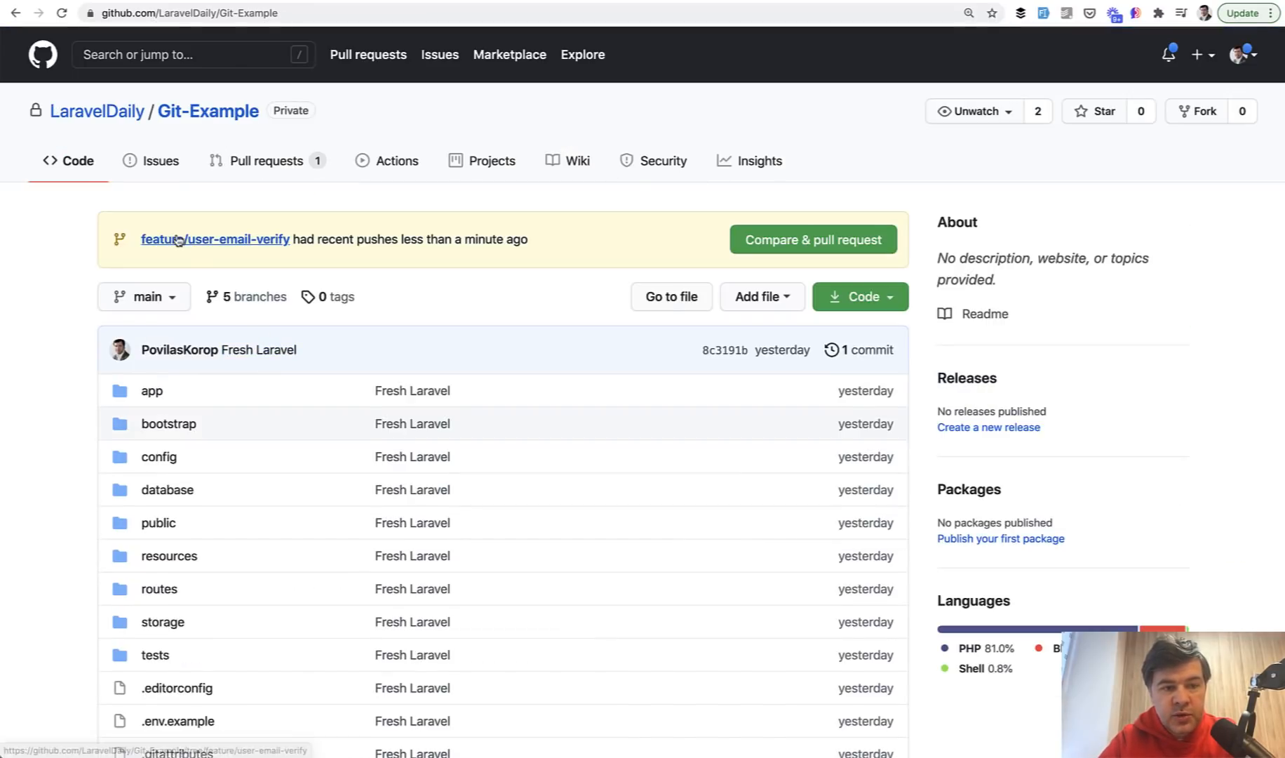
Create the 'Verify user email' pull request targeting develop
left_click(214, 238)
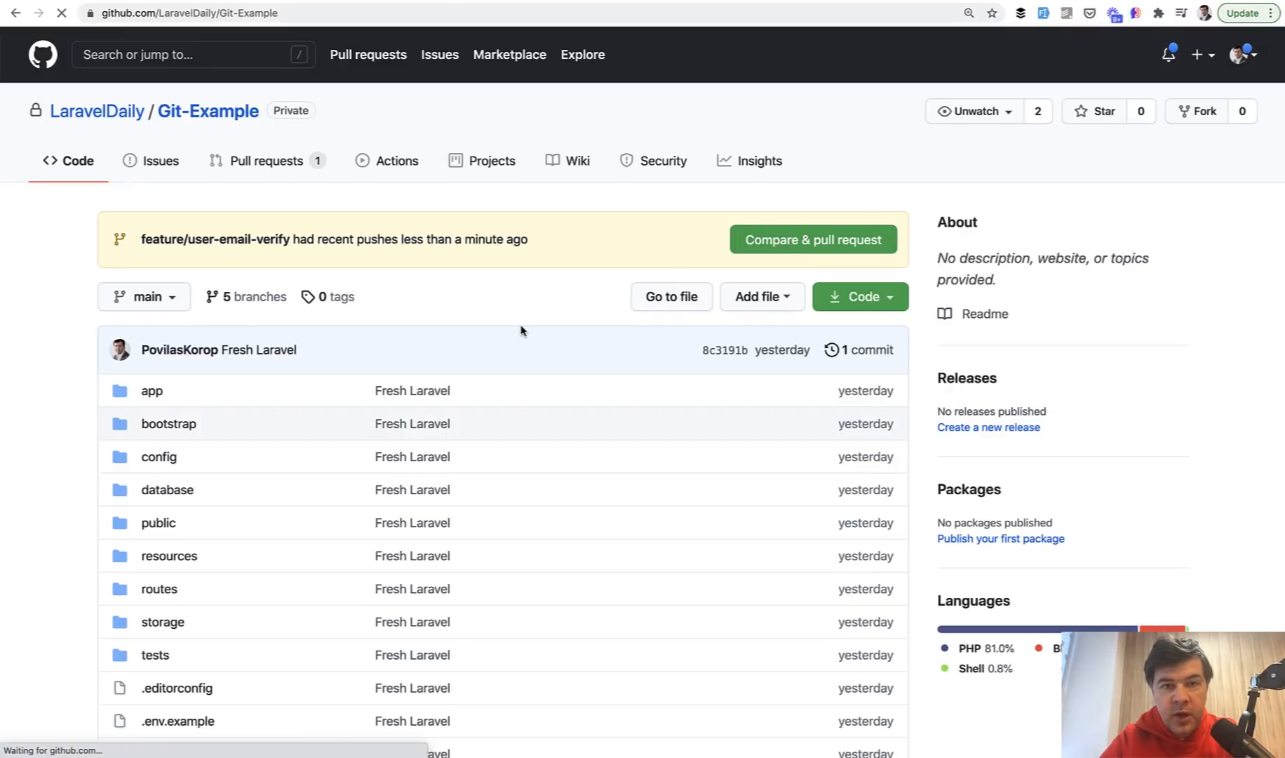
left_click(812, 239)
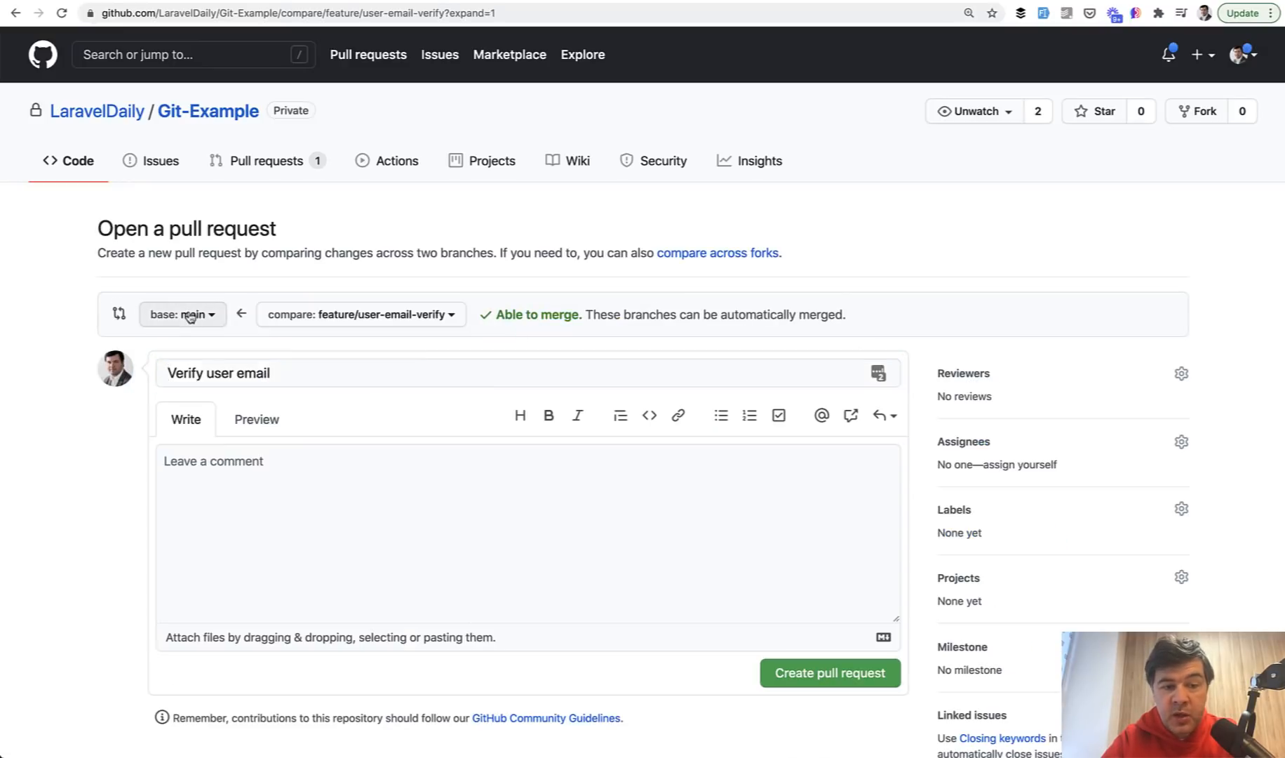
left_click(181, 314)
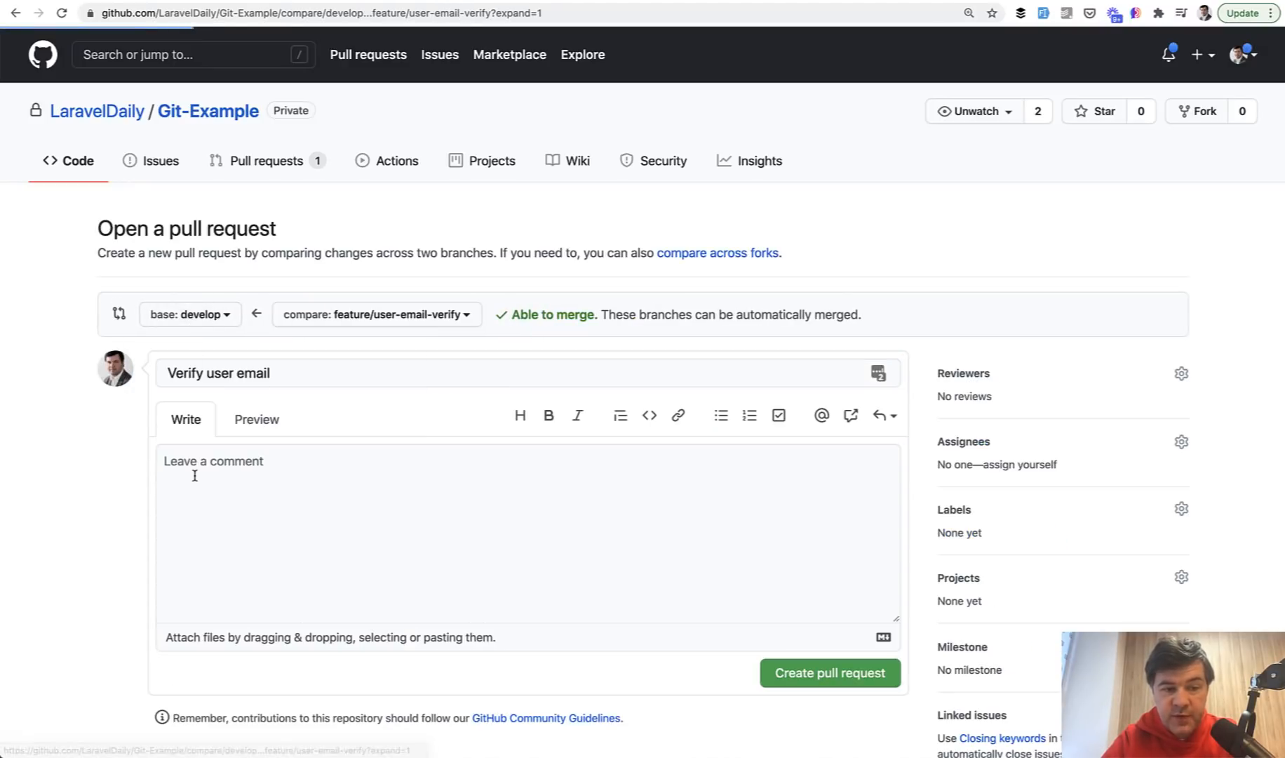
left_click(829, 672)
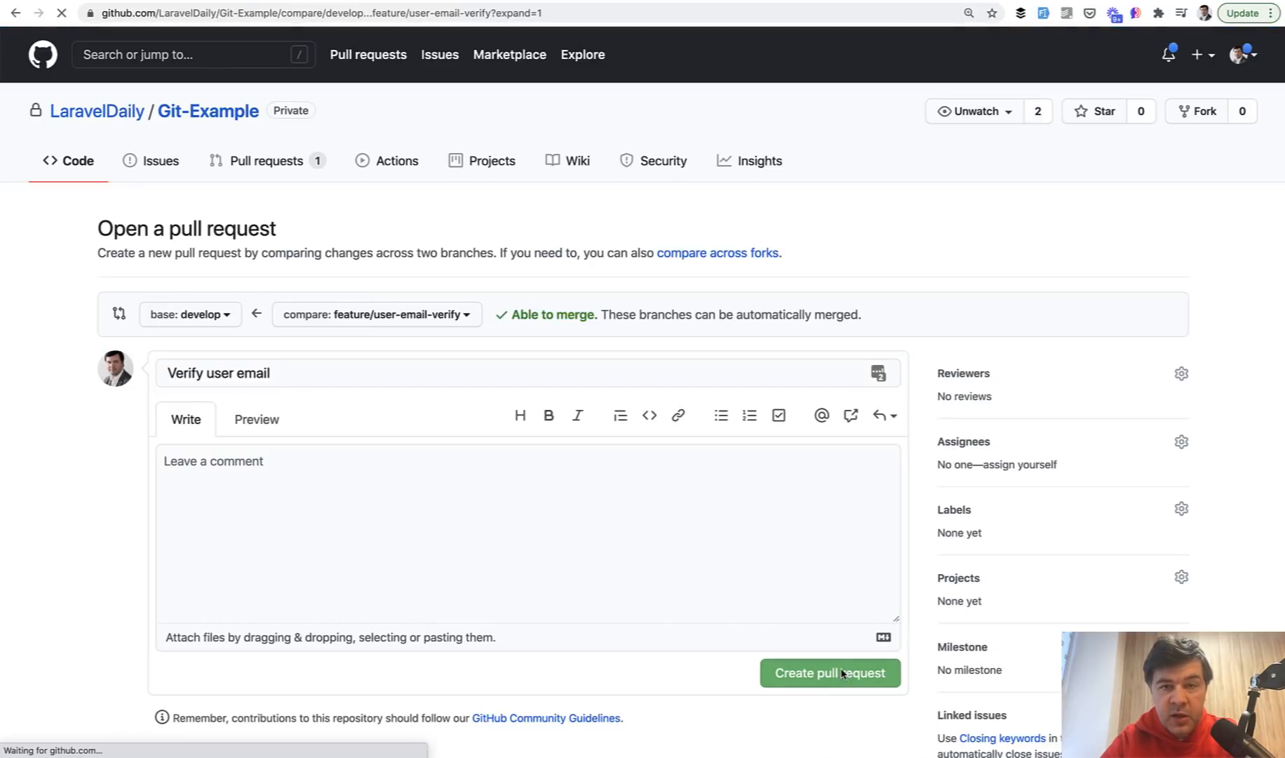
left_click(829, 673)
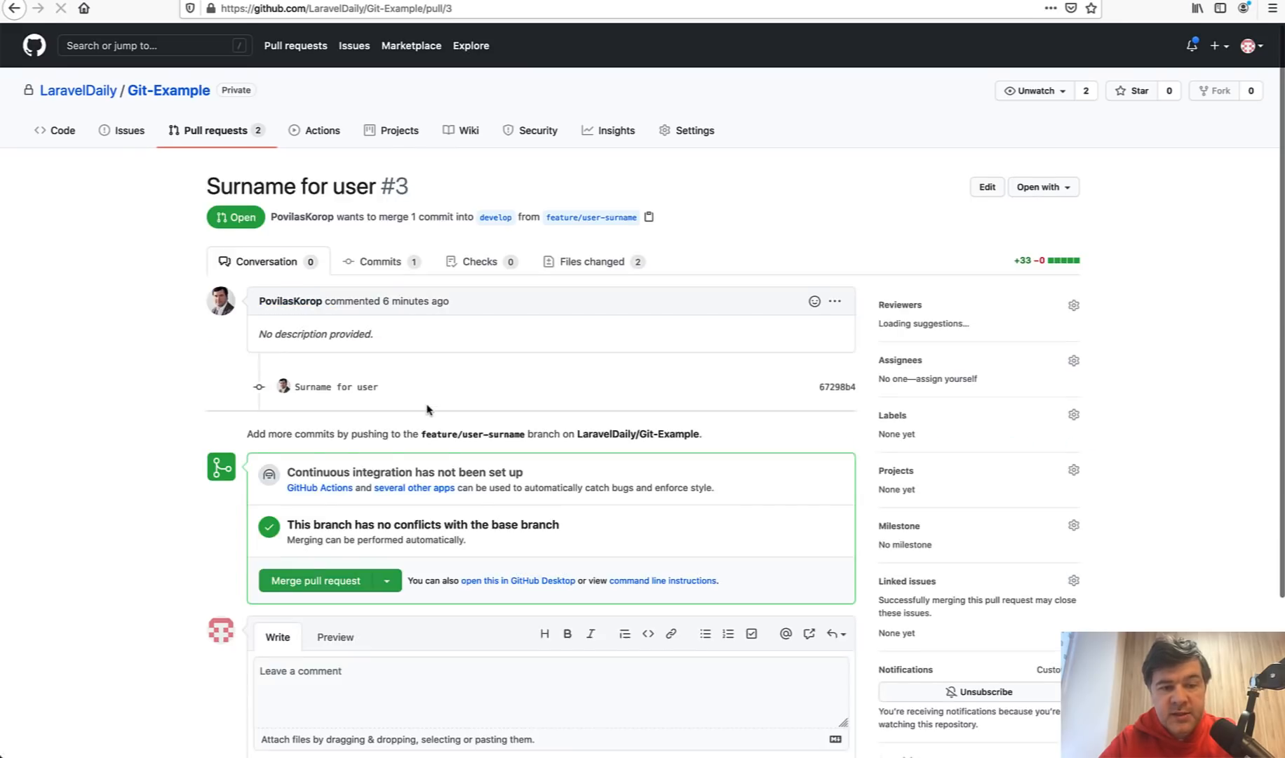
Merge PR #3 into develop, delete feature/user-surname, and open the Verify user email PR
left_click(315, 580)
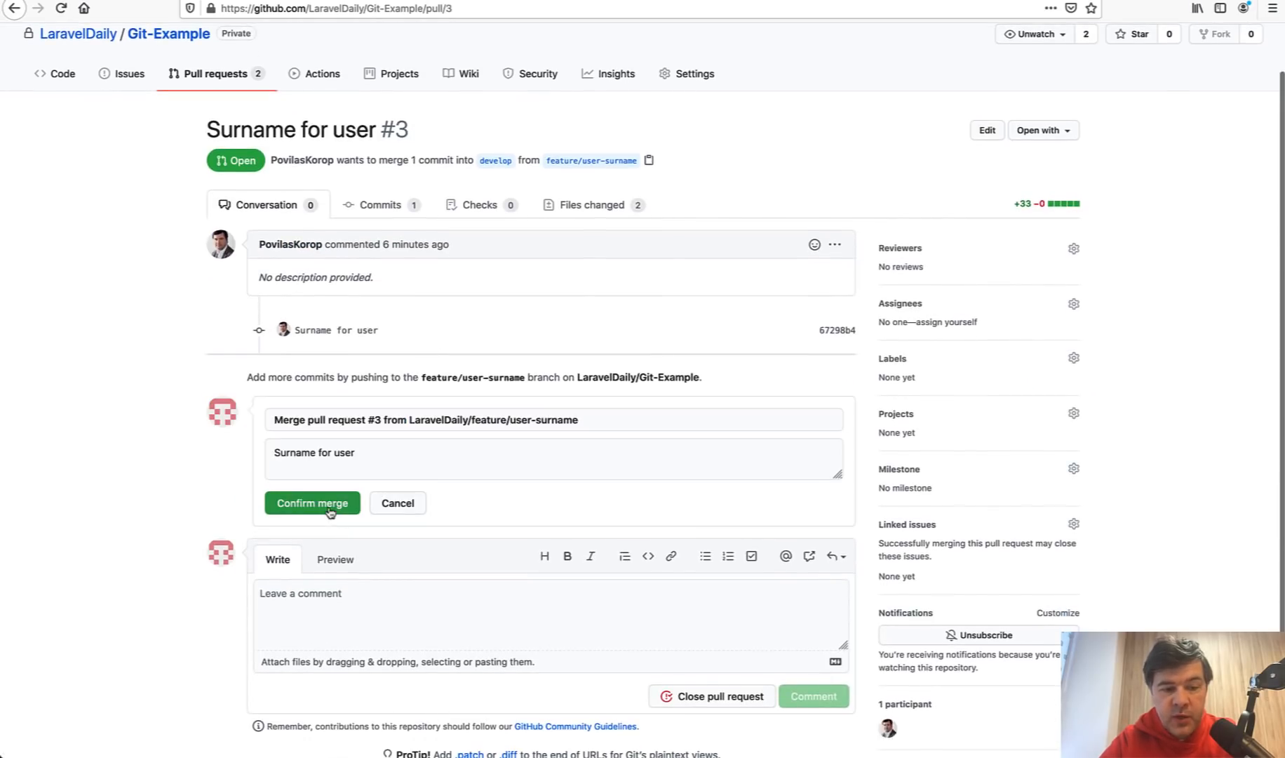
left_click(312, 502)
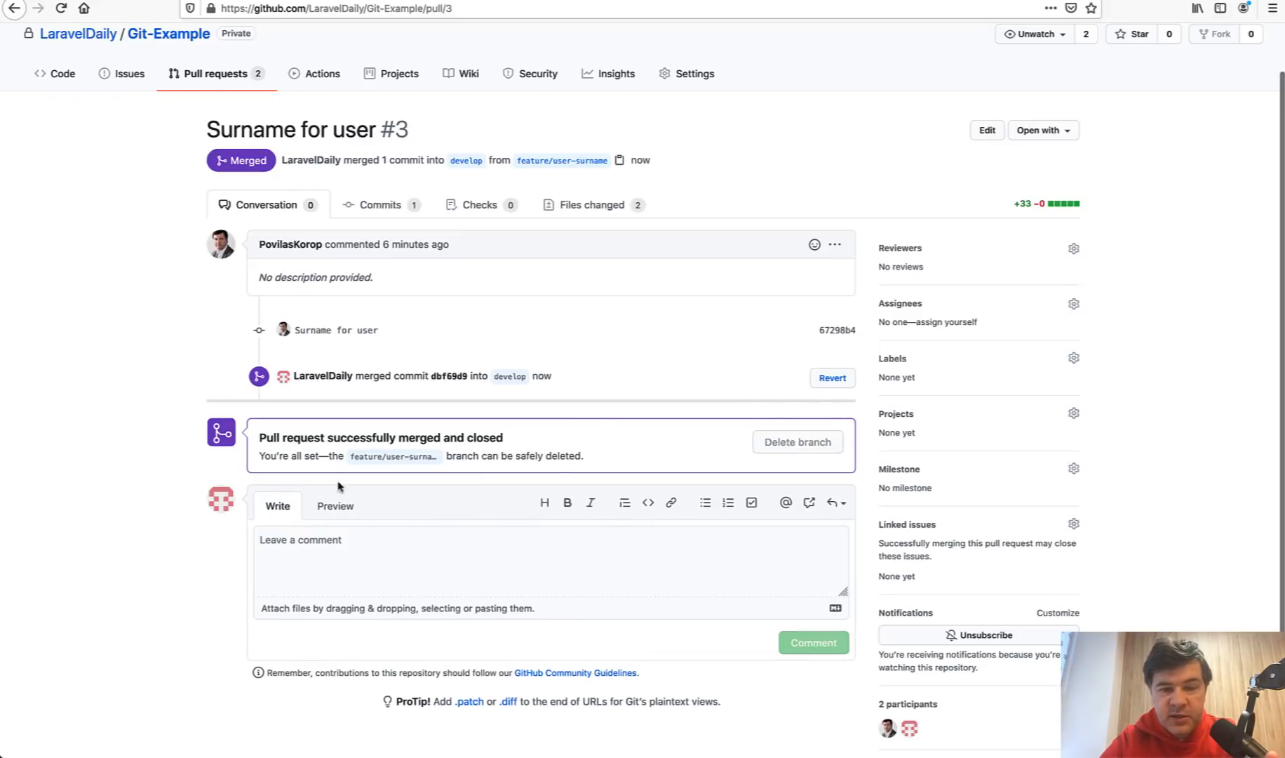
left_click(796, 441)
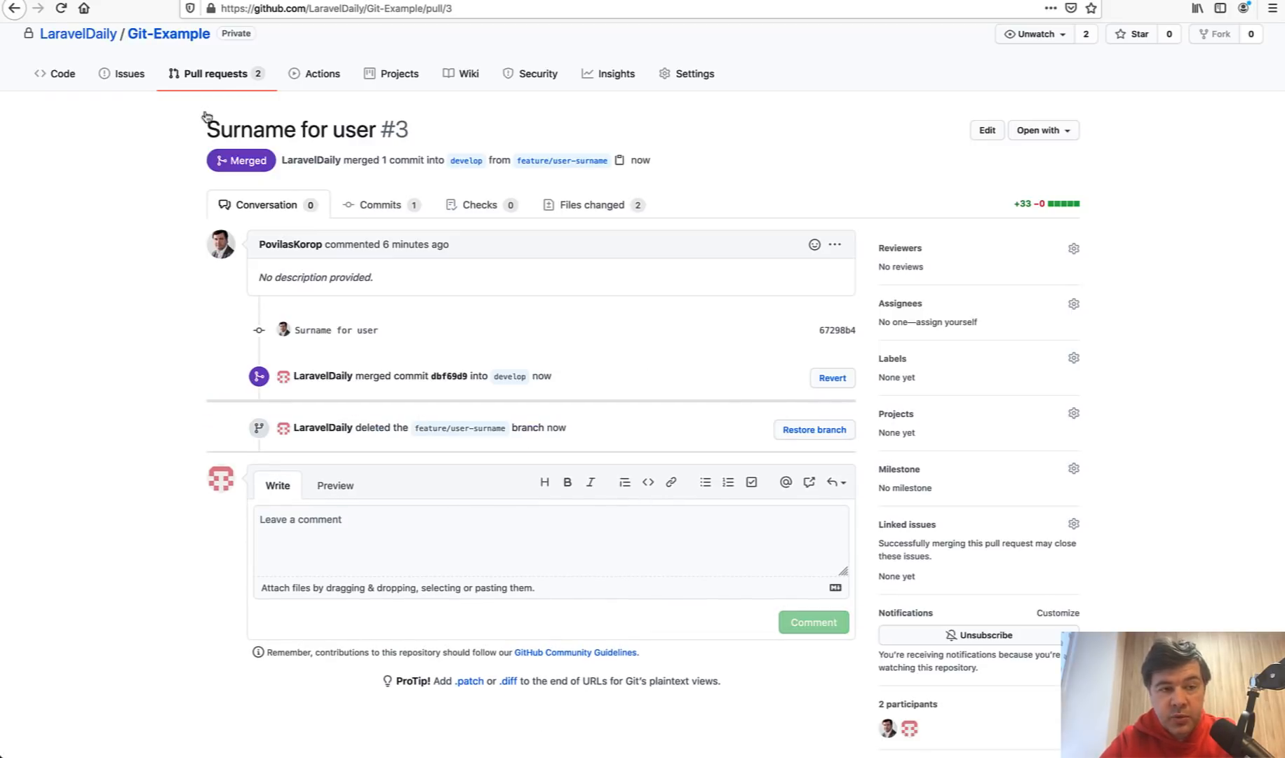
left_click(210, 73)
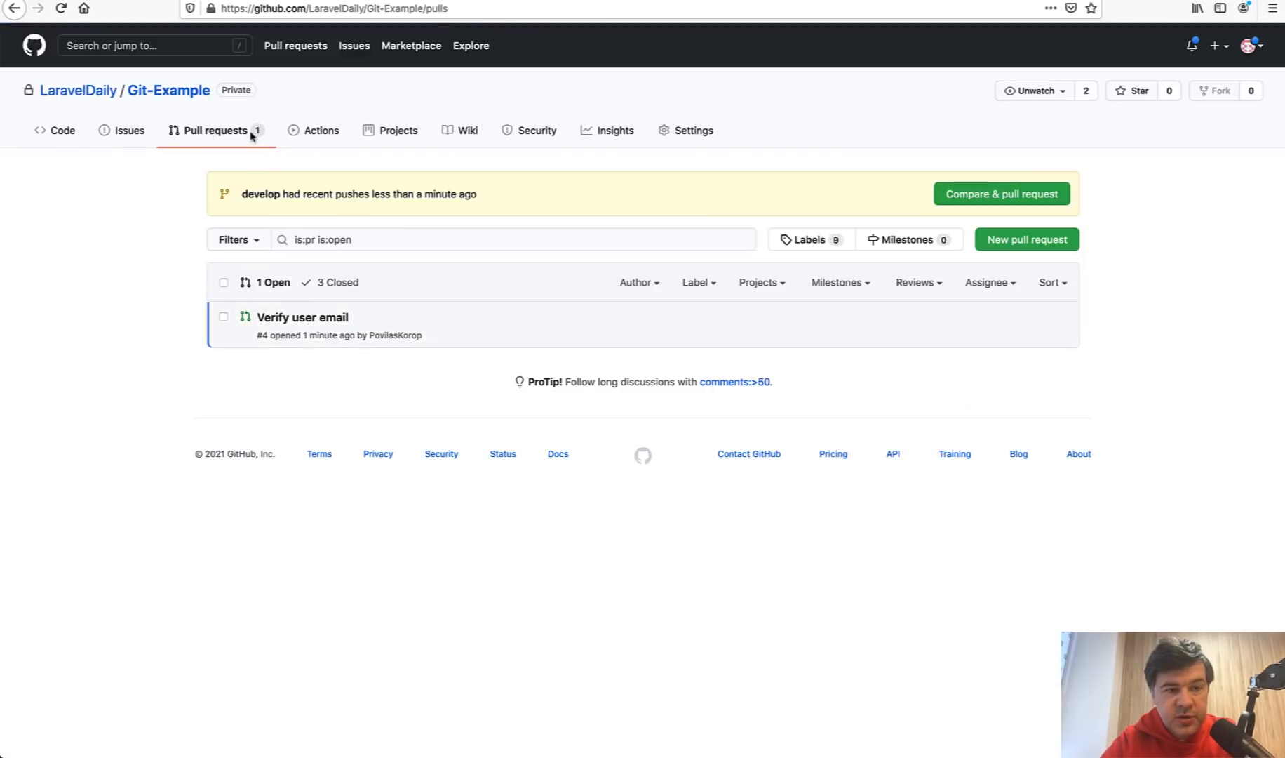
left_click(302, 317)
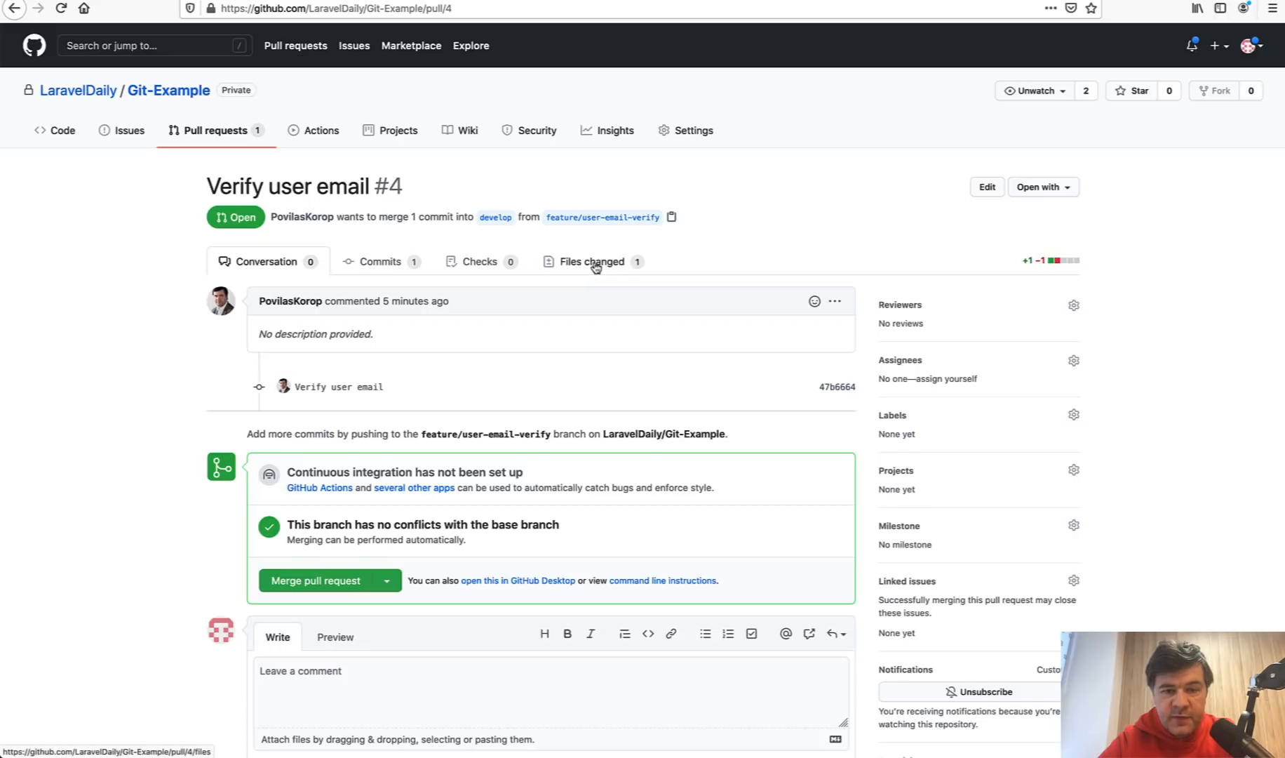
View PR #4's Files changed, showing User.php implementing MustVerifyEmail
left_click(592, 261)
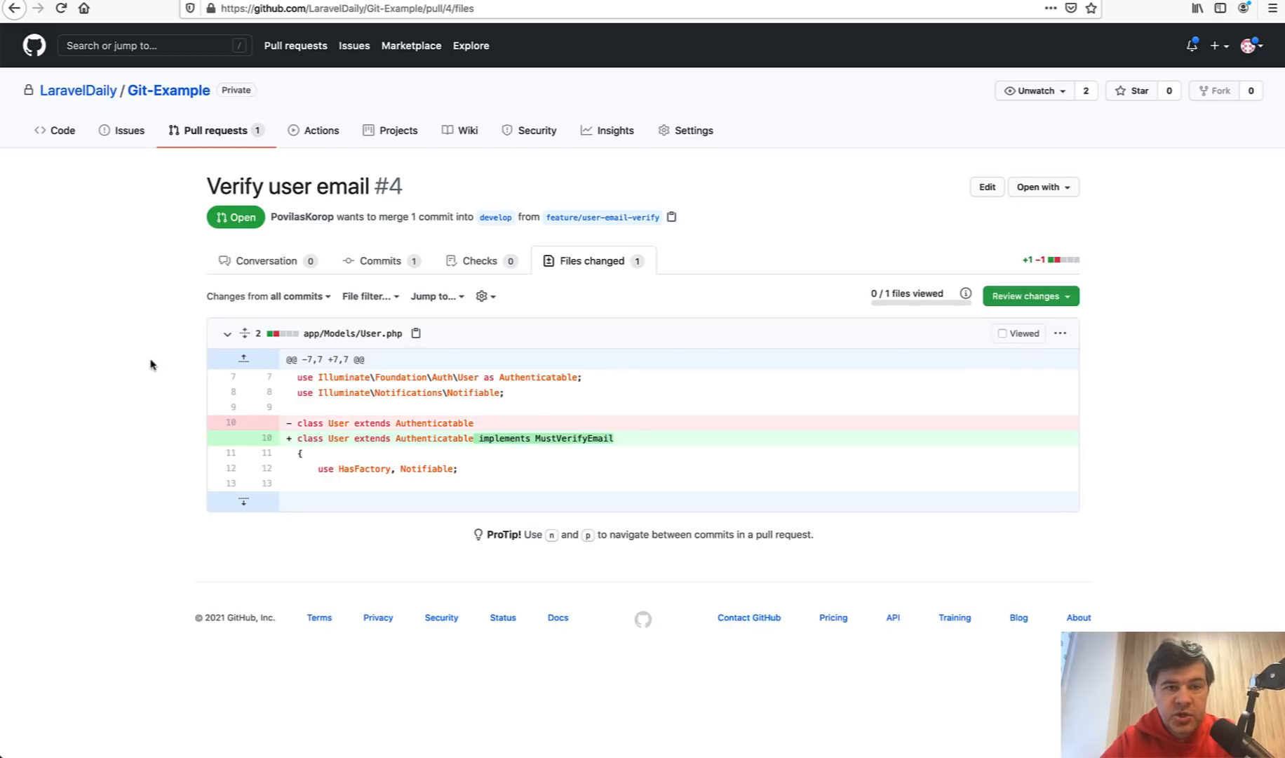
mouse_move(102, 431)
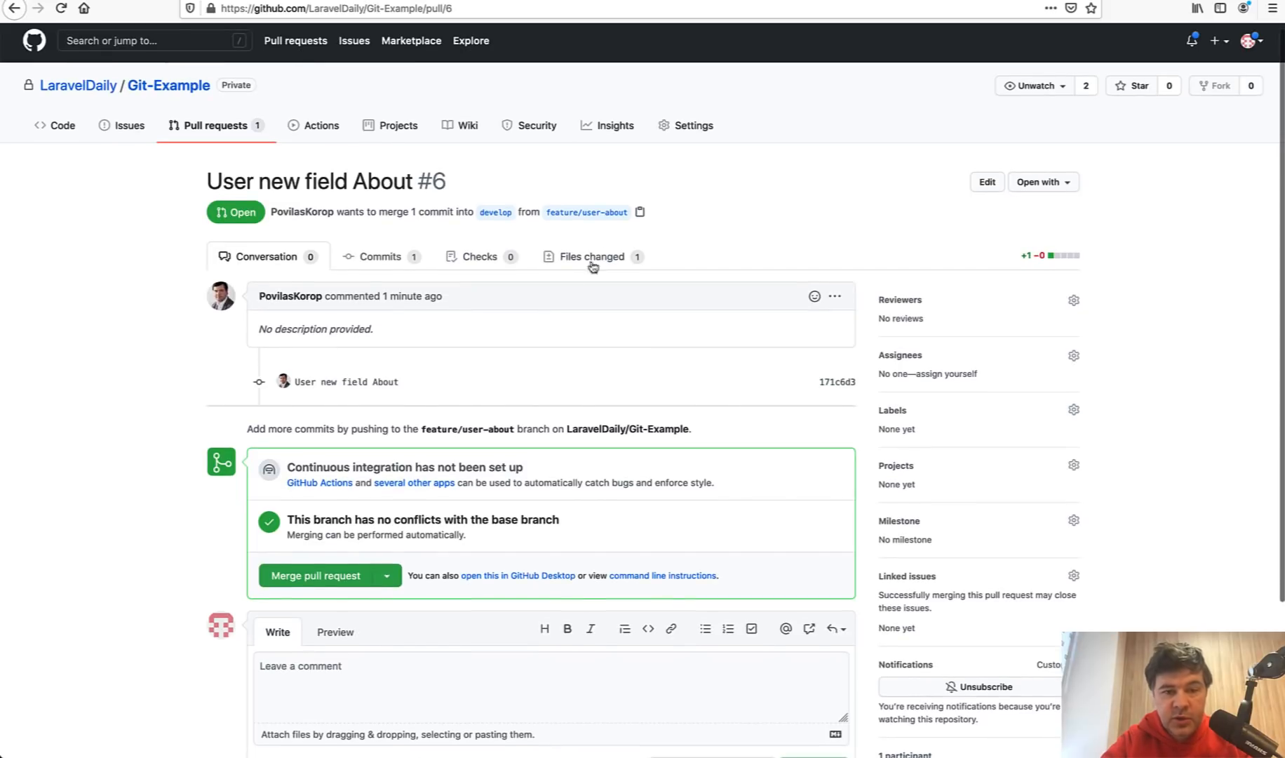
Merge PR #6 'User new field About' into develop and delete the feature/user-about branch
left_click(590, 257)
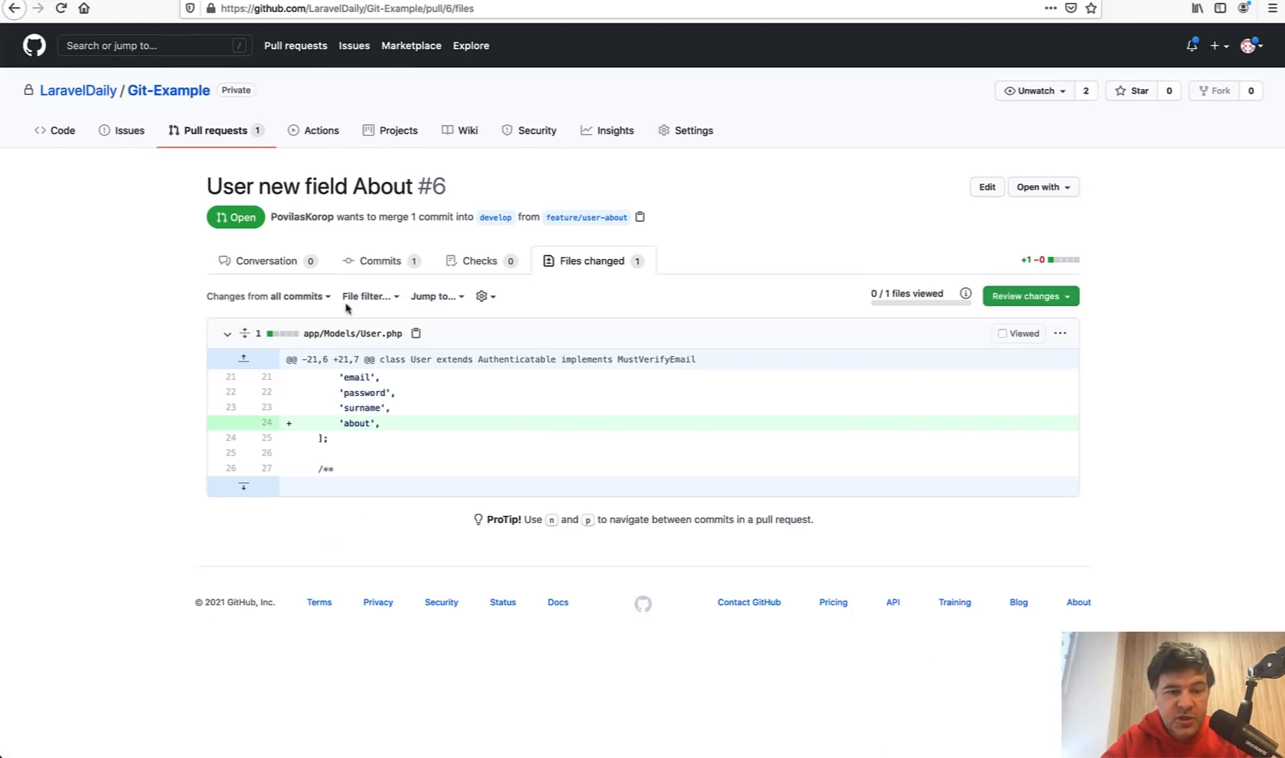
mouse_move(285, 281)
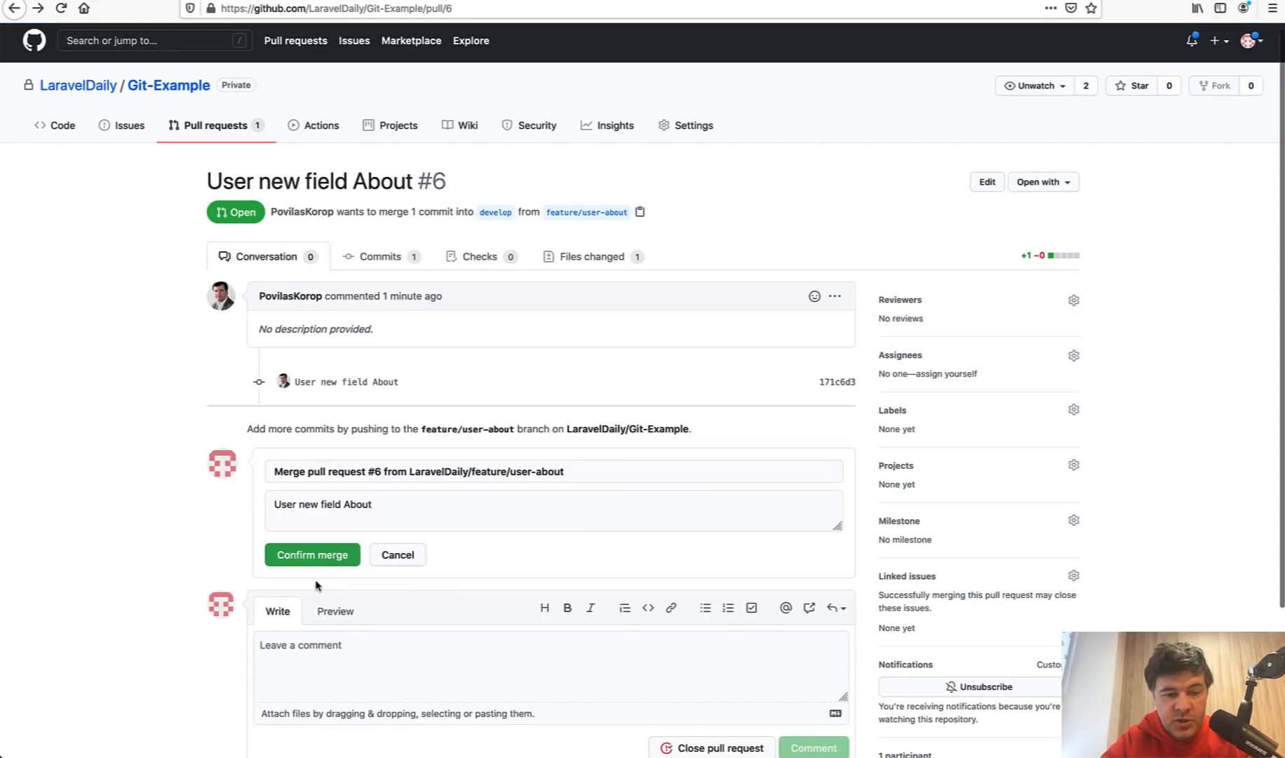
left_click(312, 554)
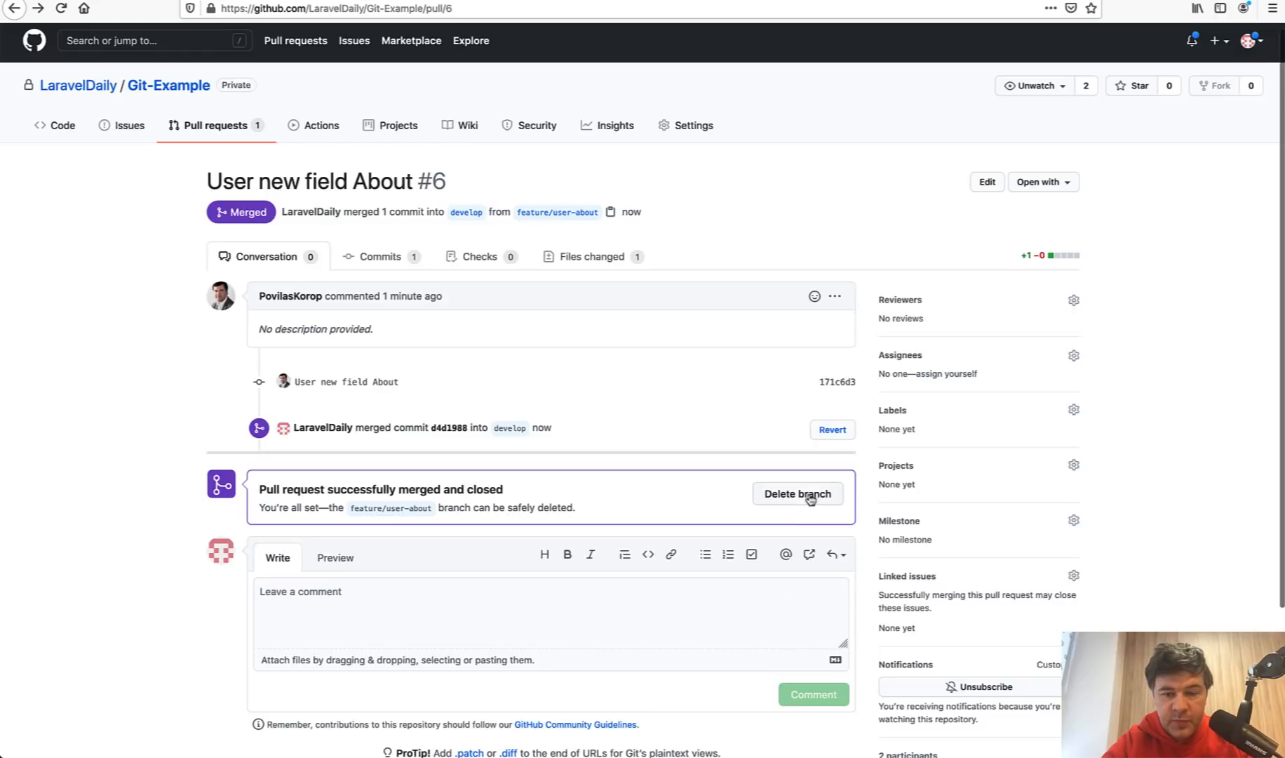
left_click(795, 493)
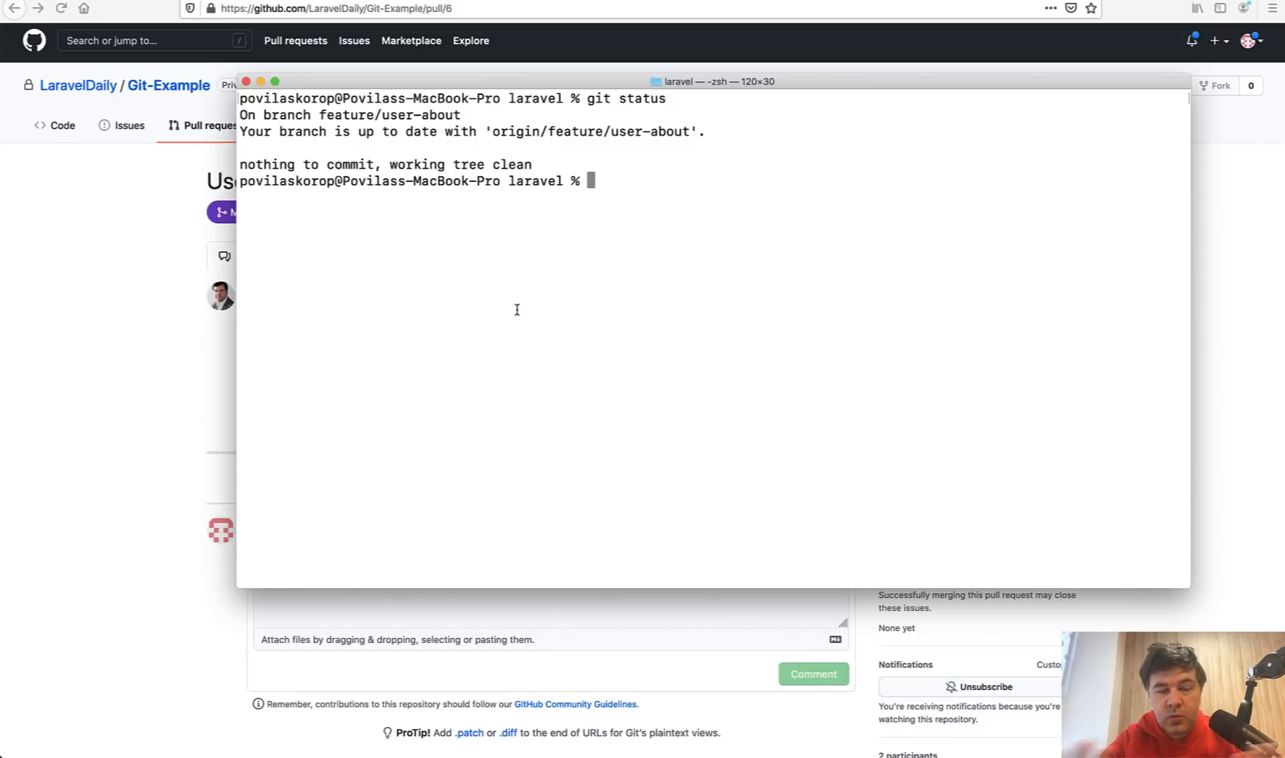
Check out develop, pull origin develop, and create a new feature/user branch
type("git checkout develop")
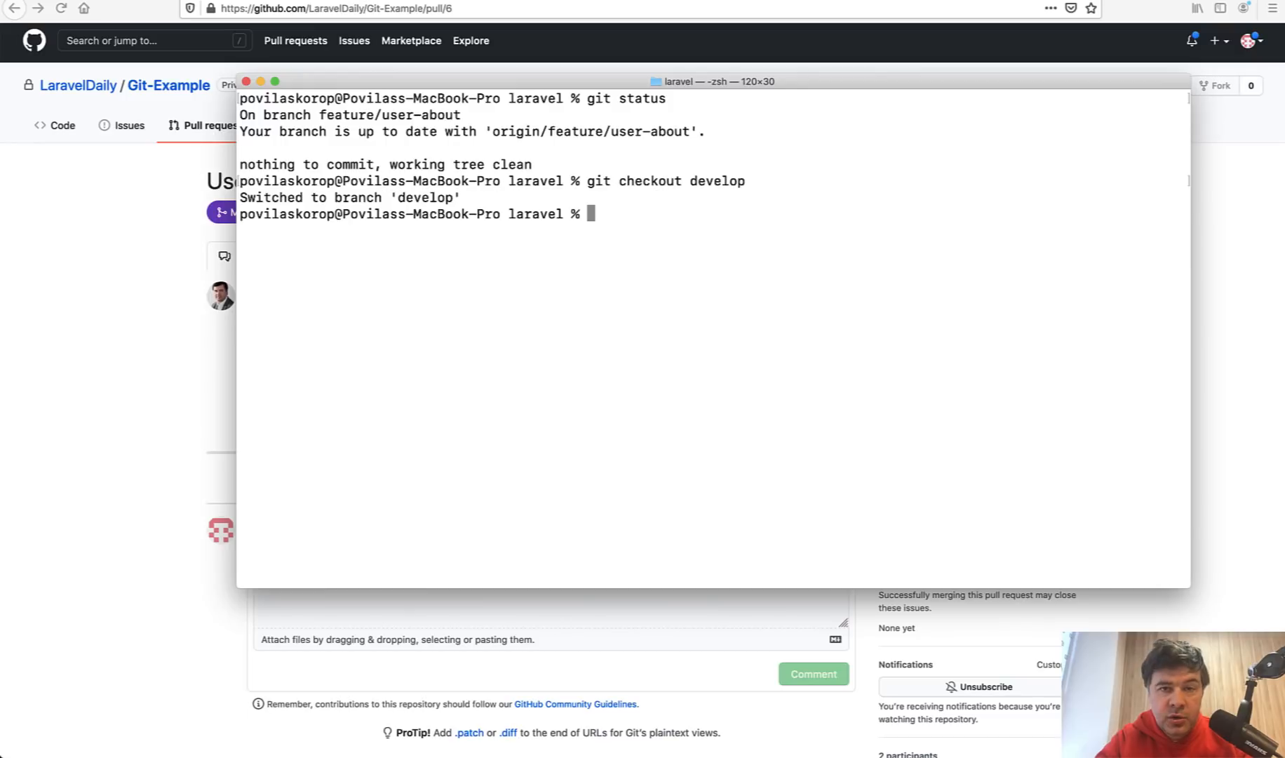
type("git pull ori")
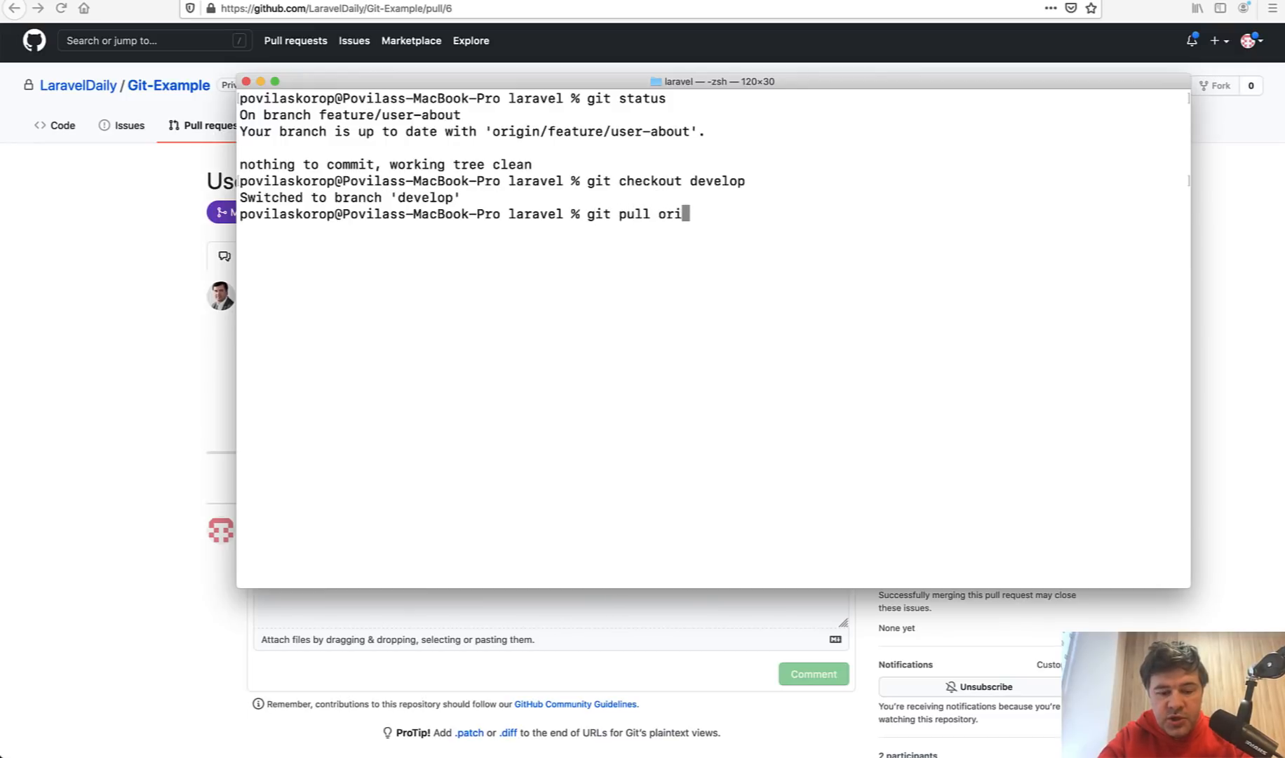
type("gin develop")
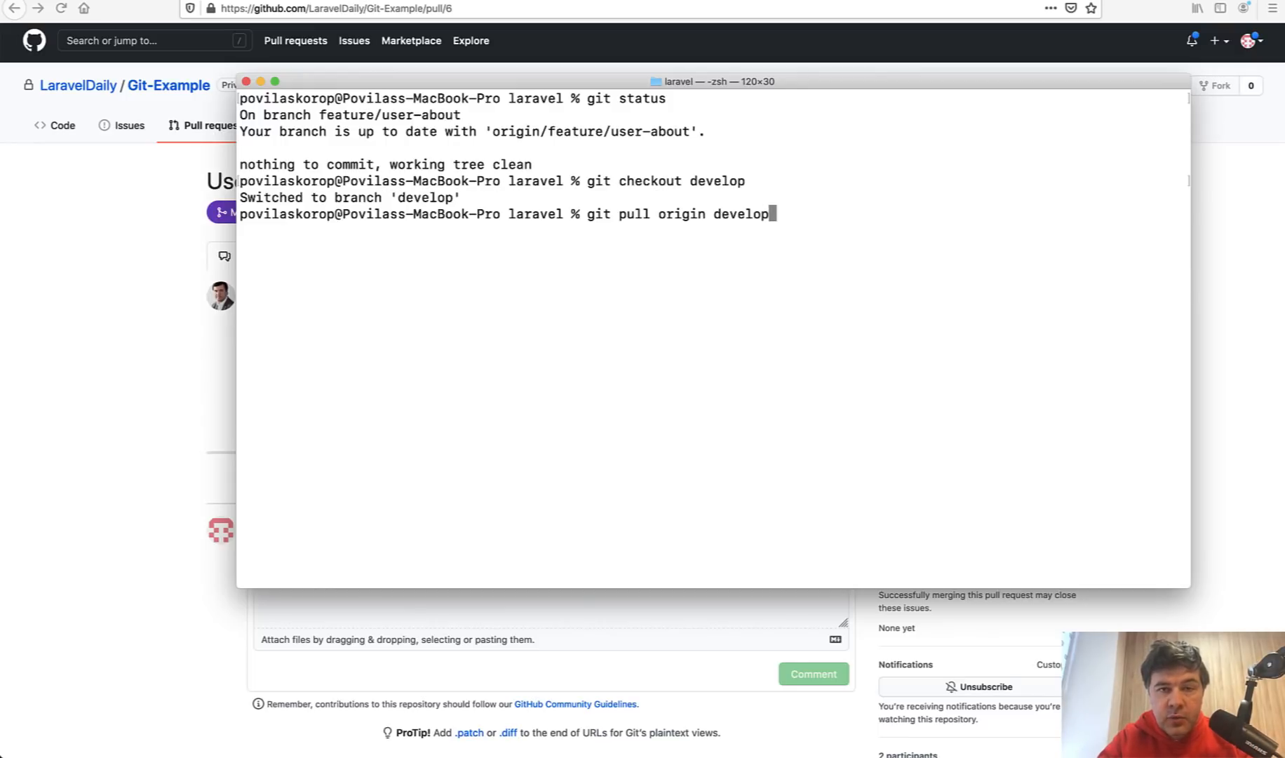
key("Backspace")
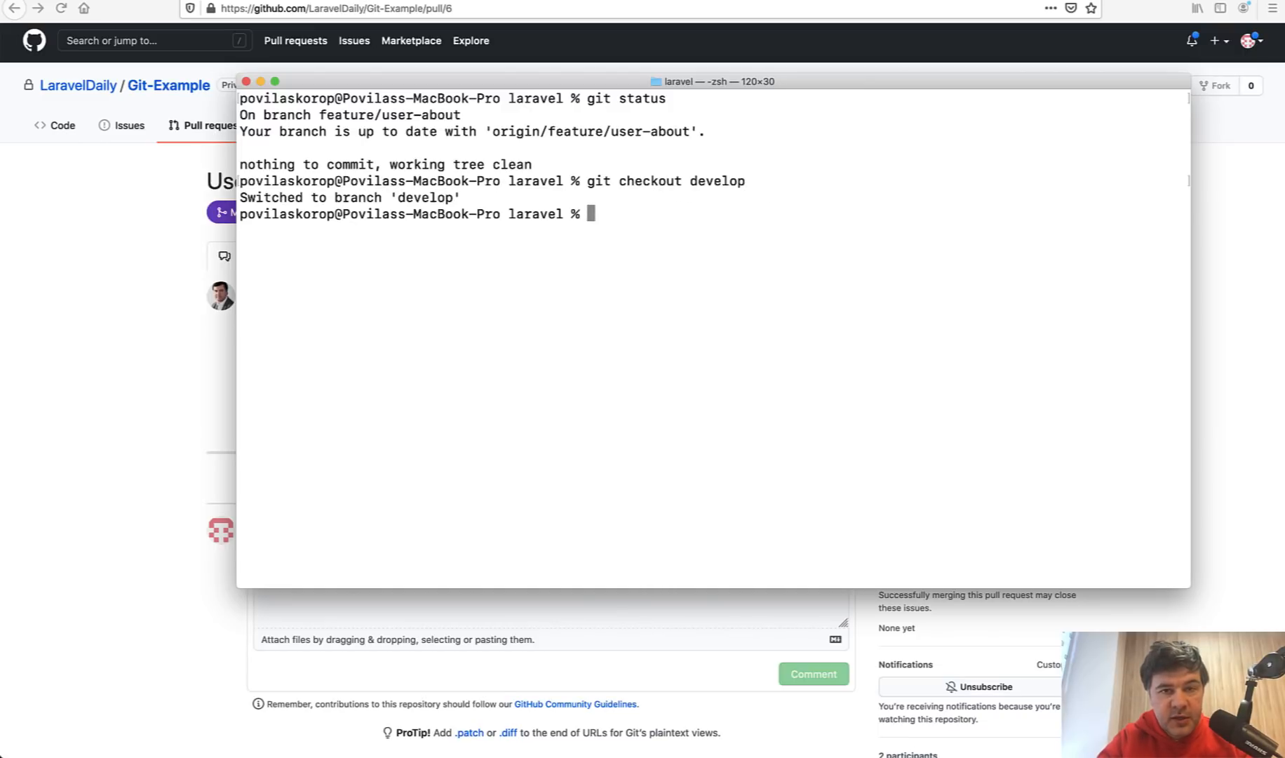
type("git checkout -")
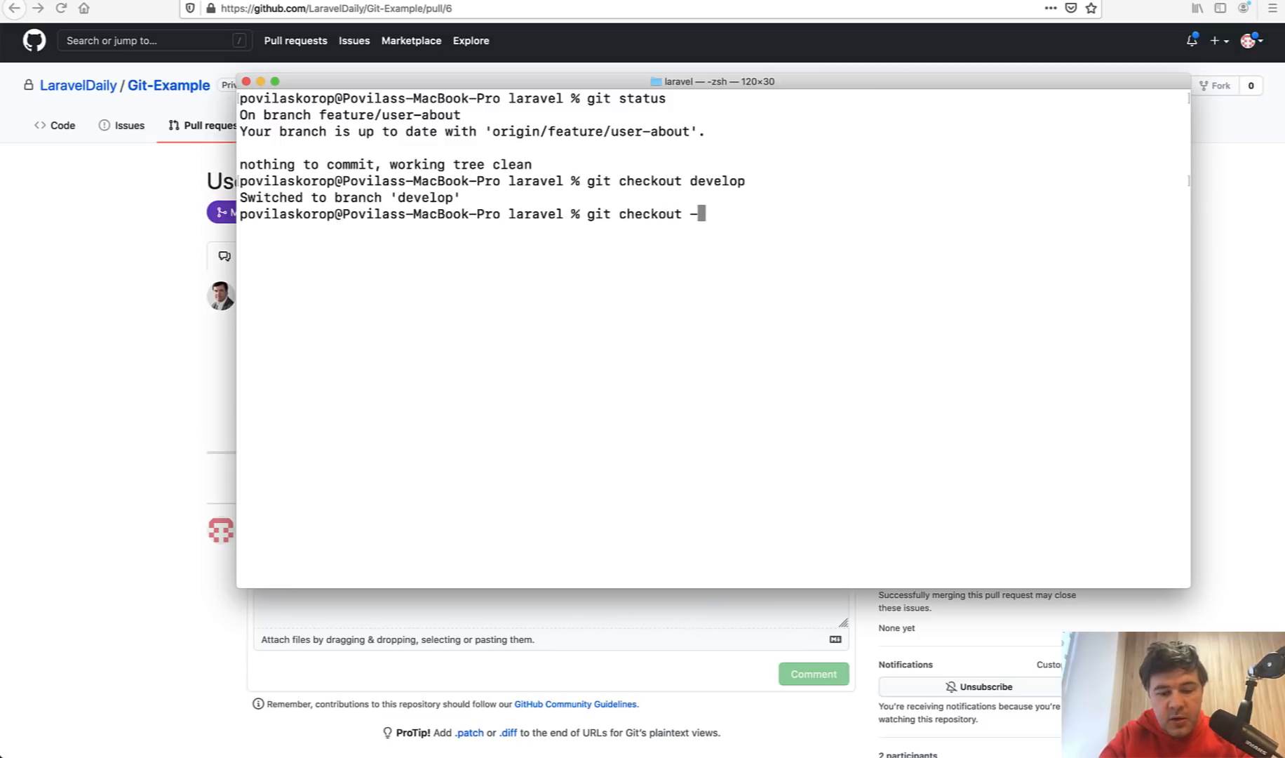
type("b feature/user")
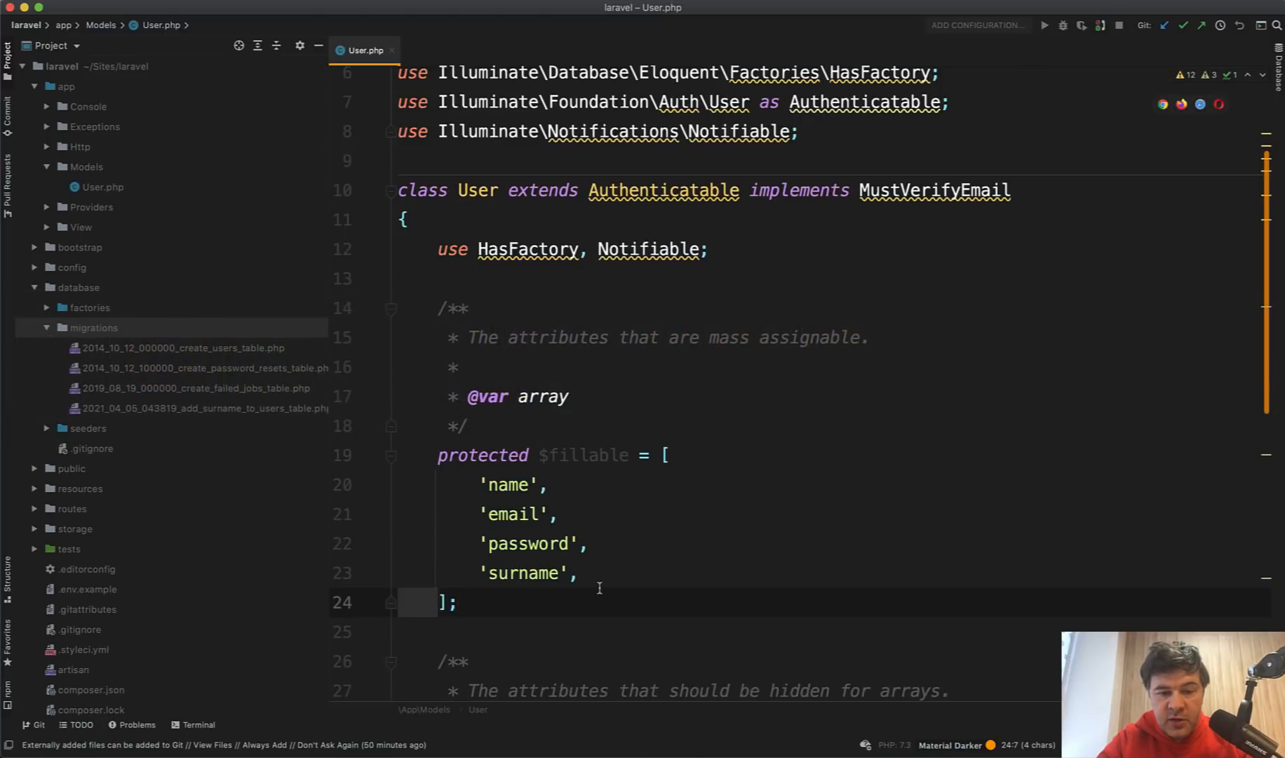
Add 'country' after 'surname' in User.php's $fillable array and check git status
left_click(578, 573)
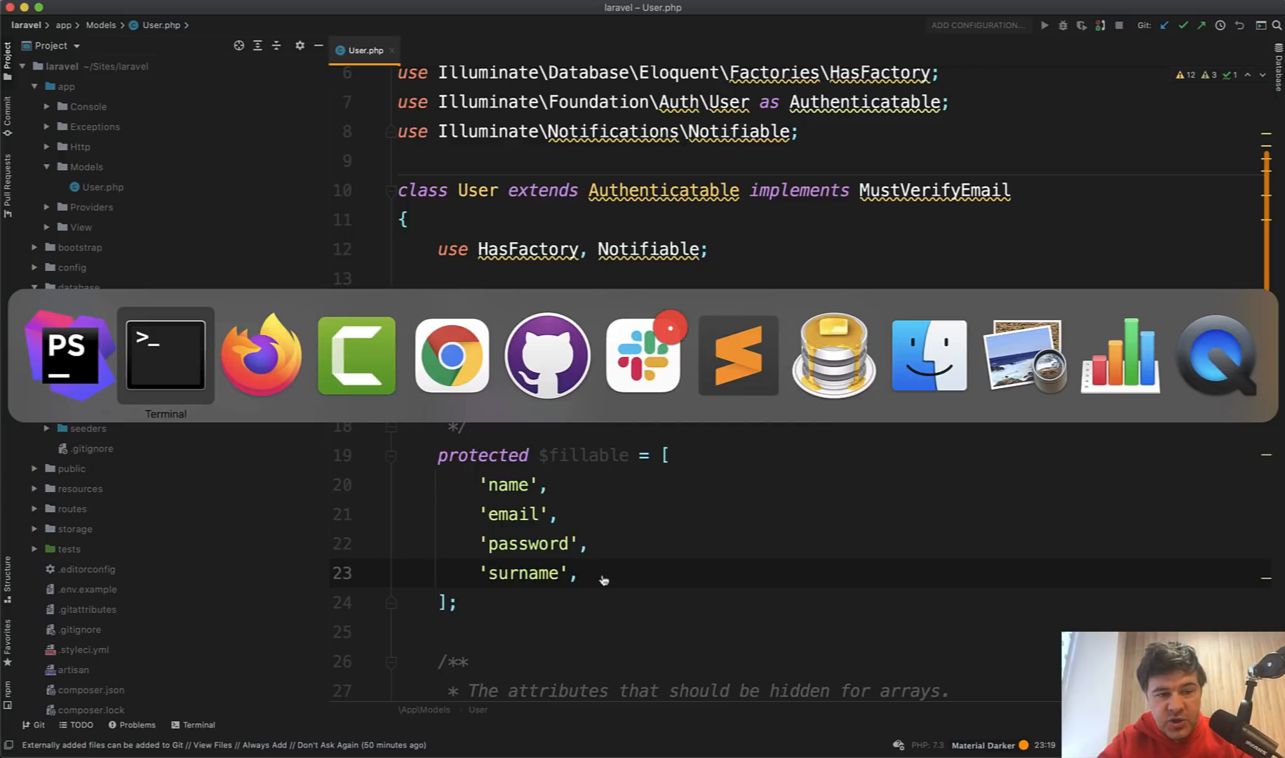
left_click(165, 355)
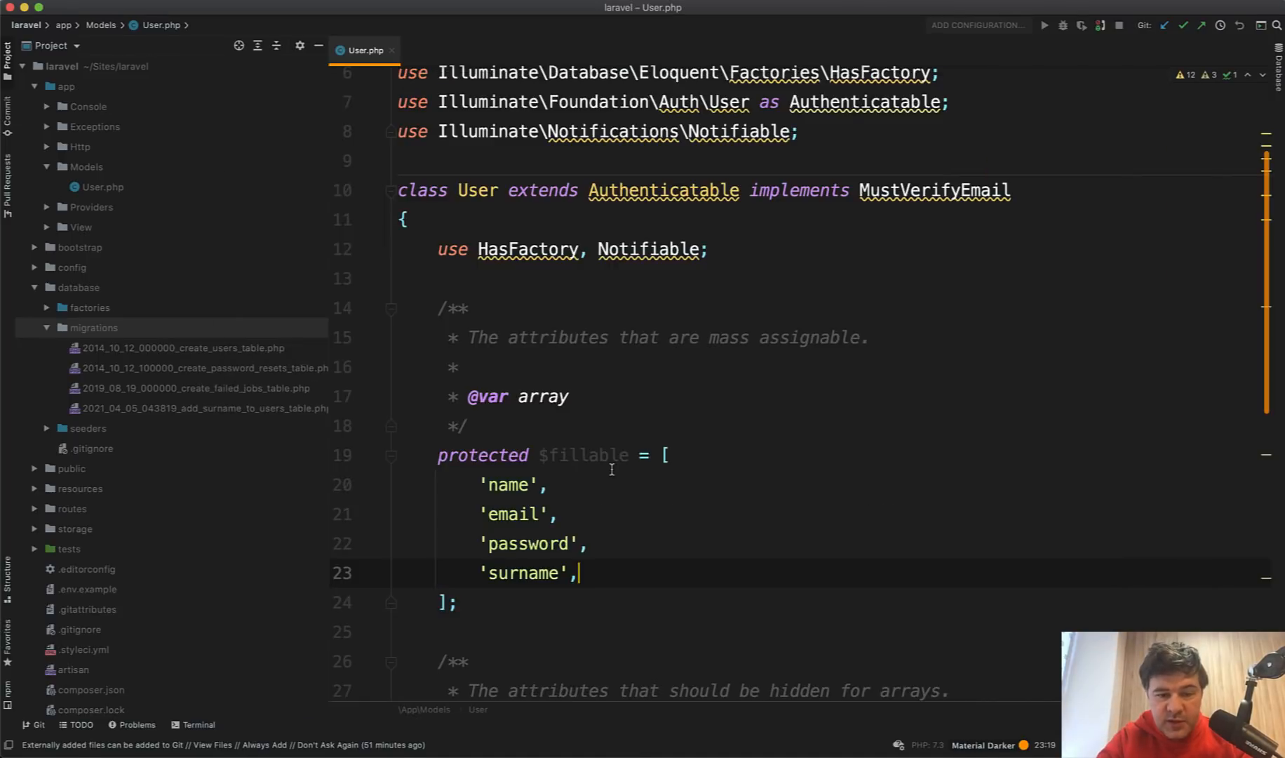
type("'country'")
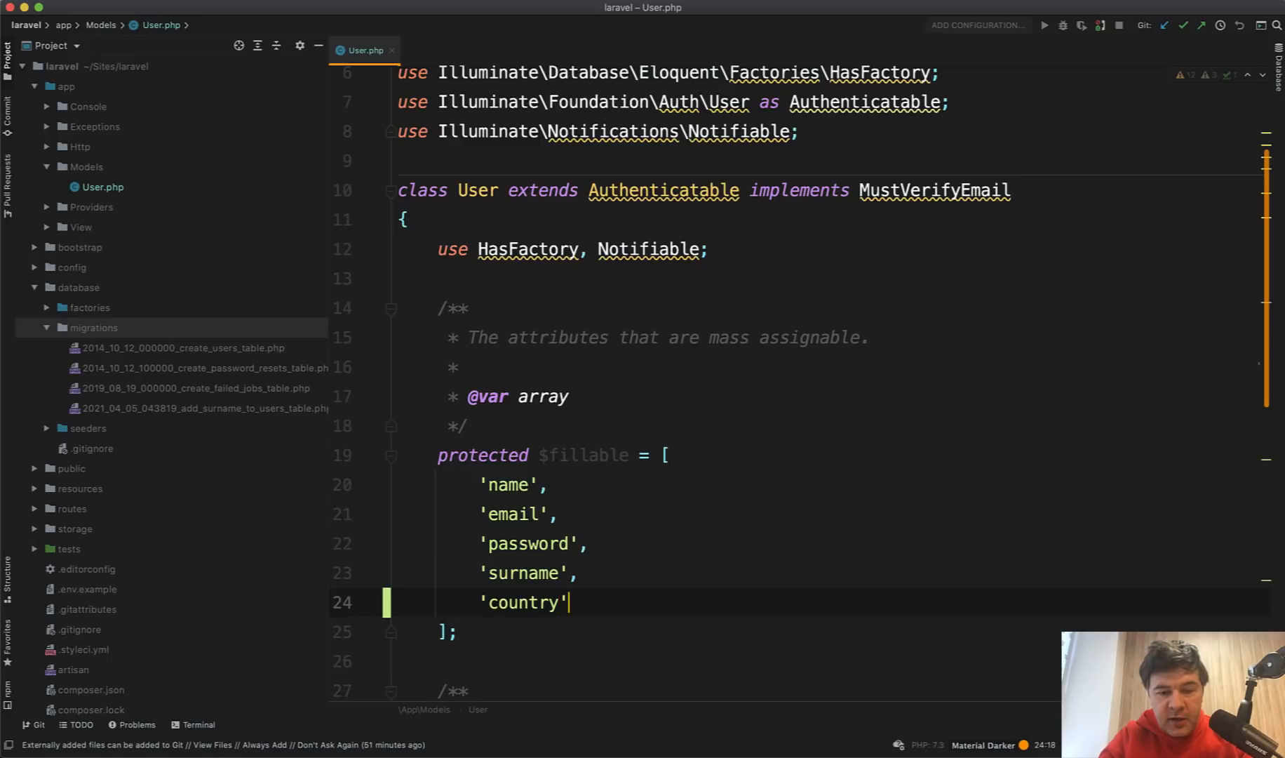
type("git status")
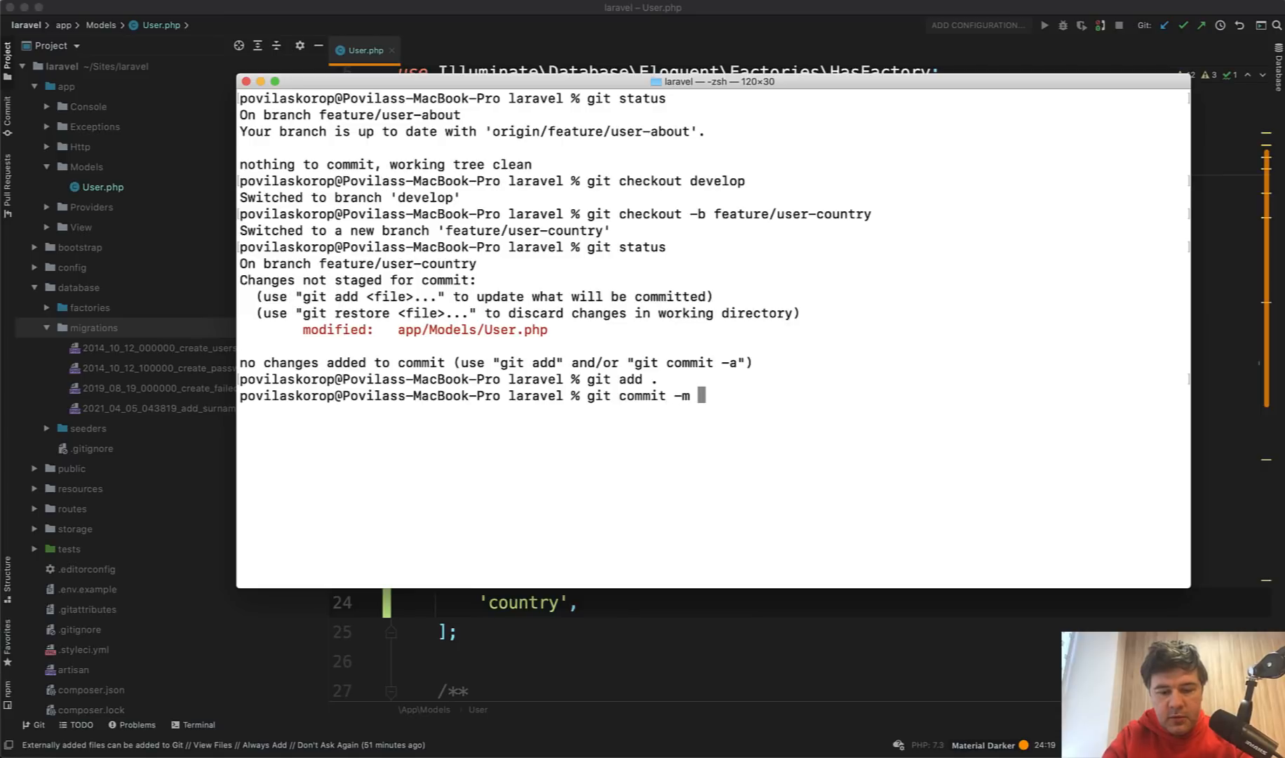
Commit as "User country" and push feature/user-country with upstream set to origin
type("\"User country\"")
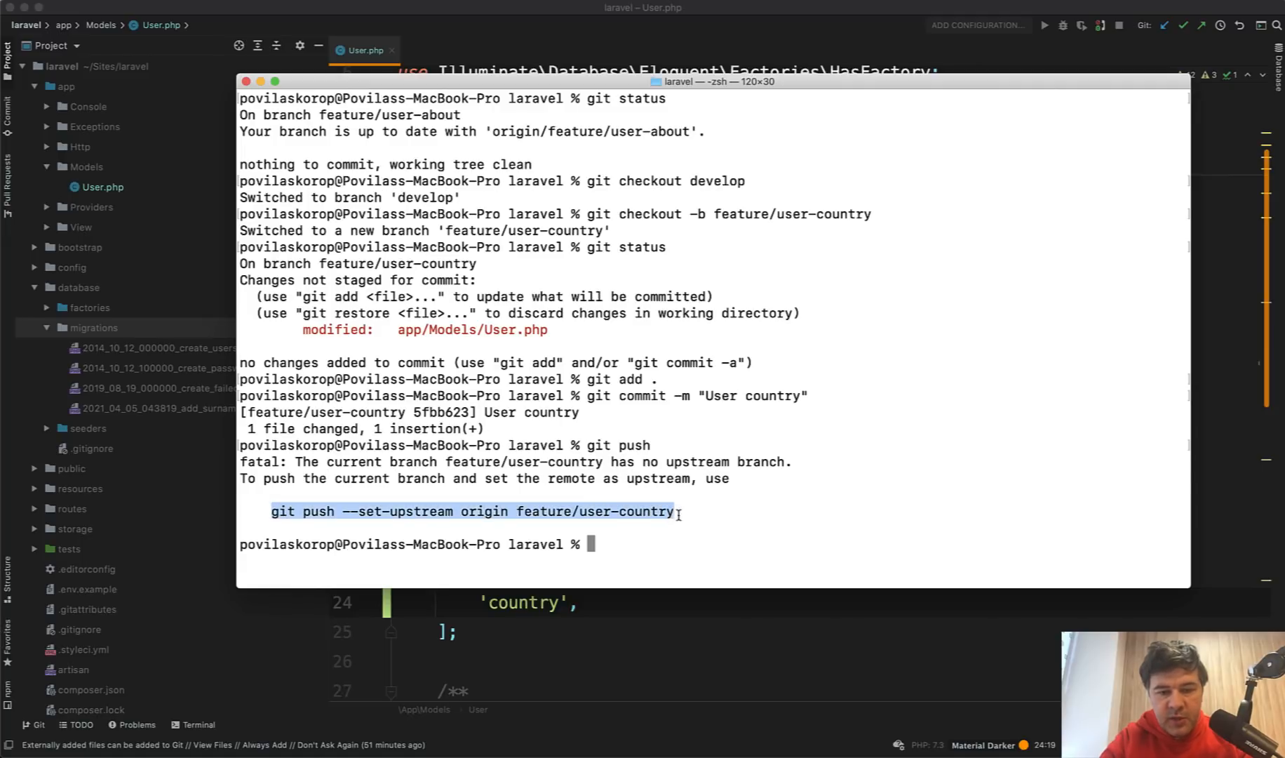
type("git push --set-upstream origin feature/user-country")
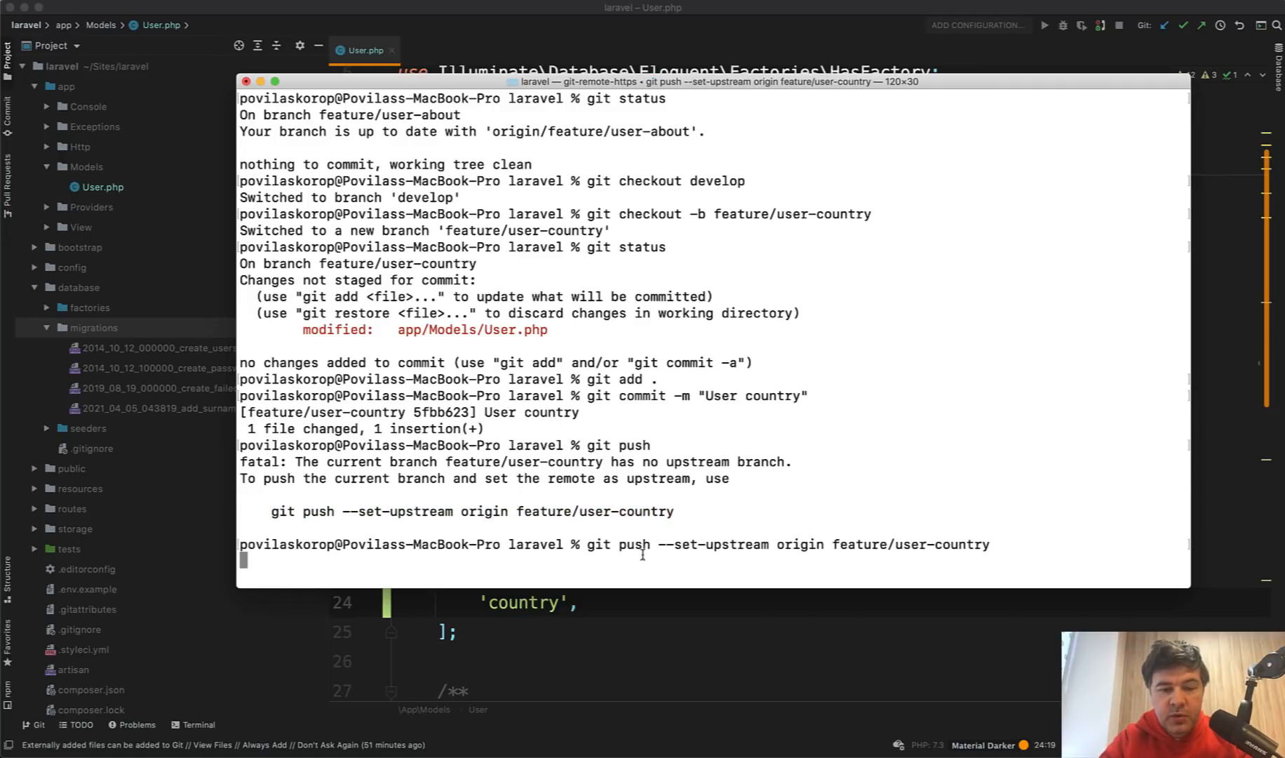
key("Return")
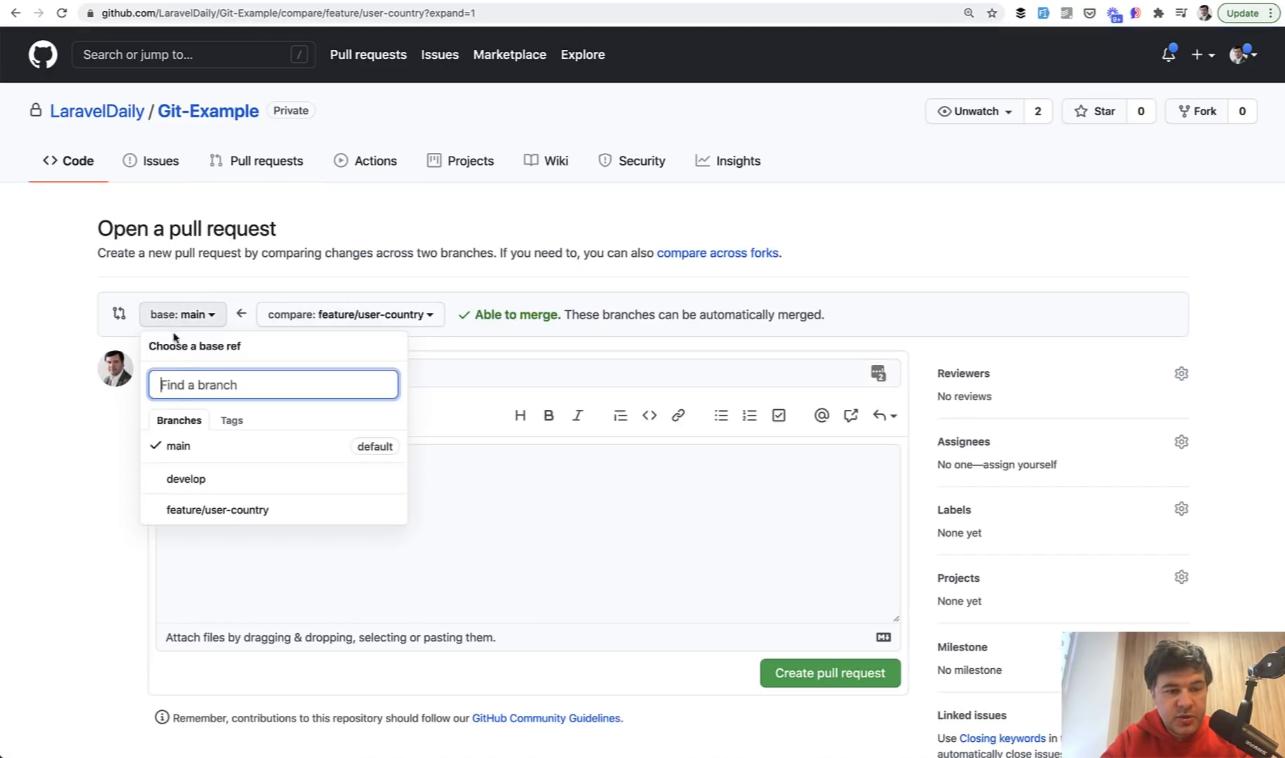
Create the 'User country' pull request with develop as base, revealing the User.php conflict
left_click(186, 478)
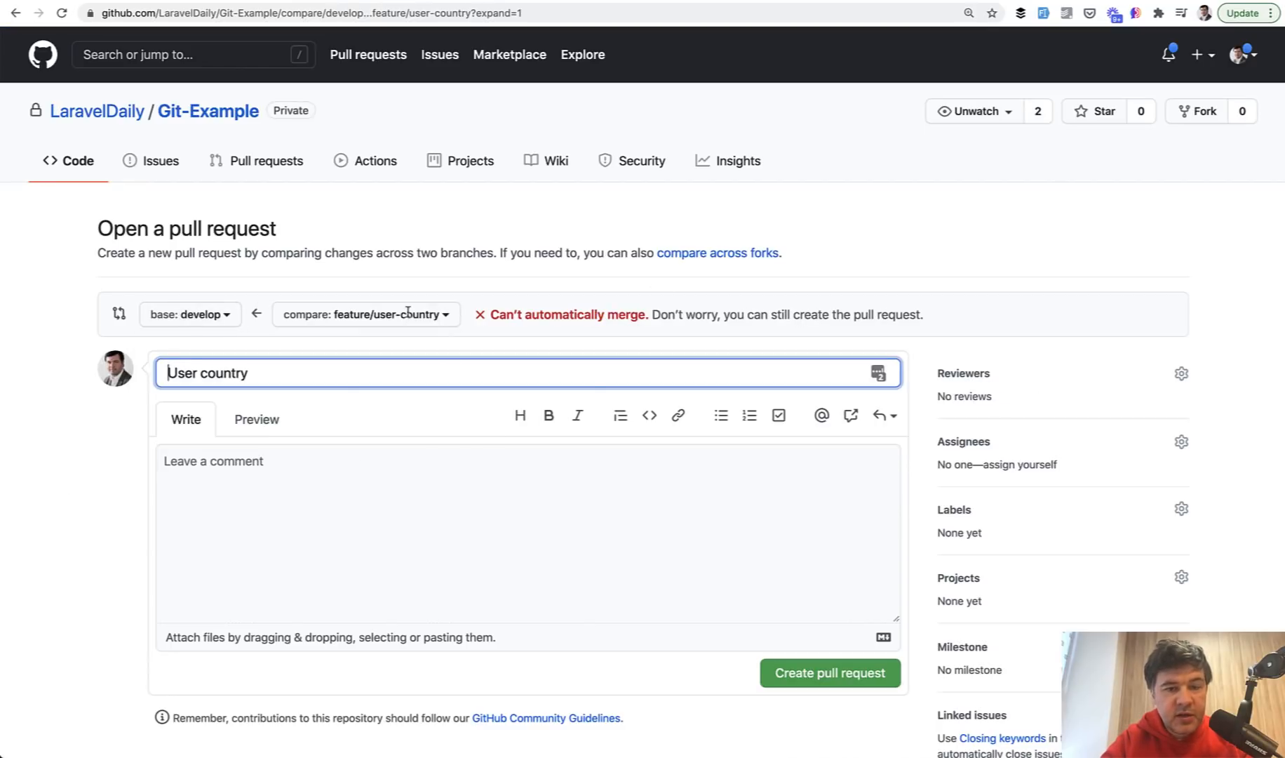
mouse_move(401, 521)
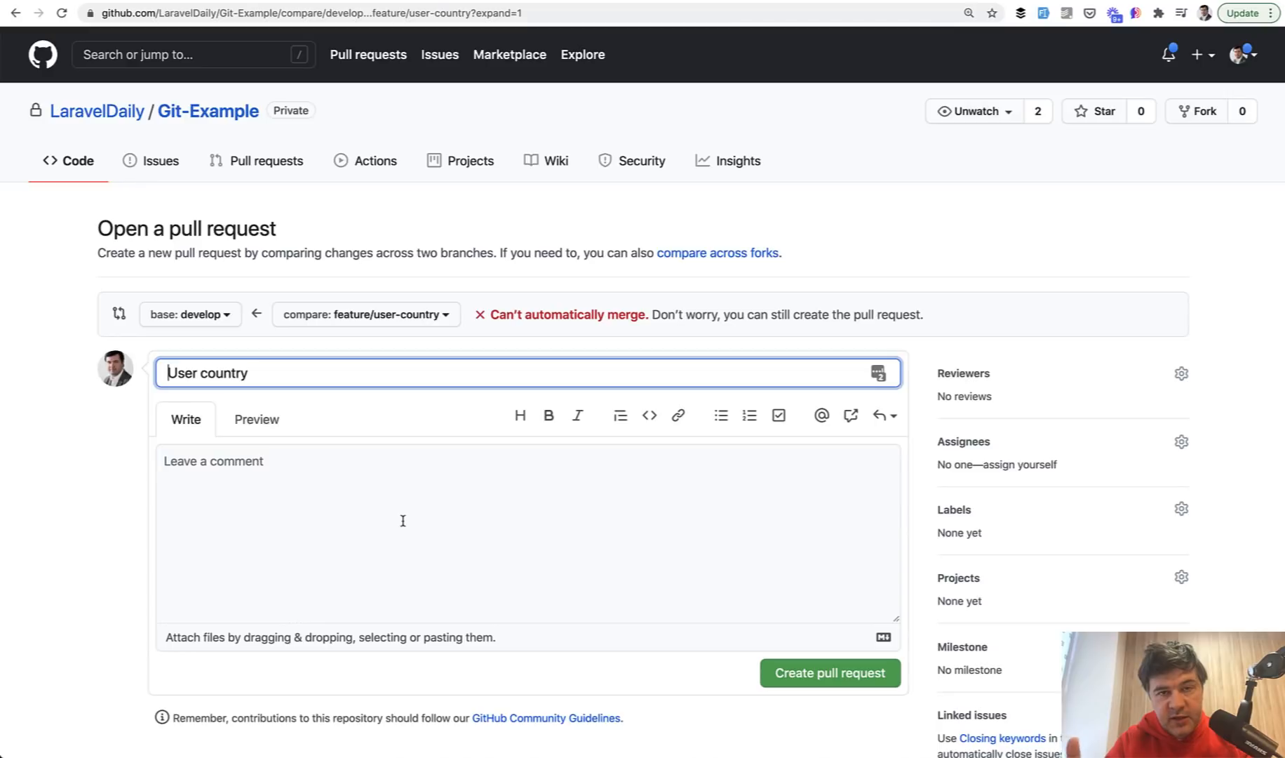
left_click(828, 672)
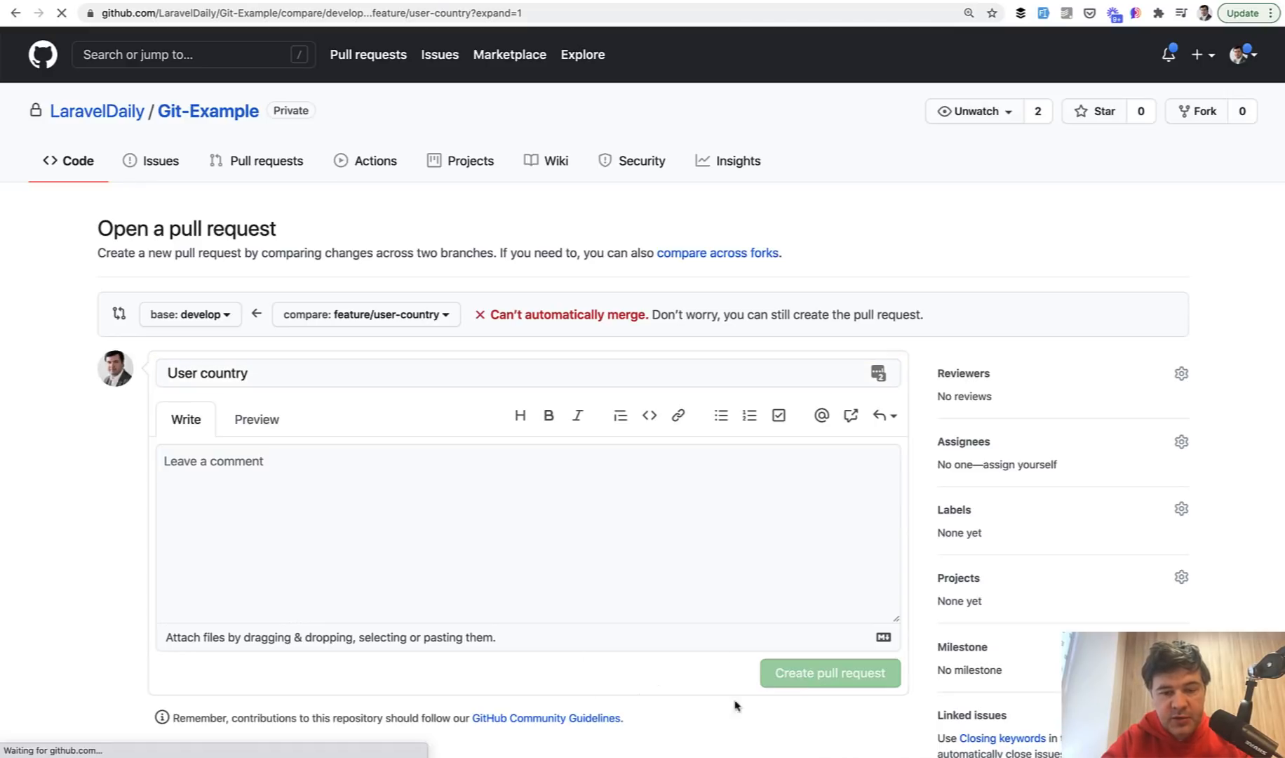
left_click(827, 672)
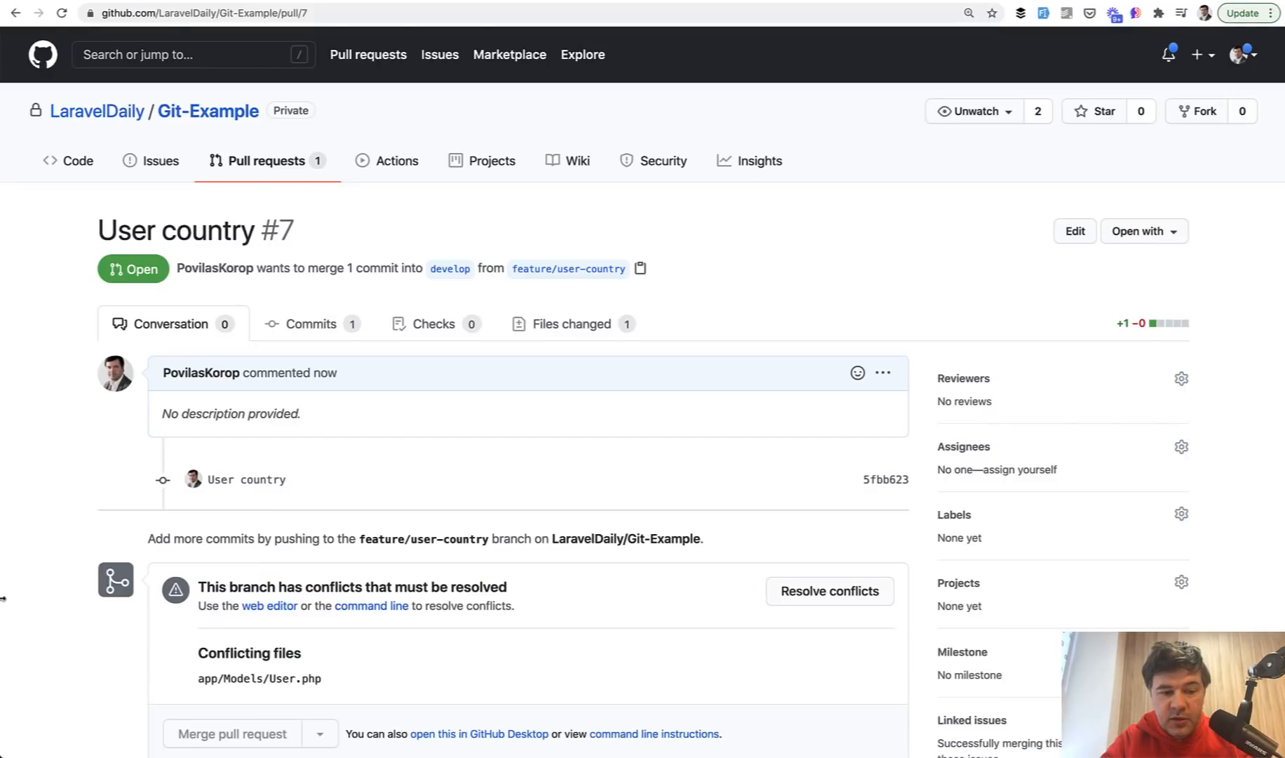
scroll("down", 3)
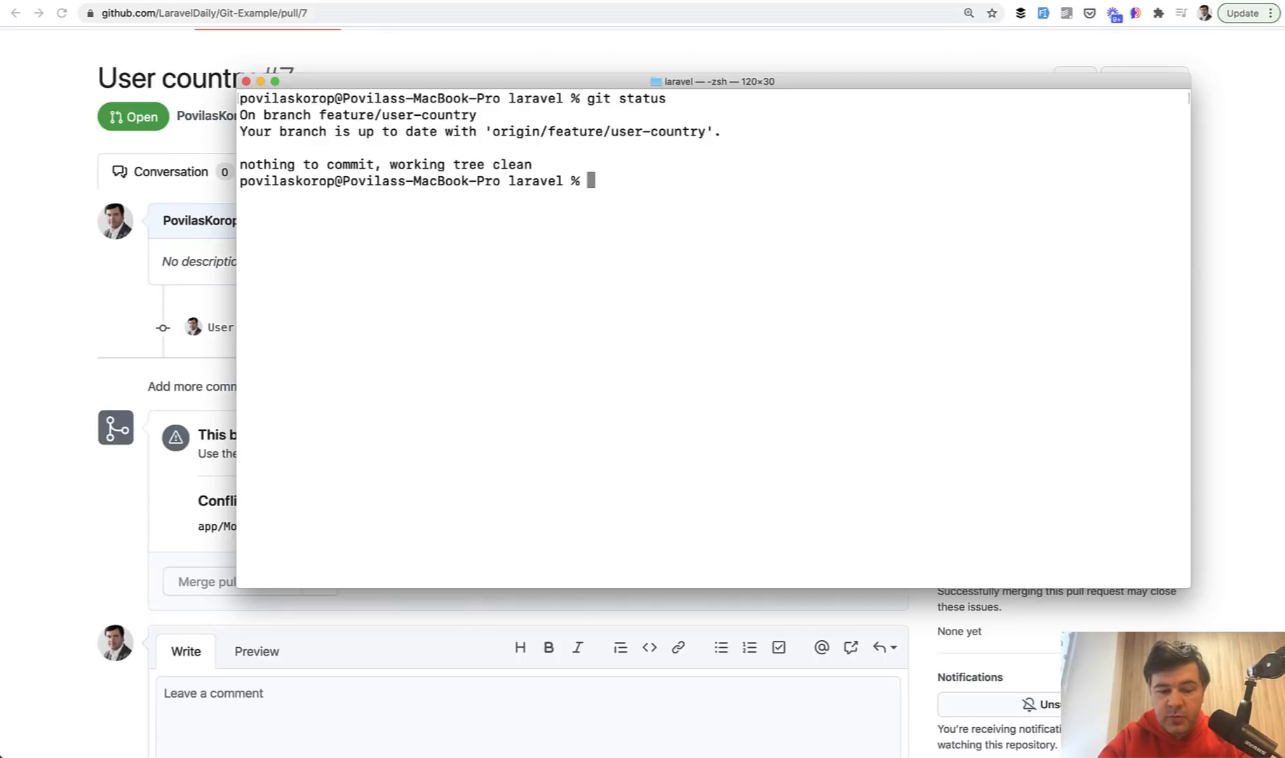
Pull origin develop, then merge develop into feature/user-country, producing a User.php conflict
type("git checkout")
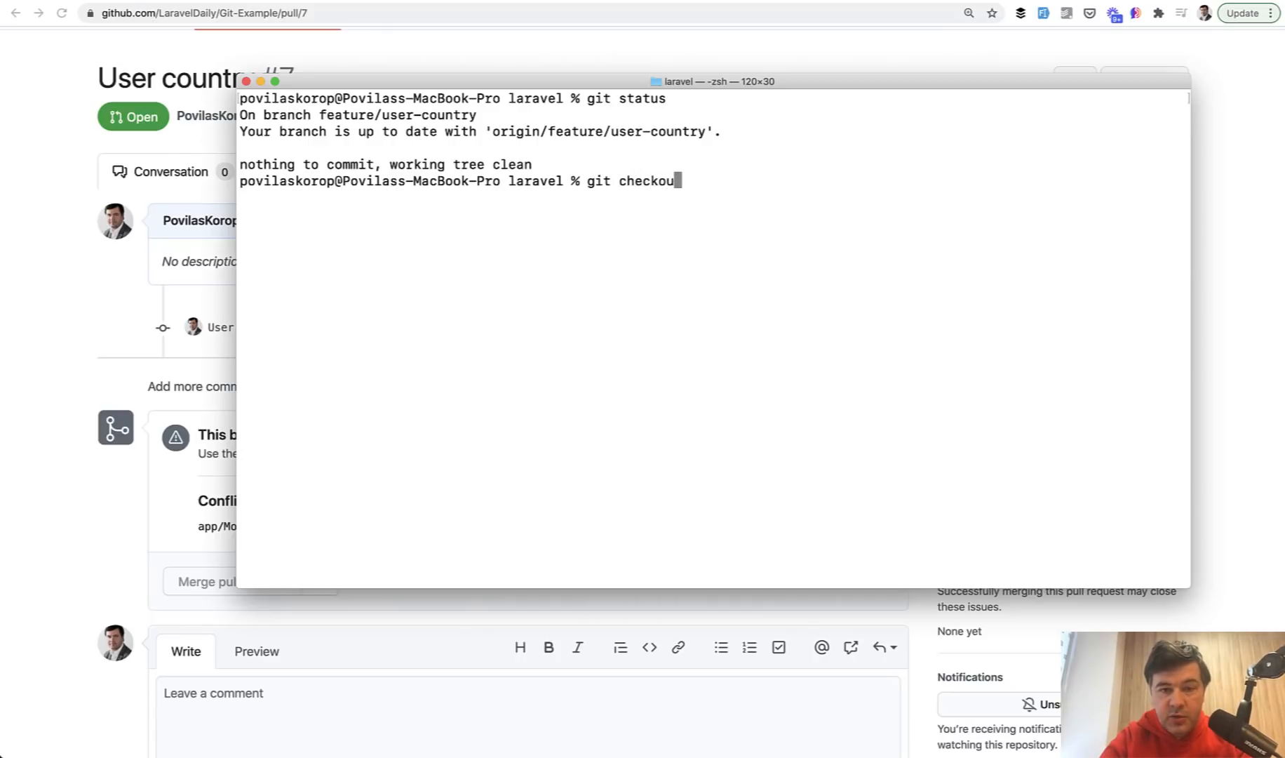
type("develop")
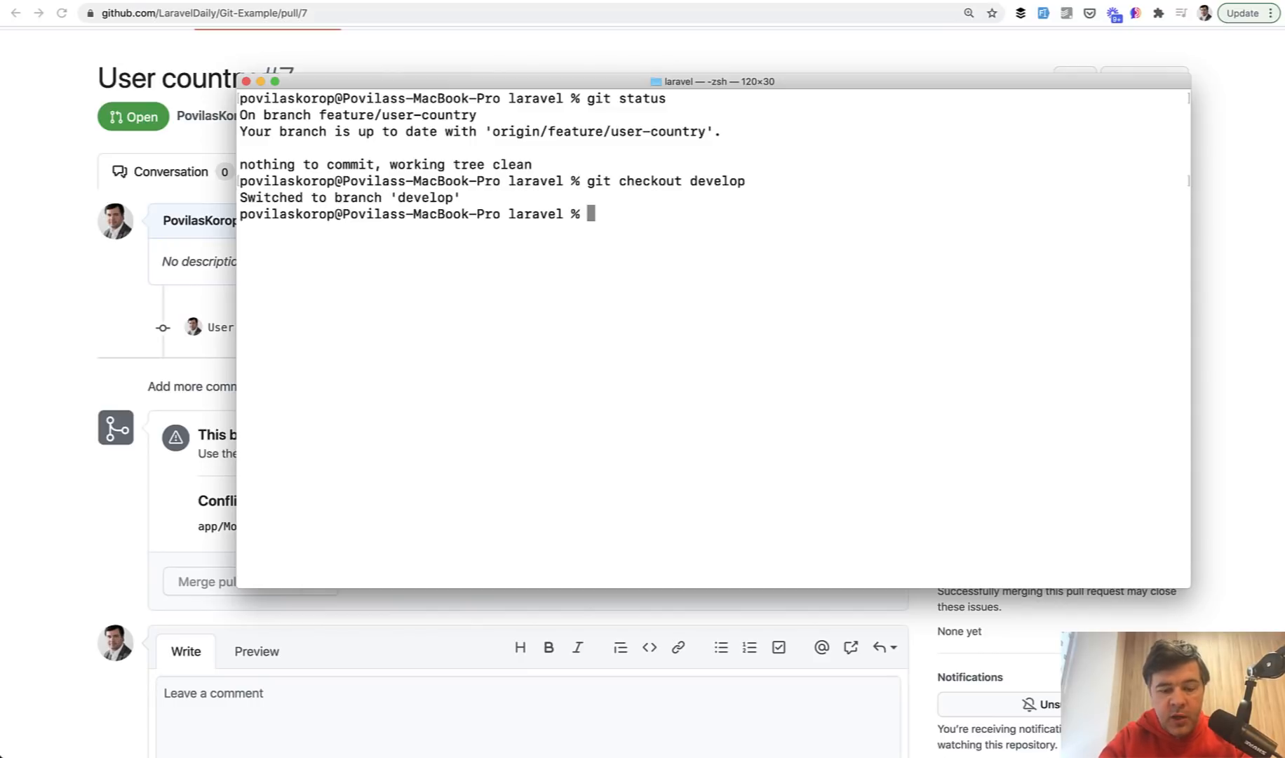
type("git pull")
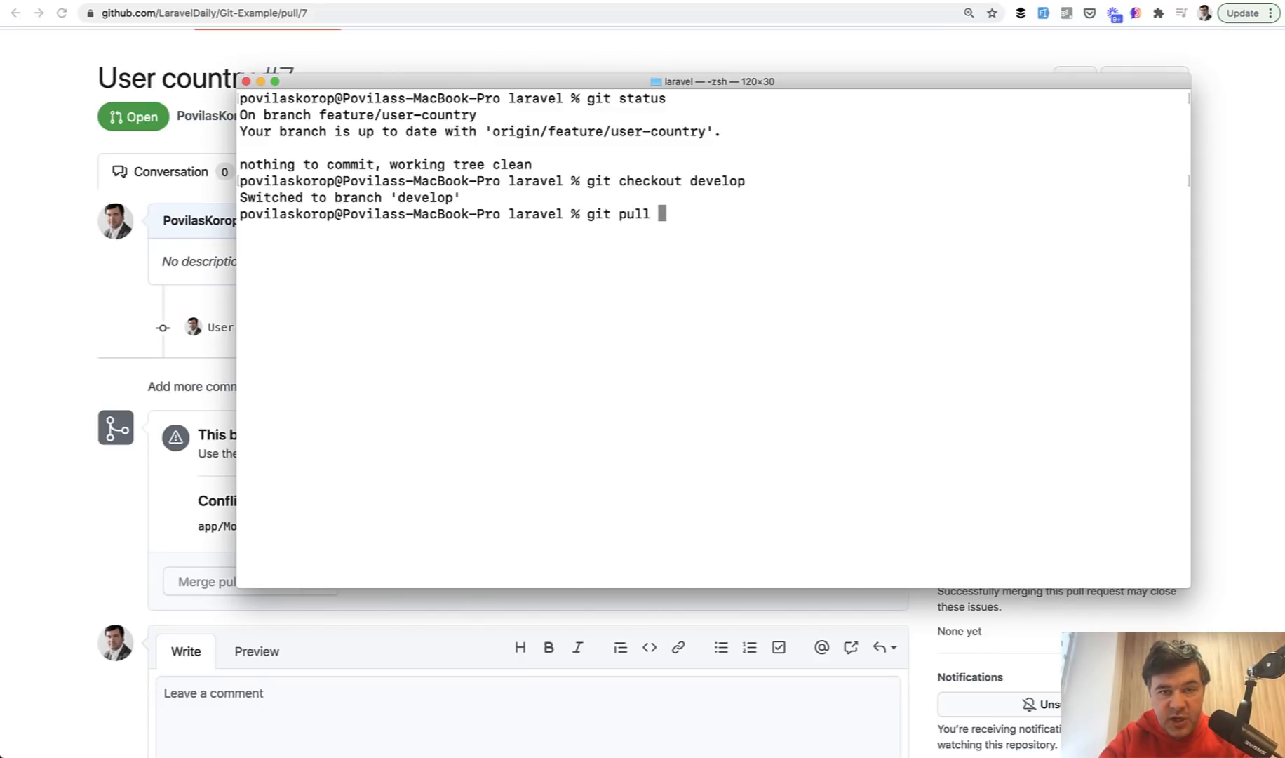
type("origin develop")
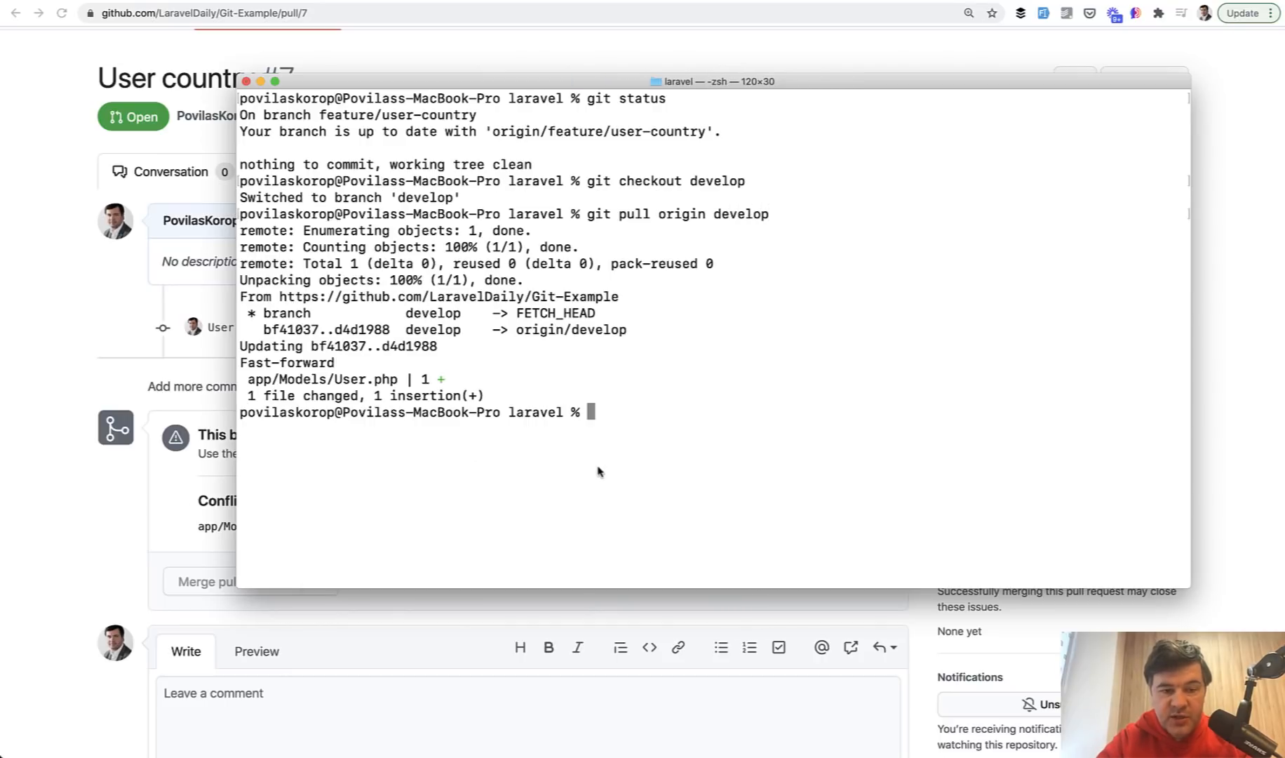
type("git")
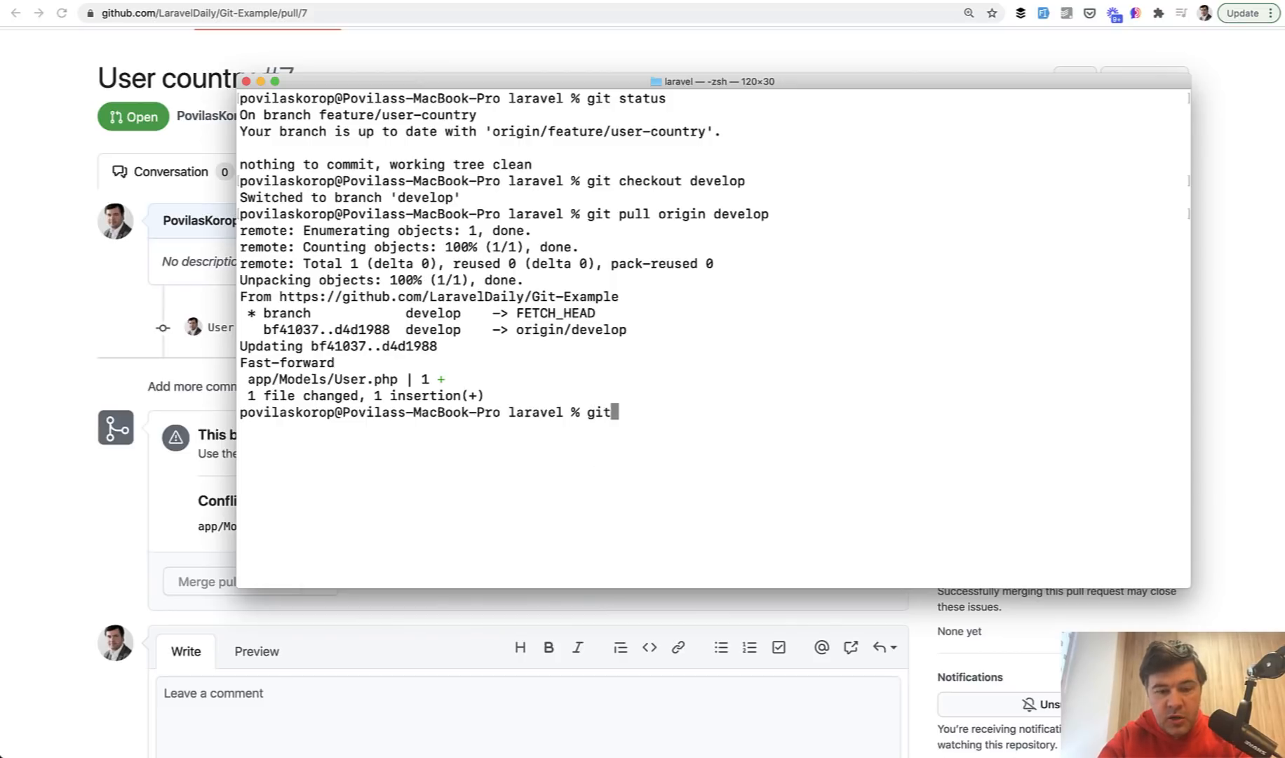
type("checkout feature/user-country")
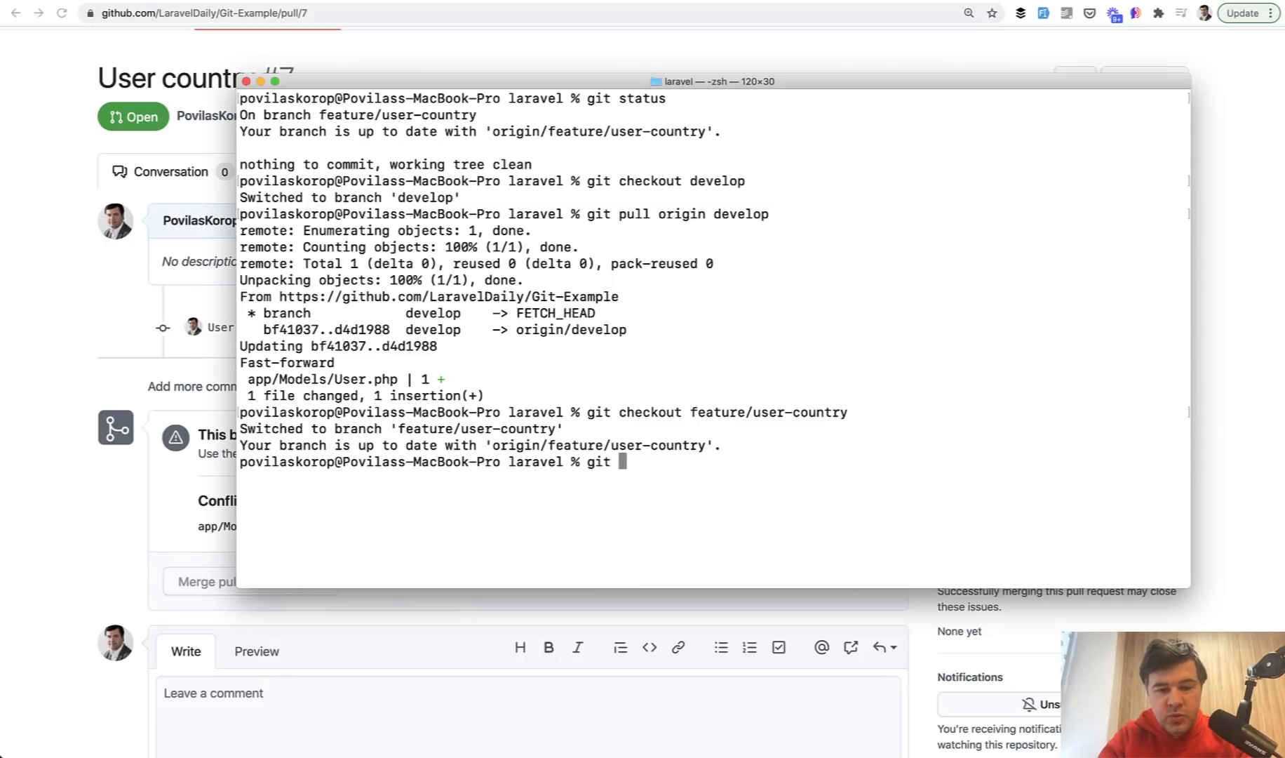
type("checkout de")
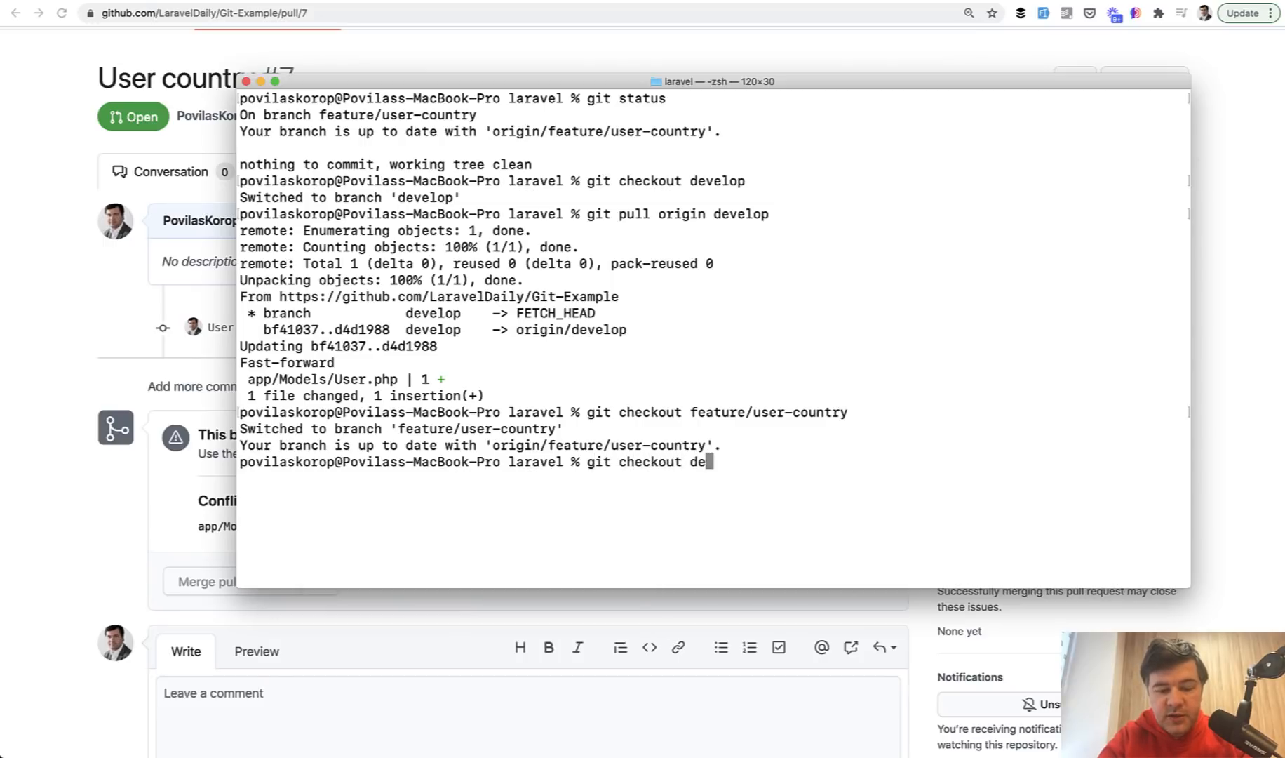
key("enter")
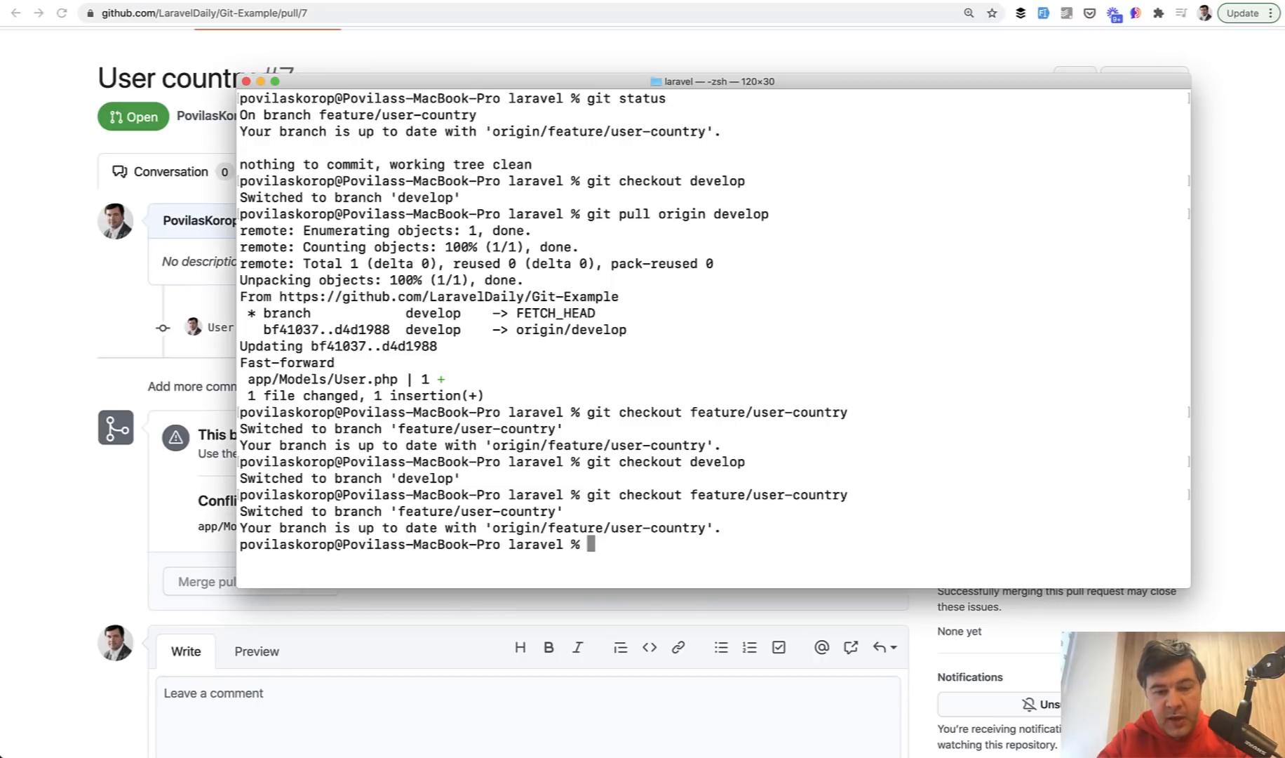
type("git merge develop")
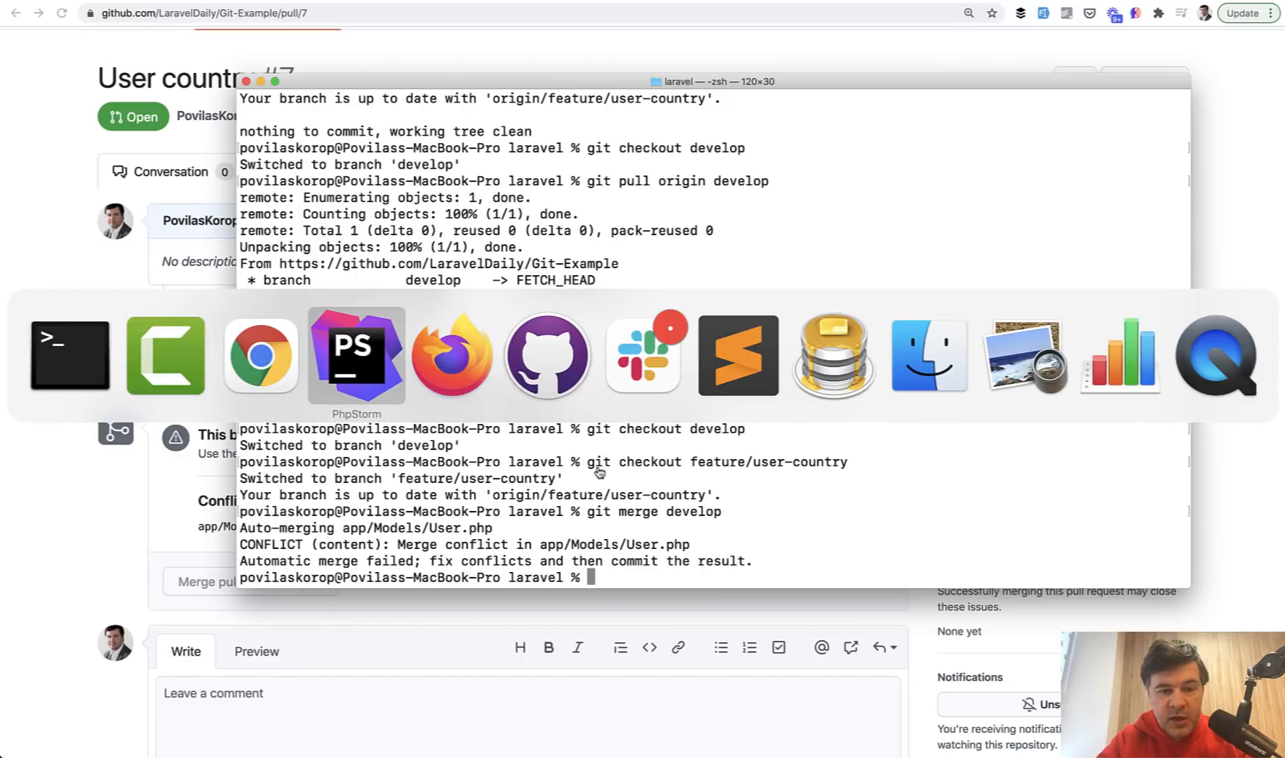
Remove the conflict markers in User.php, keeping both 'country' and 'about' entries
left_click(355, 355)
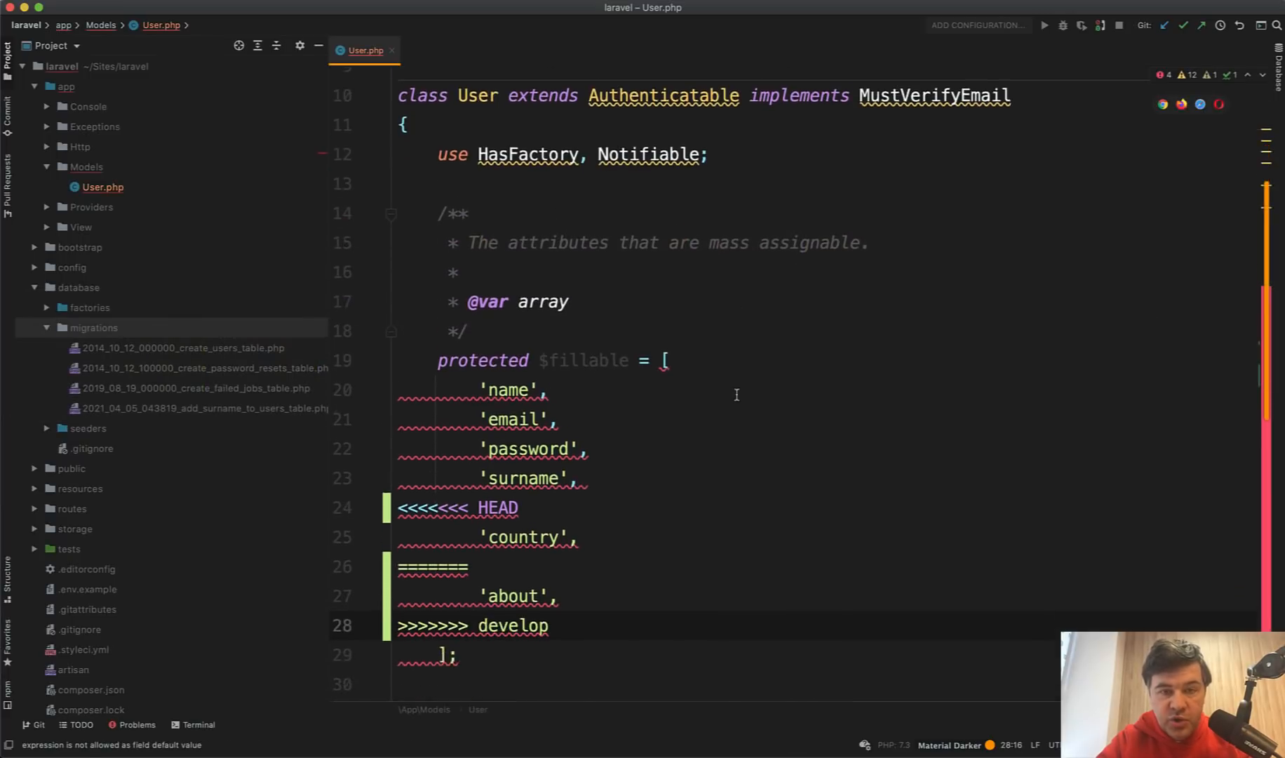
scroll("down", 3)
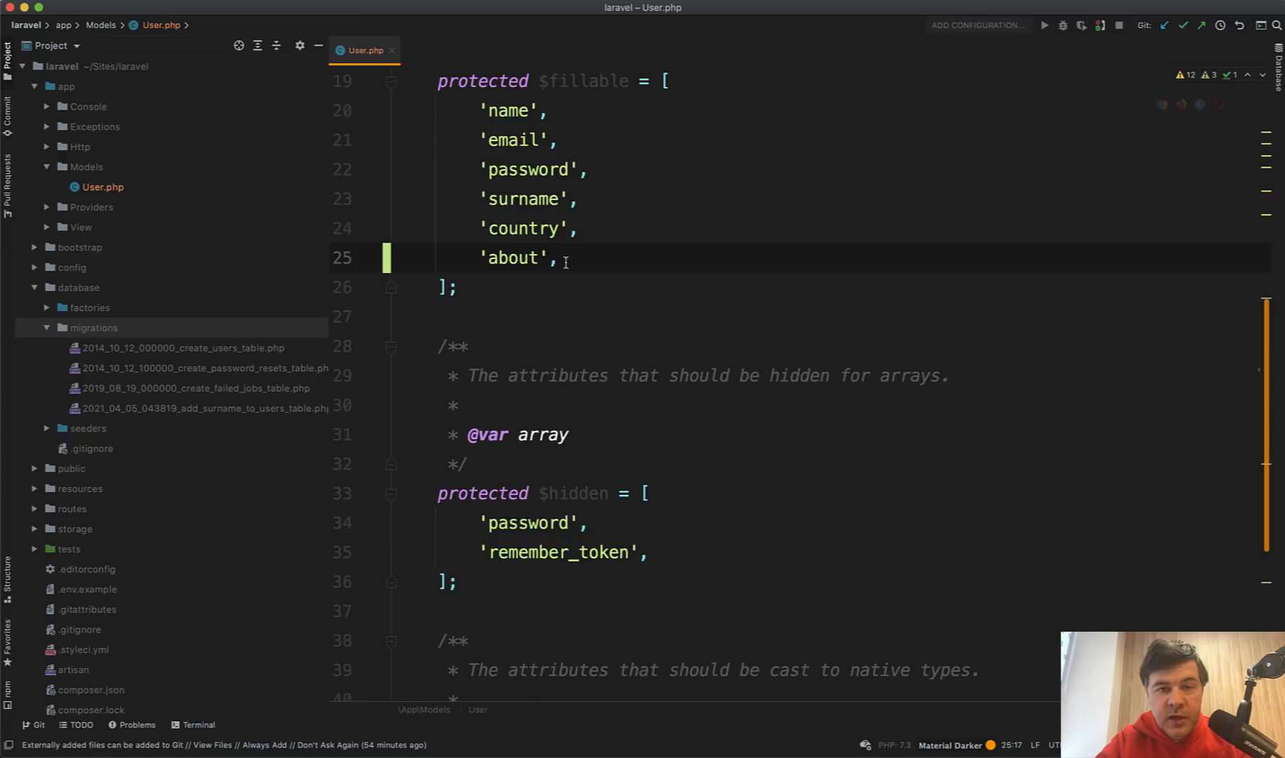
type("git status")
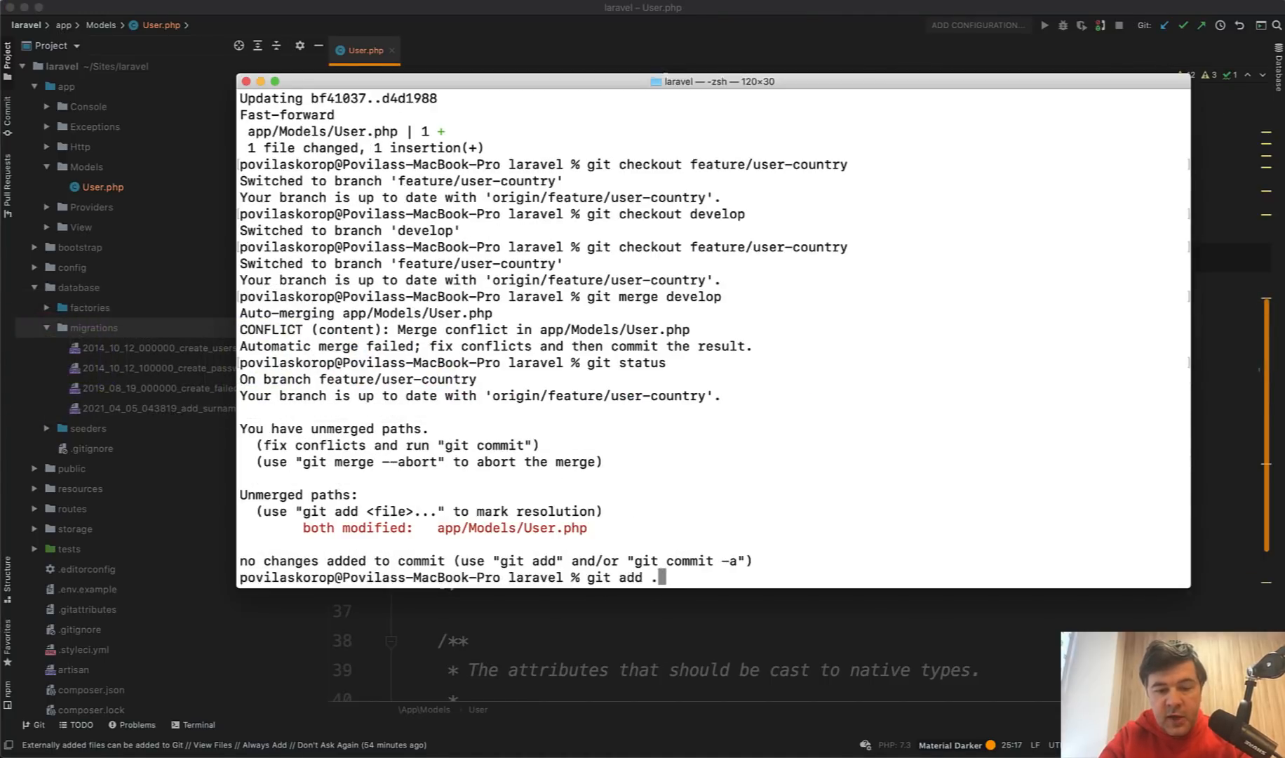
Commit the resolved merge with a "Conflict fixed" message
type("git commit")
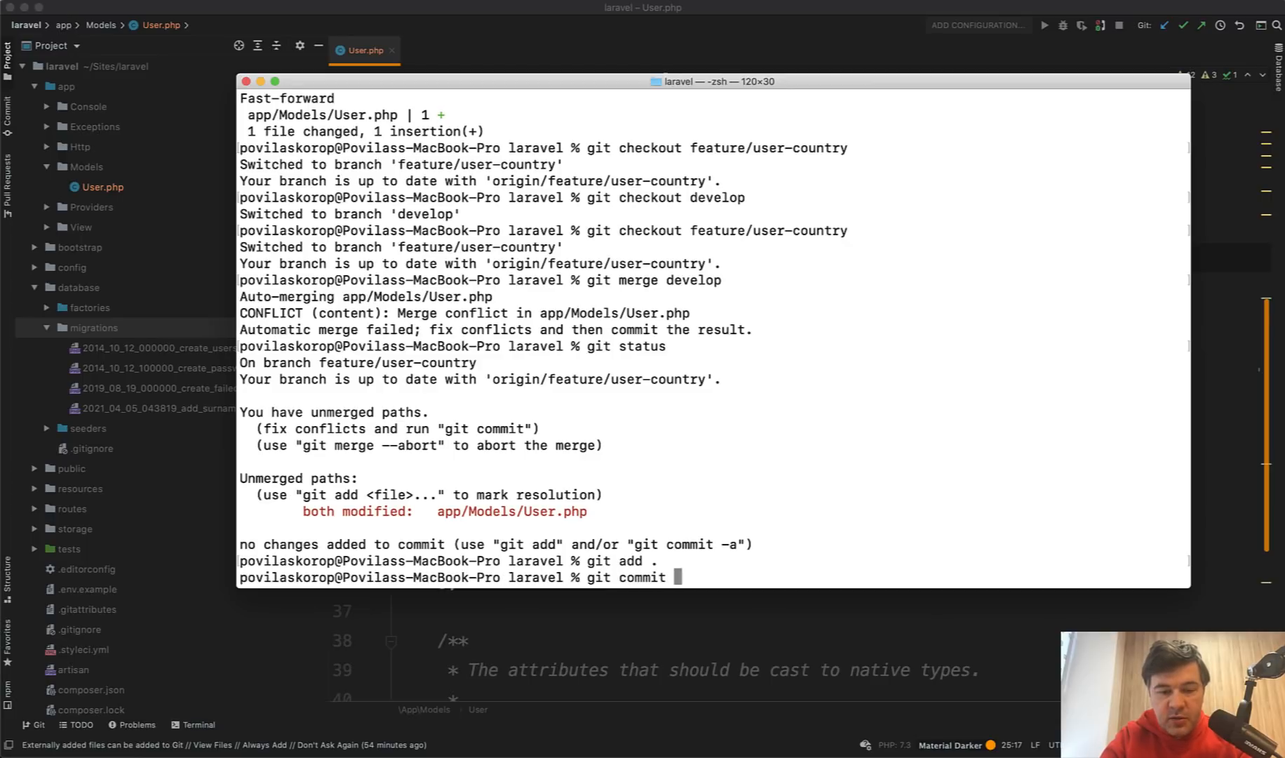
type("-m \"Co")
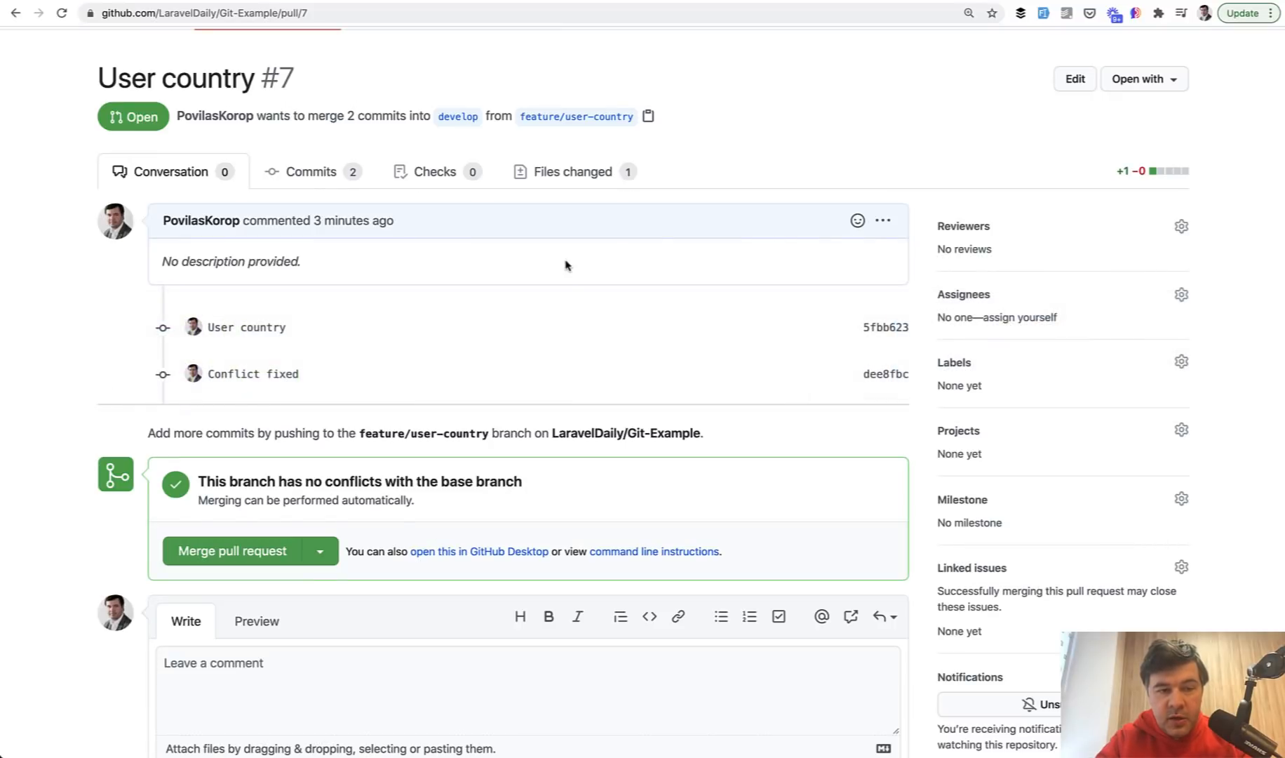
mouse_move(28, 356)
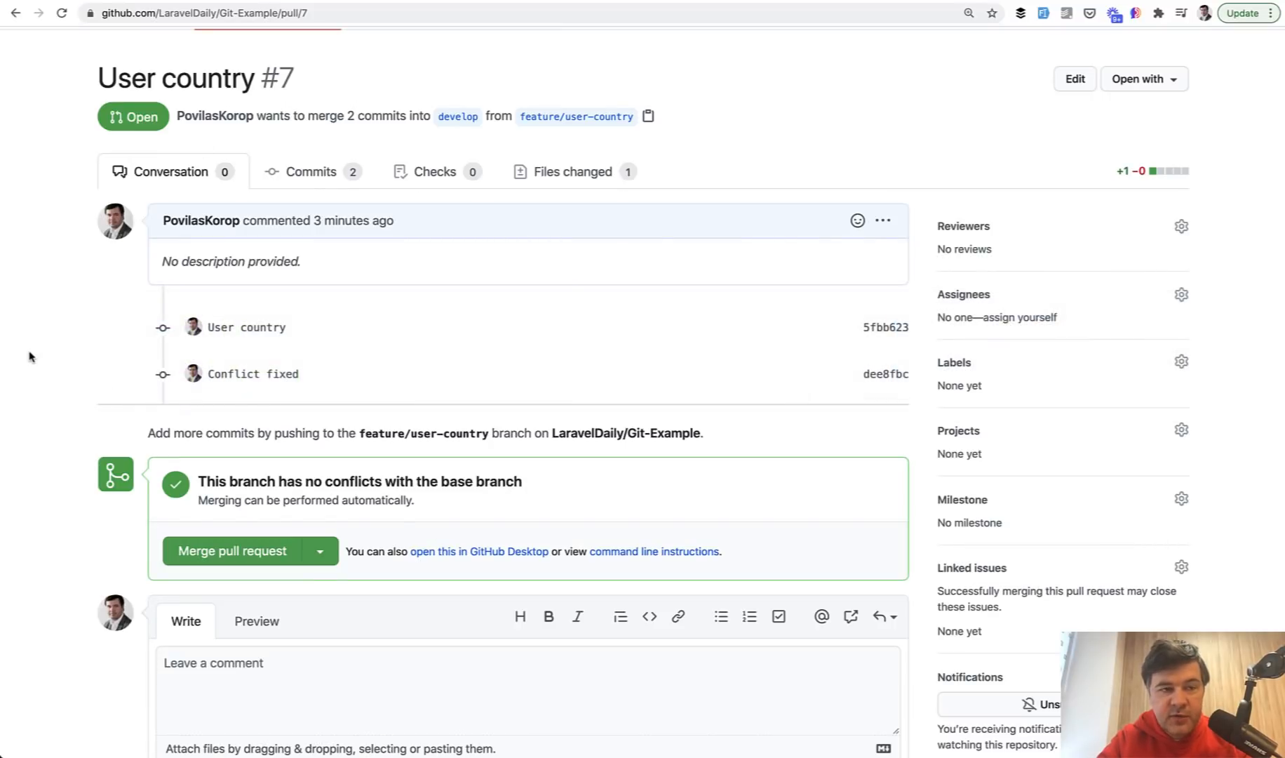
mouse_move(252, 374)
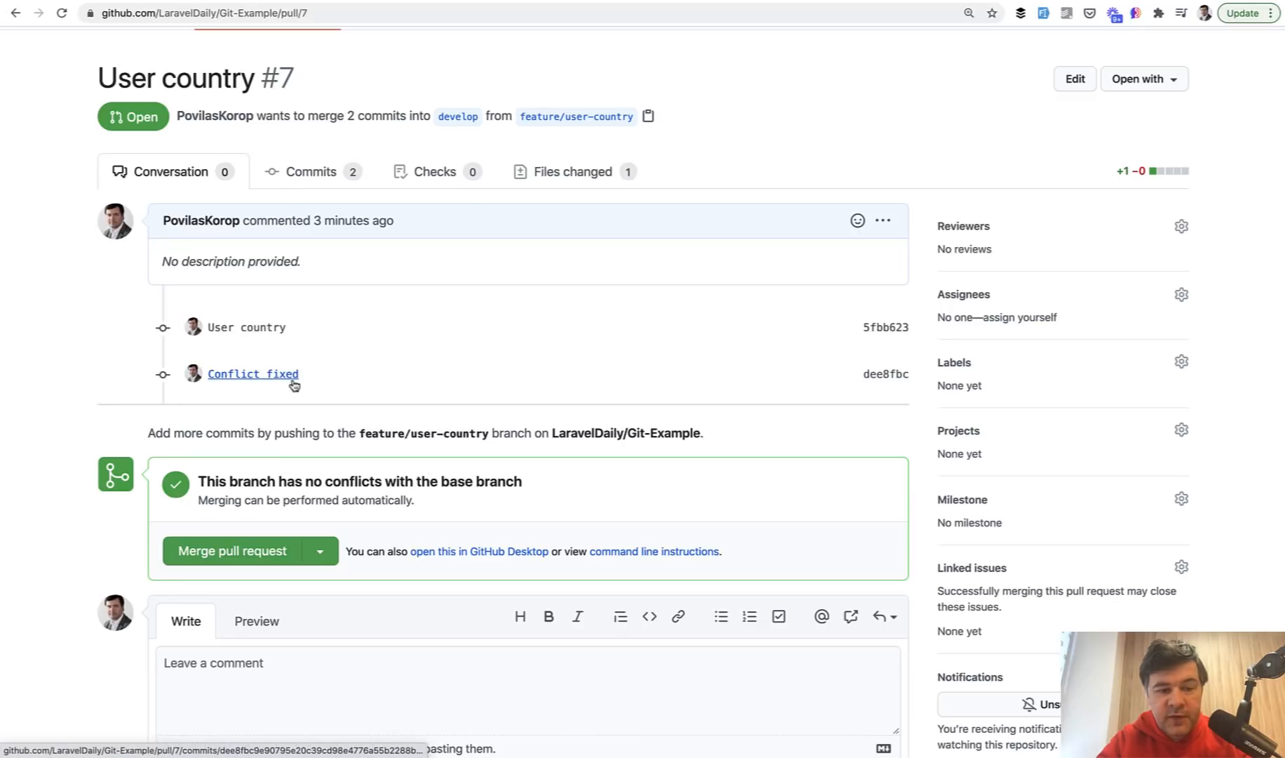
mouse_move(308, 400)
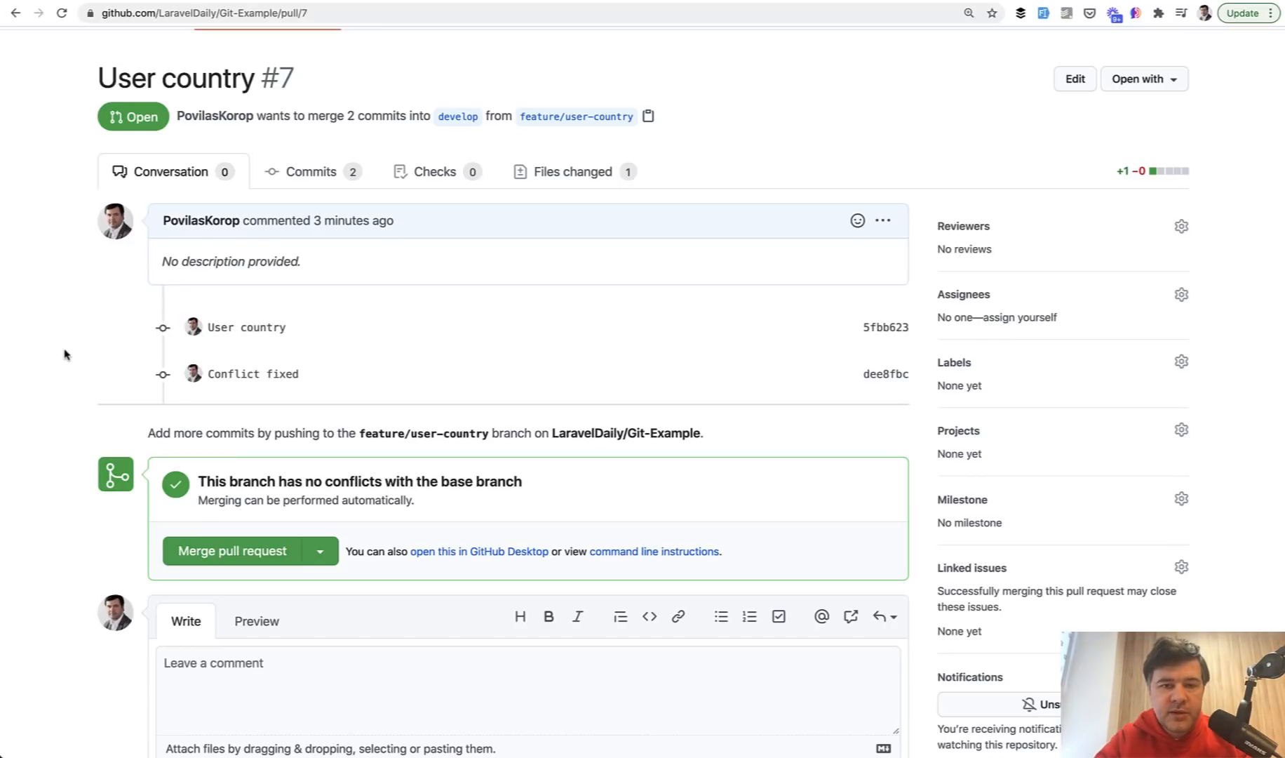
View PR #7's Files changed tab showing the added 'country' line in User.php
left_click(571, 172)
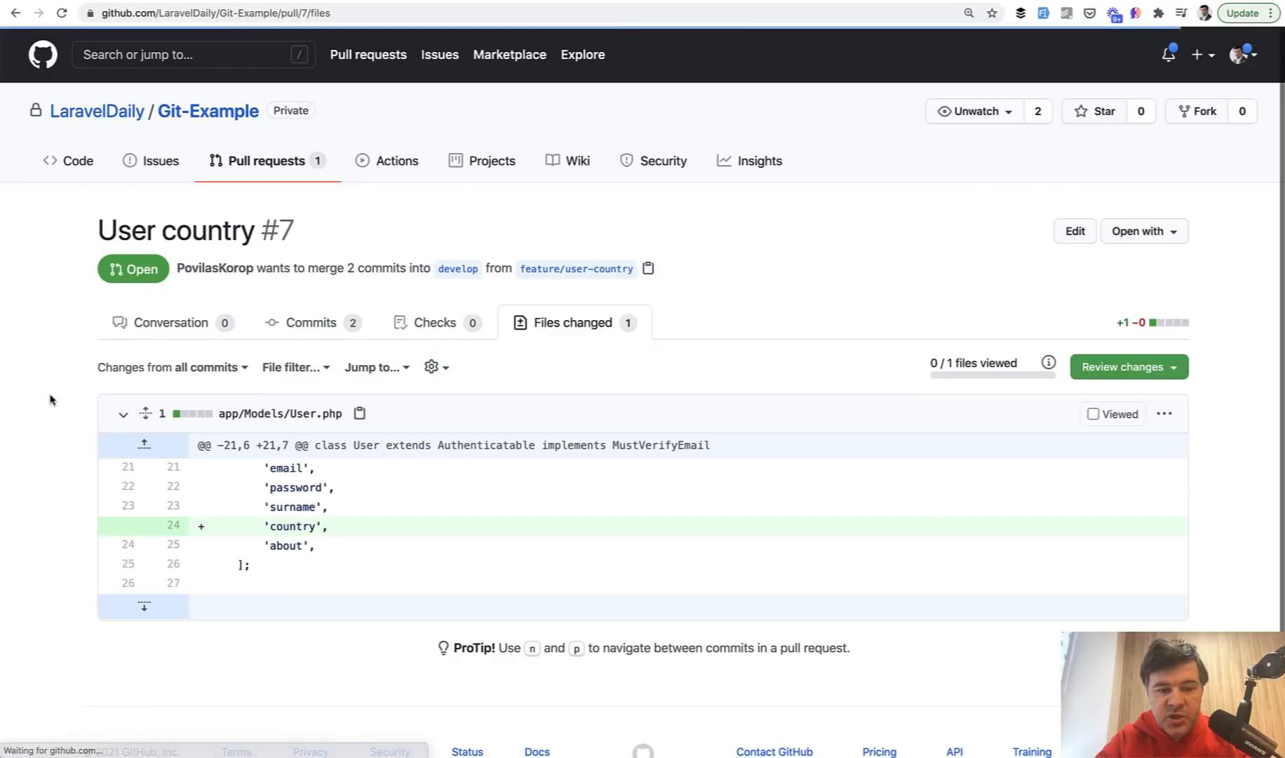
scroll("down", 3)
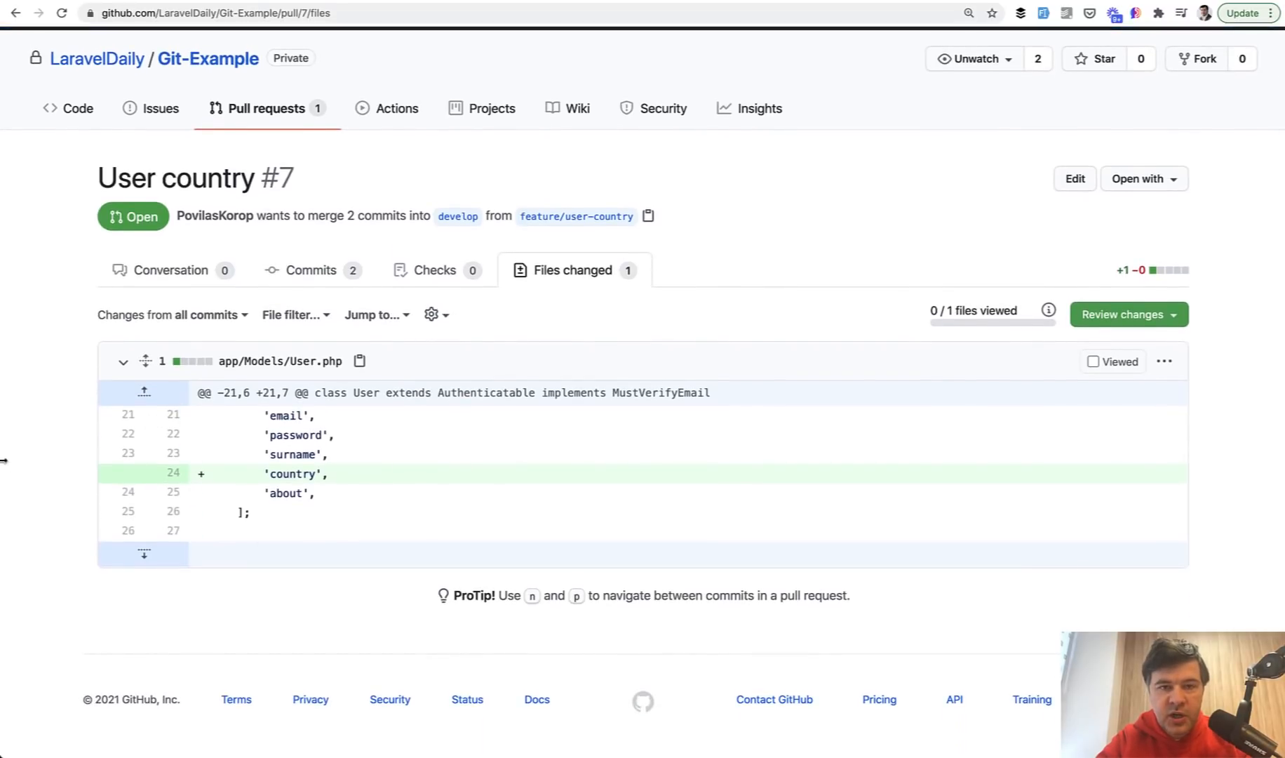